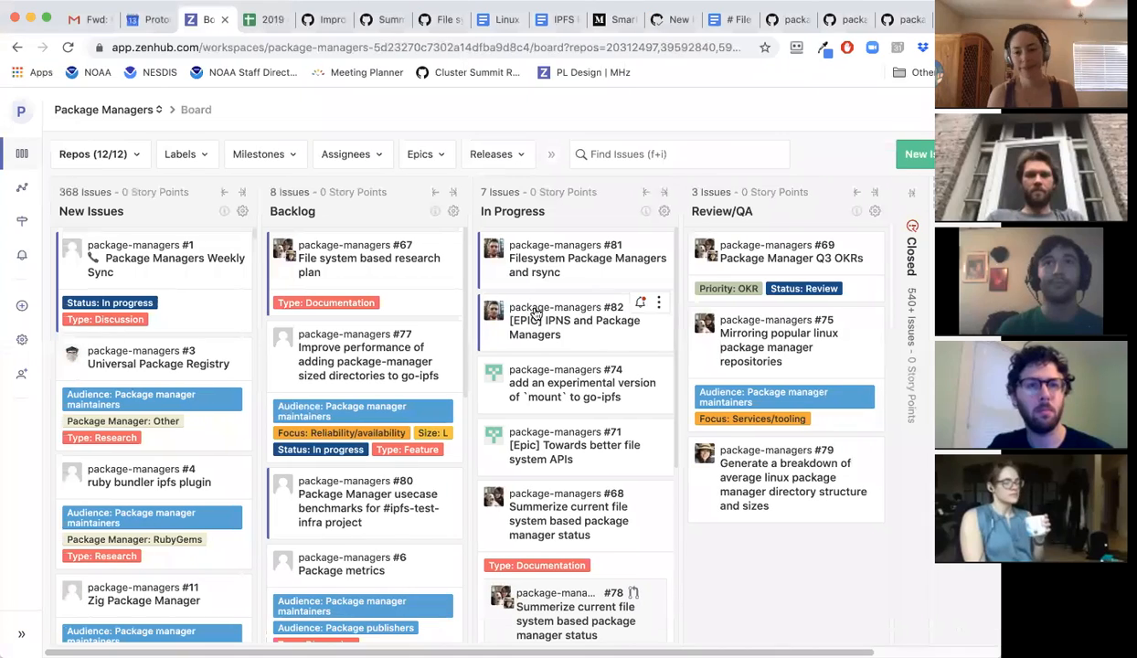
mouse_move(620, 375)
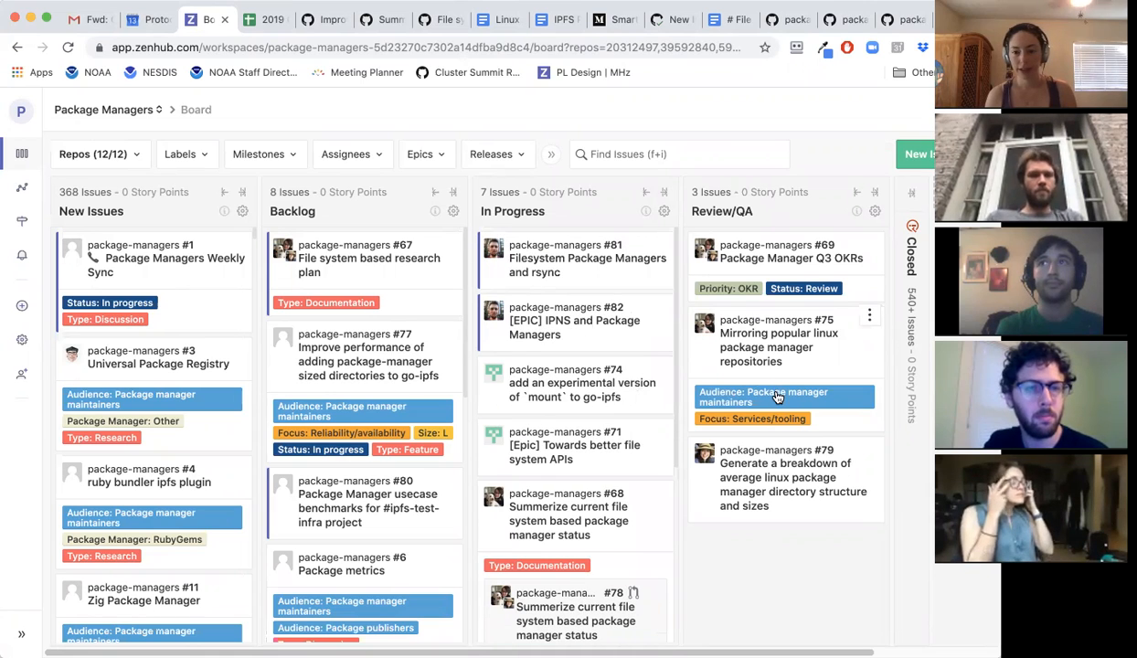
mouse_move(763, 418)
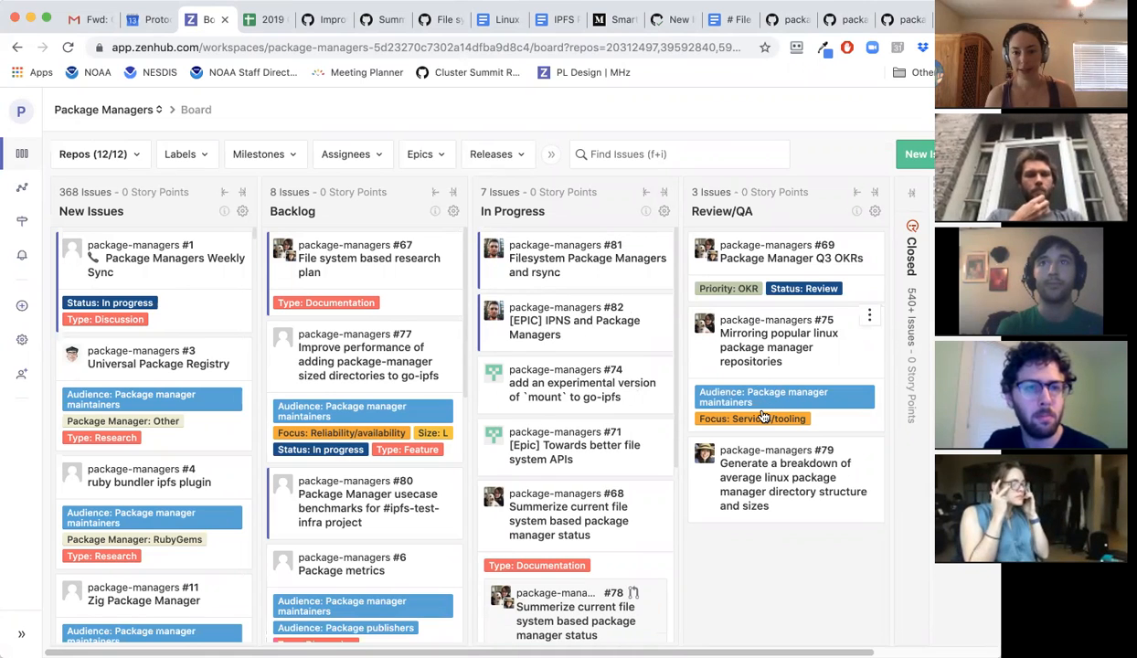
mouse_move(749, 415)
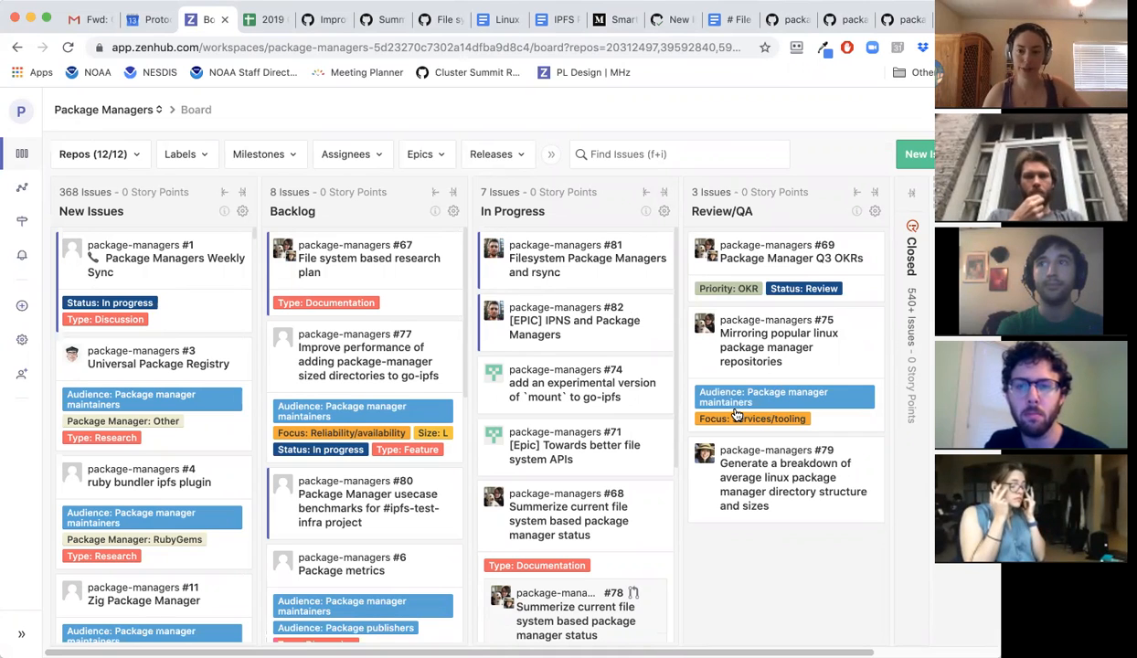
mouse_move(765, 574)
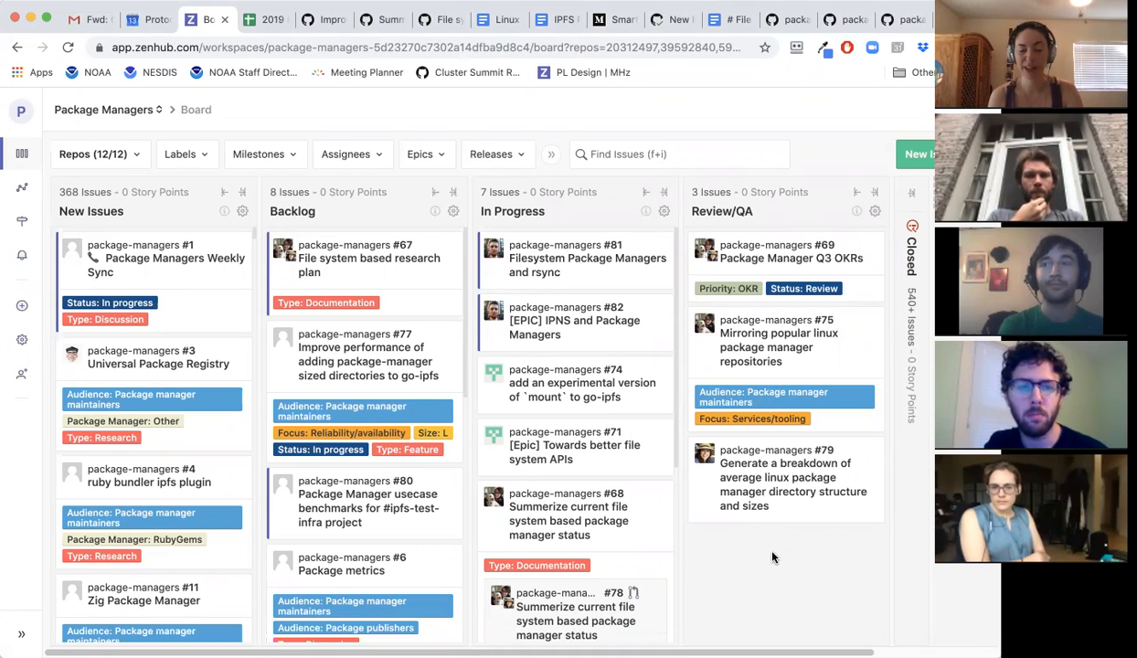
mouse_move(770, 550)
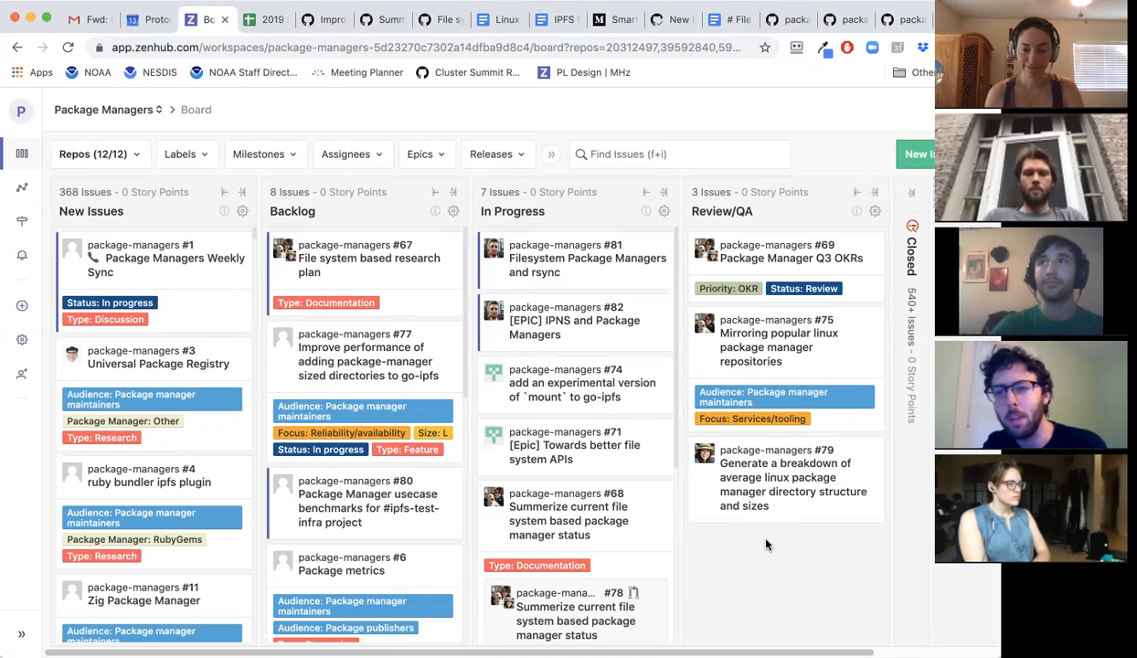
mouse_move(700, 547)
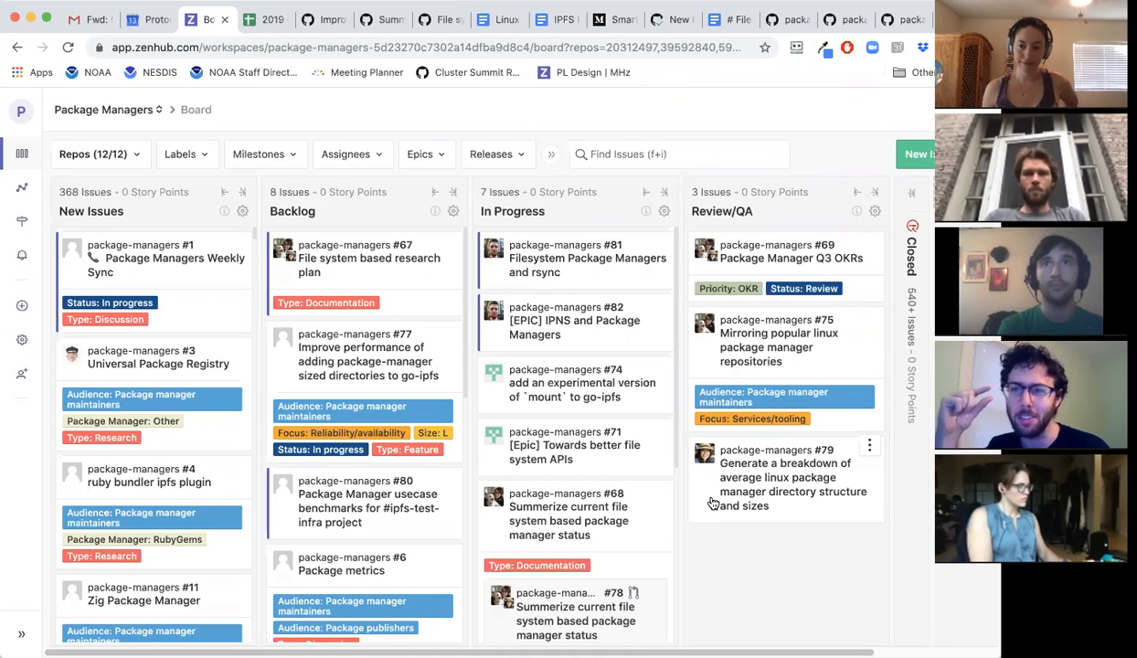
mouse_move(584, 106)
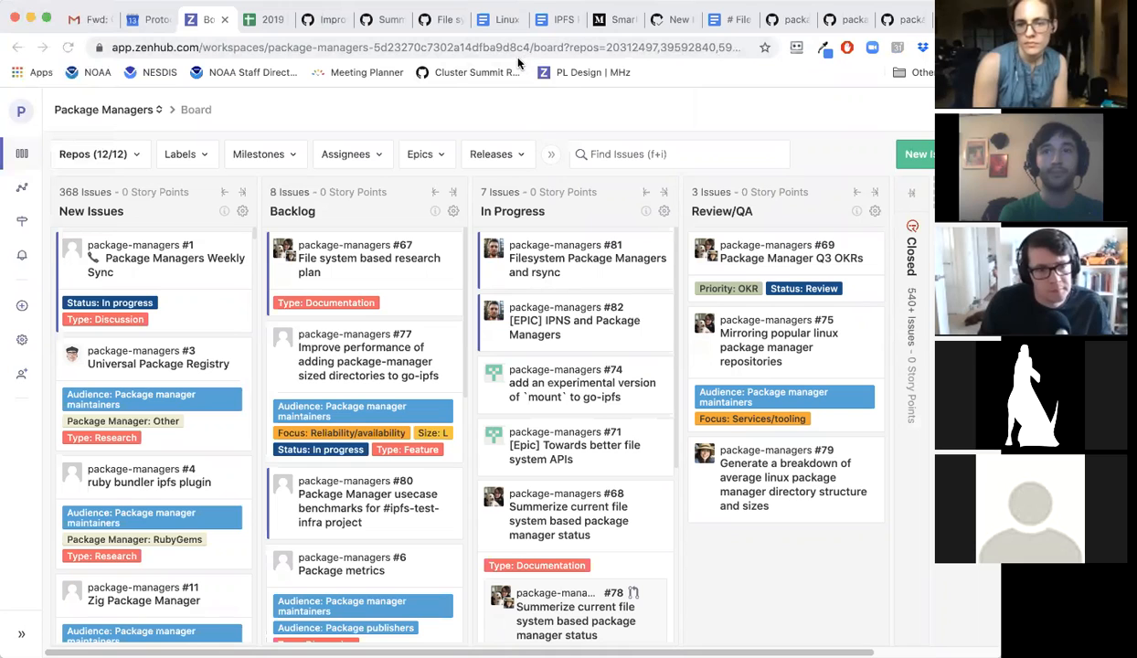
mouse_move(505, 34)
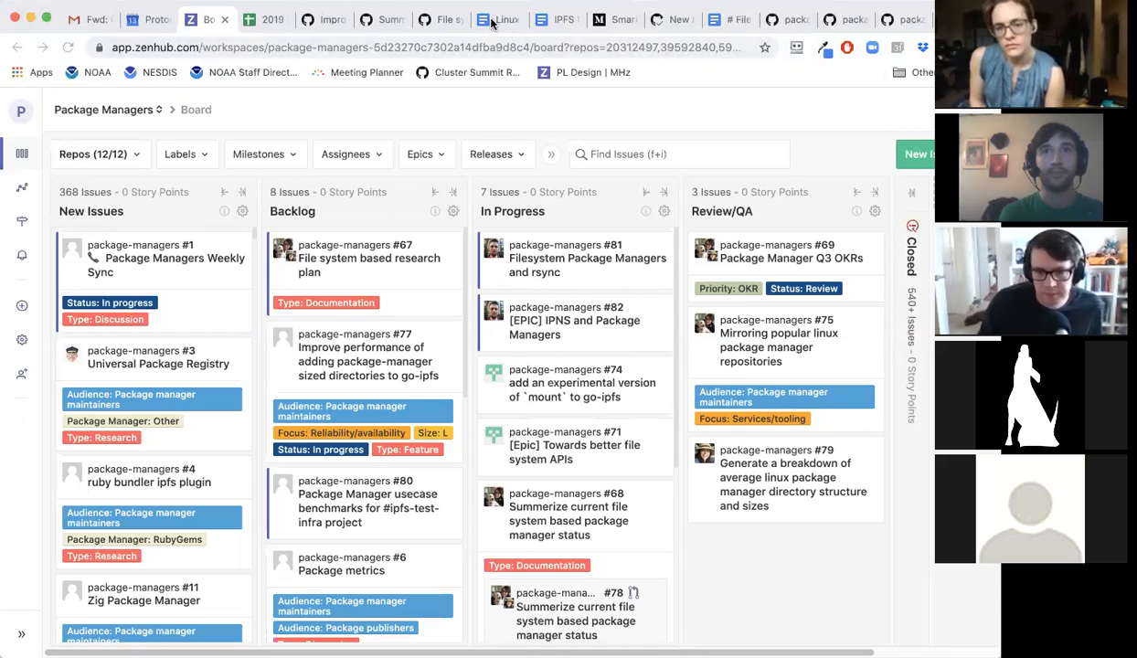
mouse_move(608, 303)
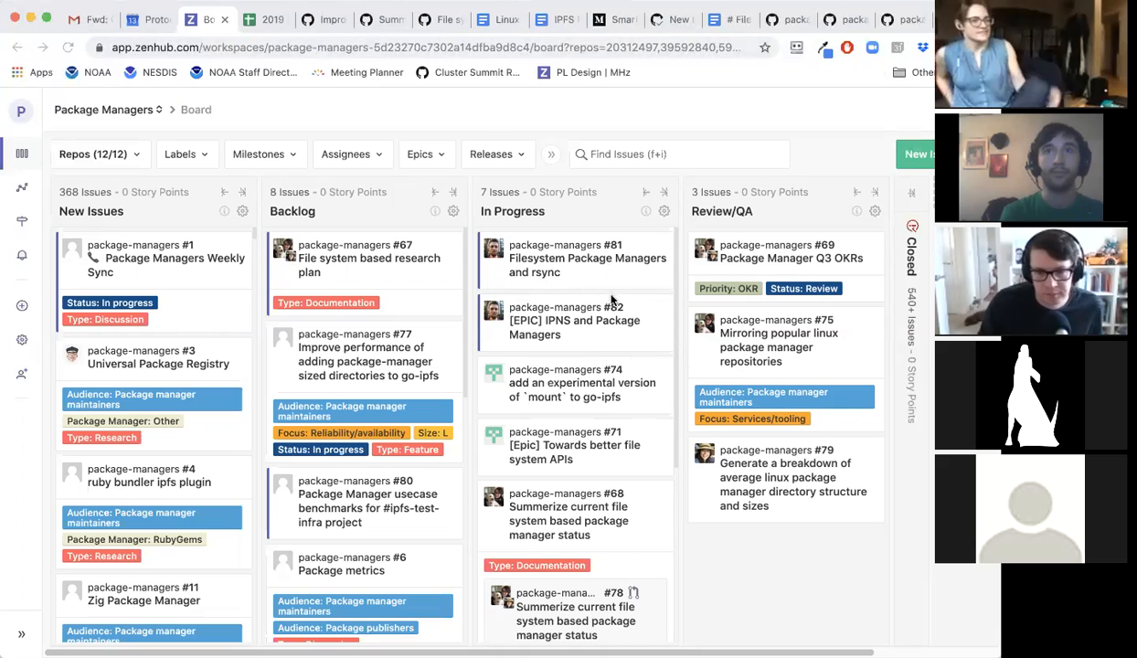
mouse_move(620, 400)
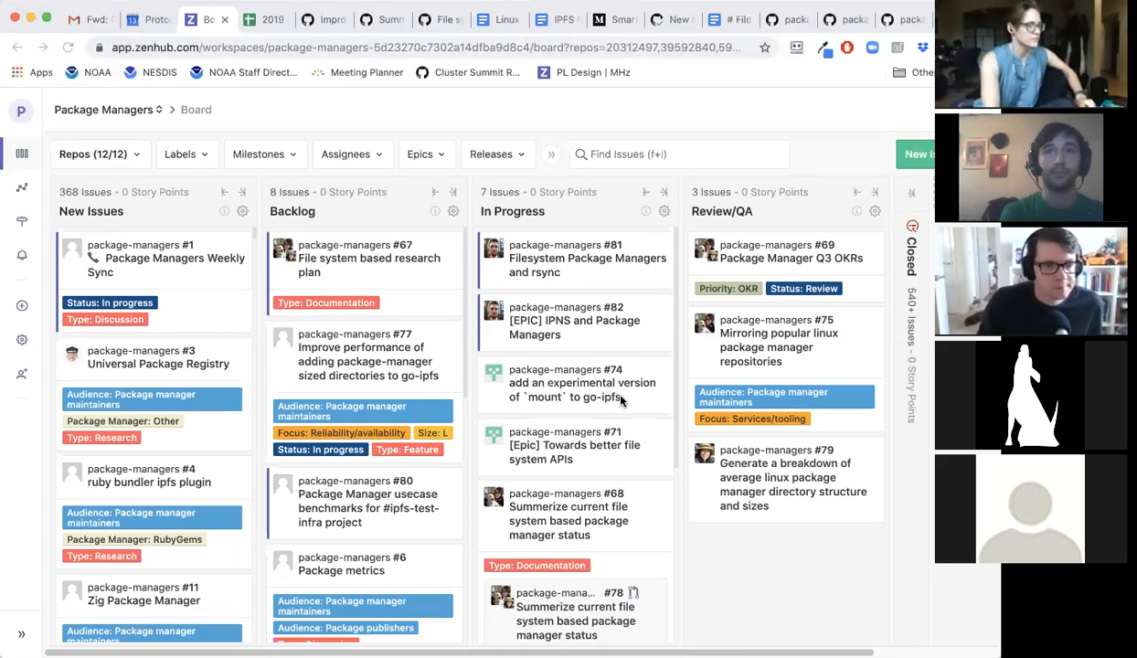
mouse_move(627, 314)
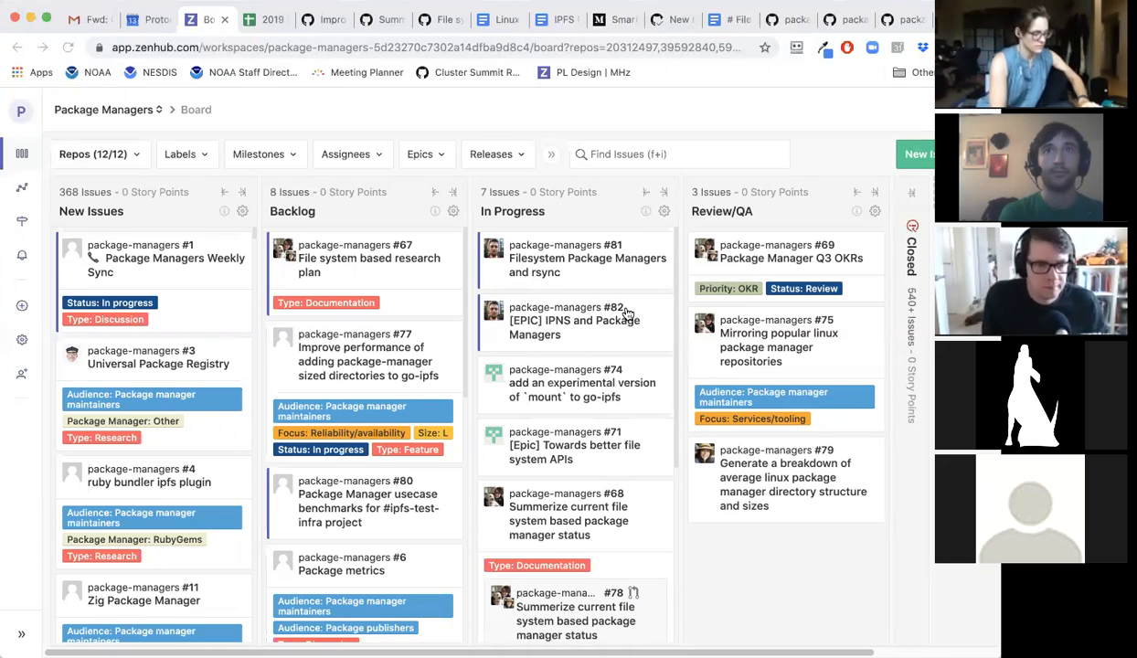
Open epic #82 'IPNS and Package Managers' and scroll through its description and activity
click(567, 320)
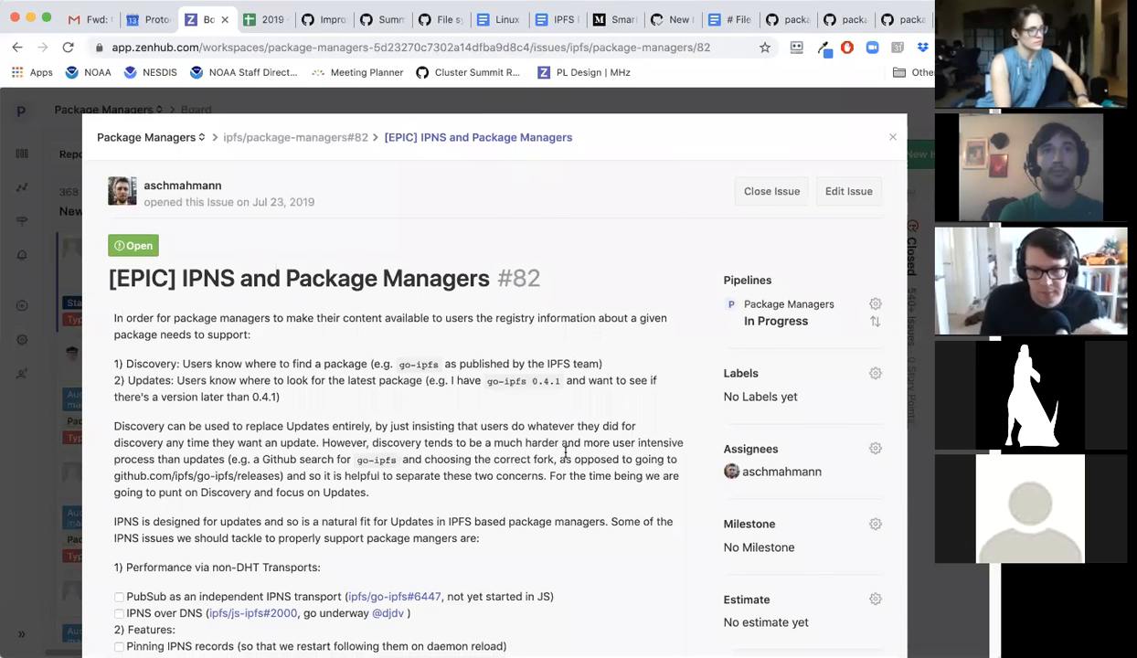
scroll(down, 3)
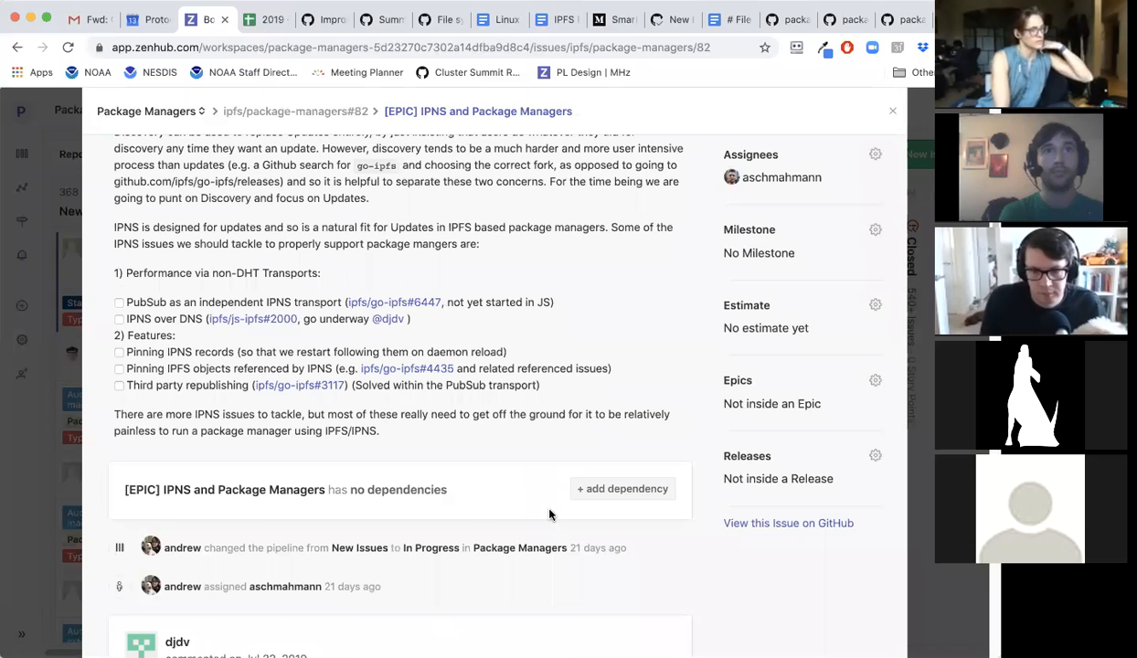
mouse_move(517, 457)
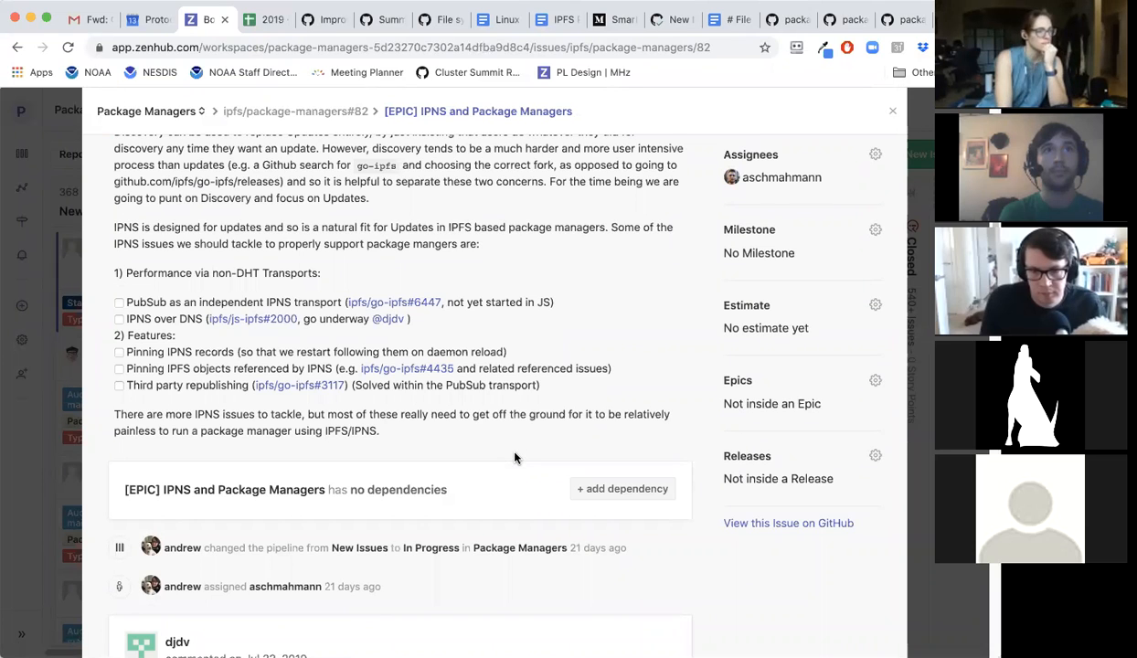
mouse_move(516, 465)
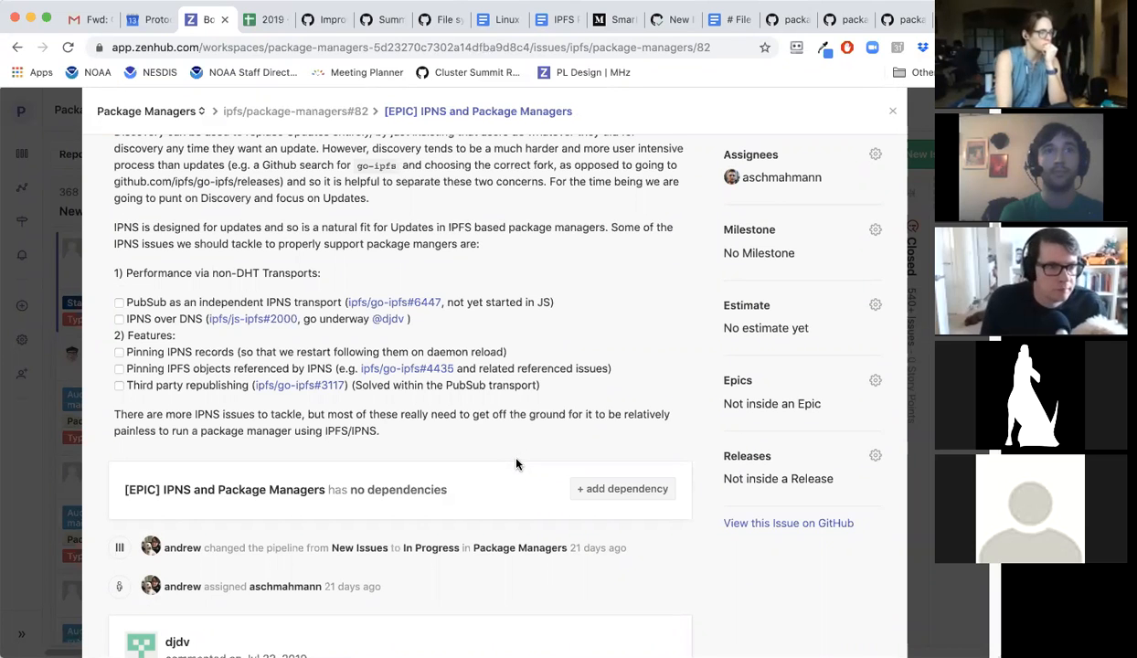
mouse_move(523, 466)
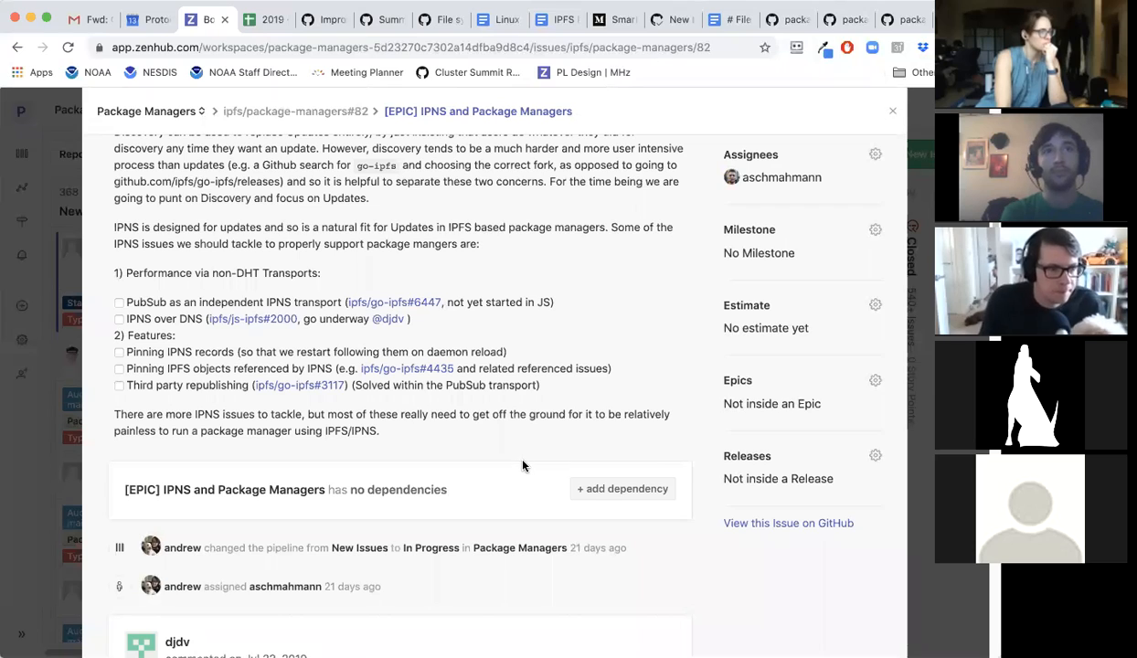
mouse_move(526, 457)
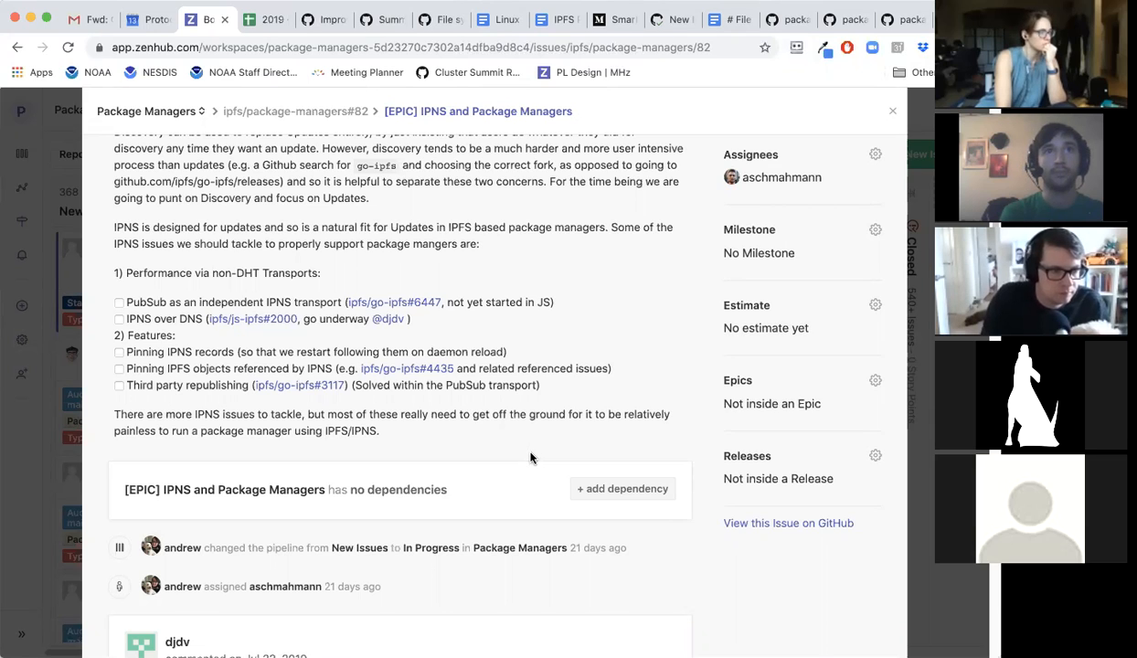
mouse_move(531, 461)
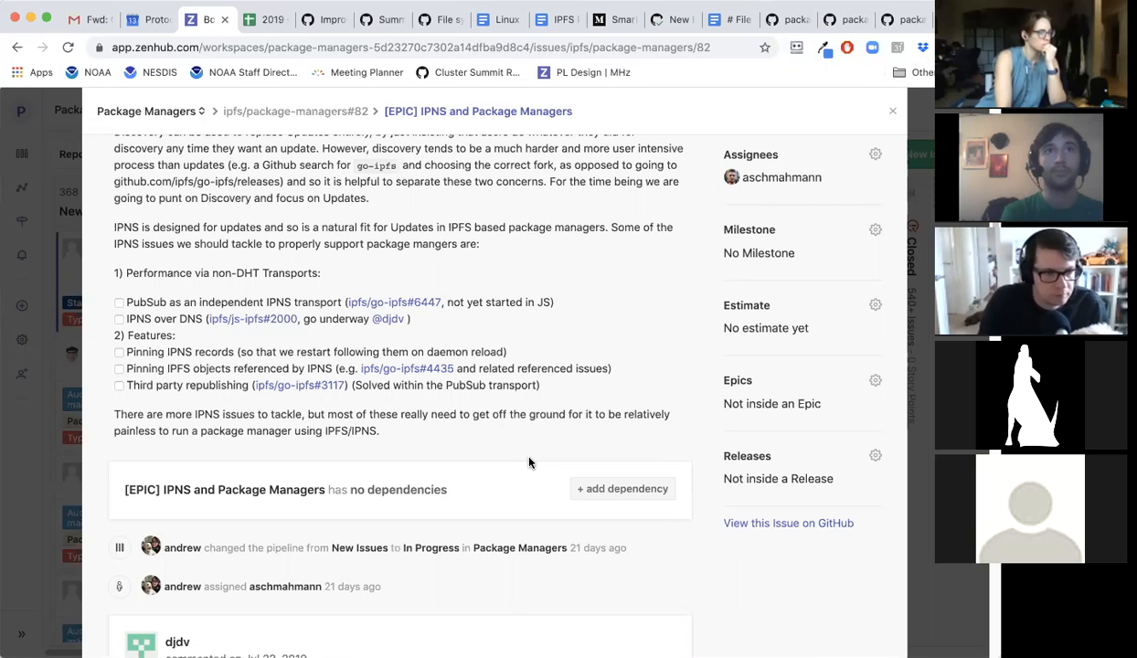
mouse_move(529, 455)
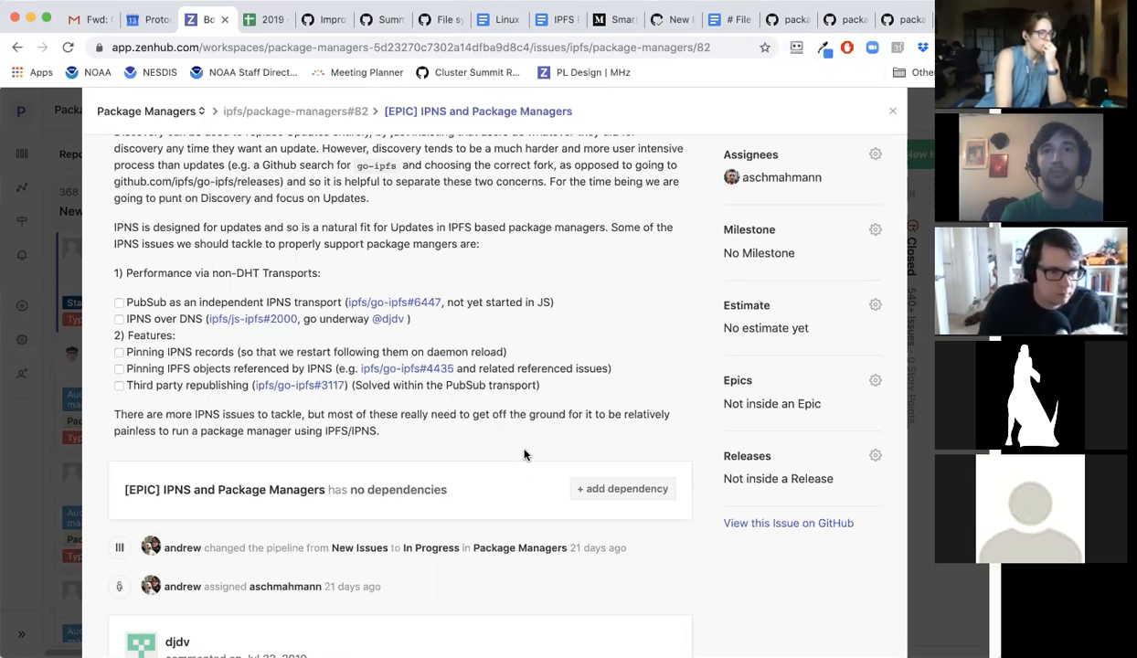
mouse_move(551, 432)
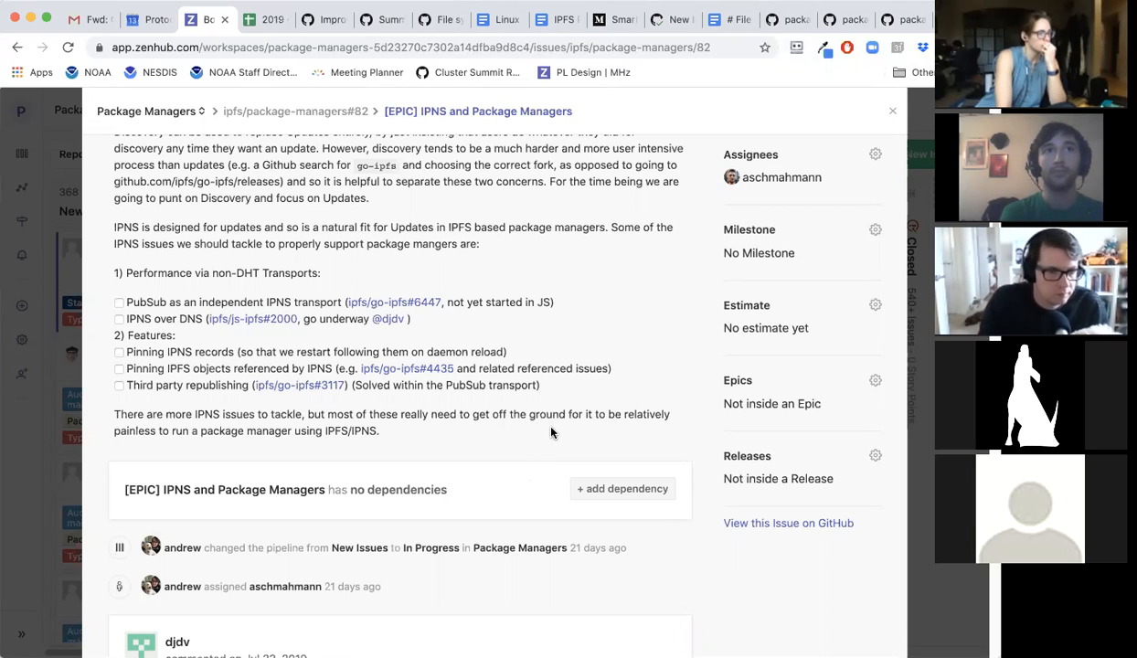
mouse_move(548, 444)
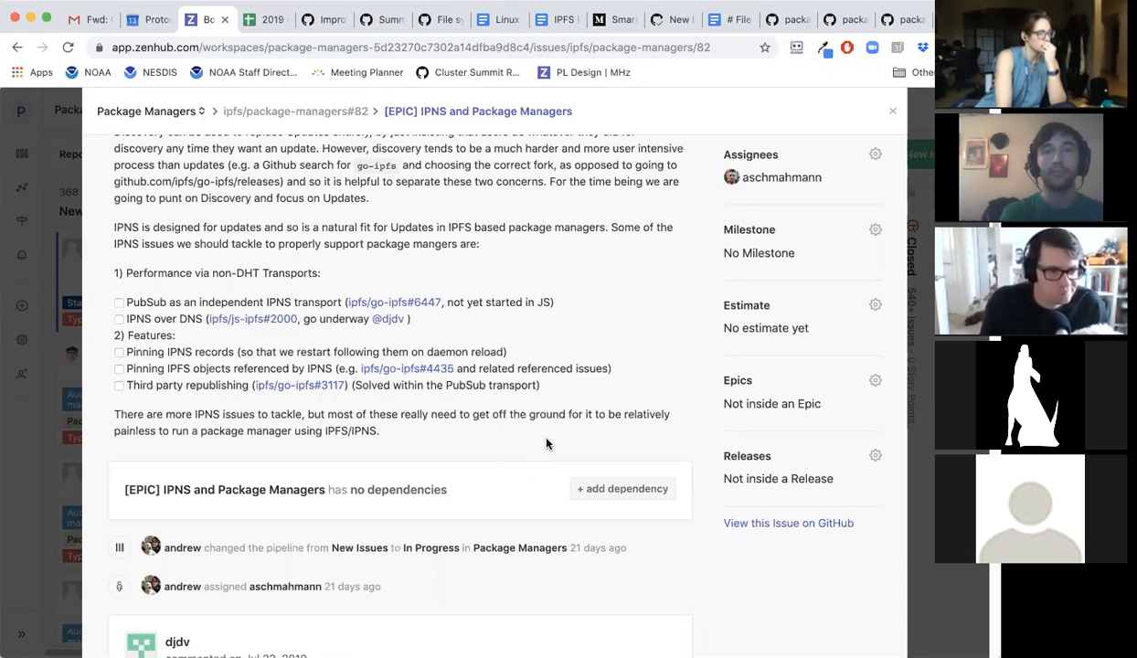
mouse_move(564, 306)
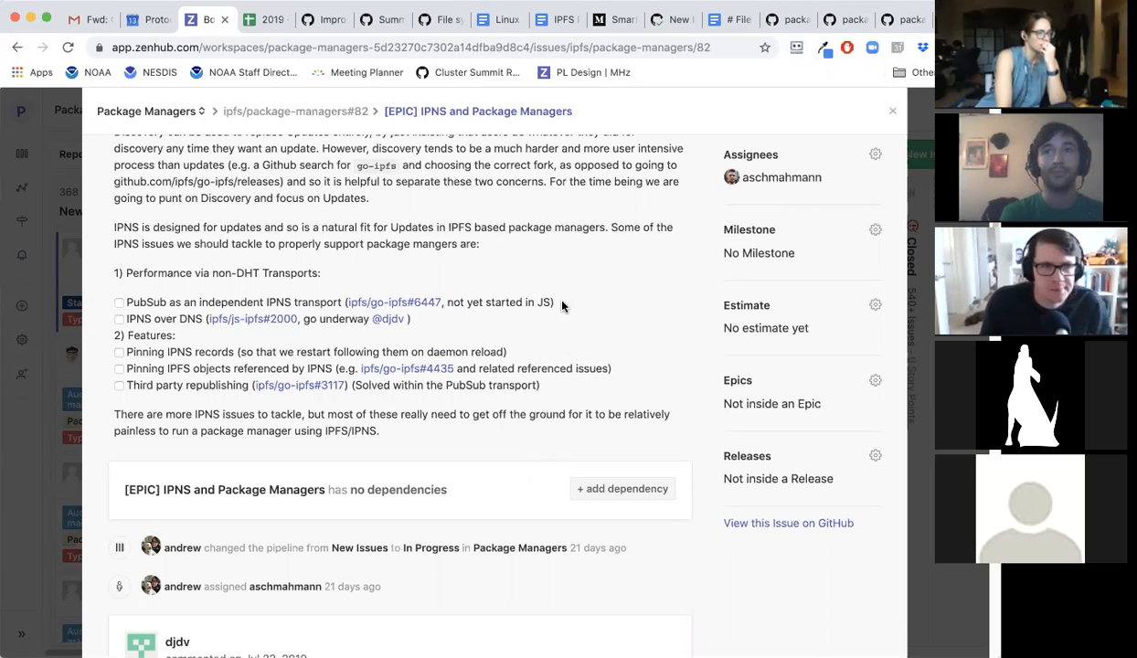
mouse_move(549, 224)
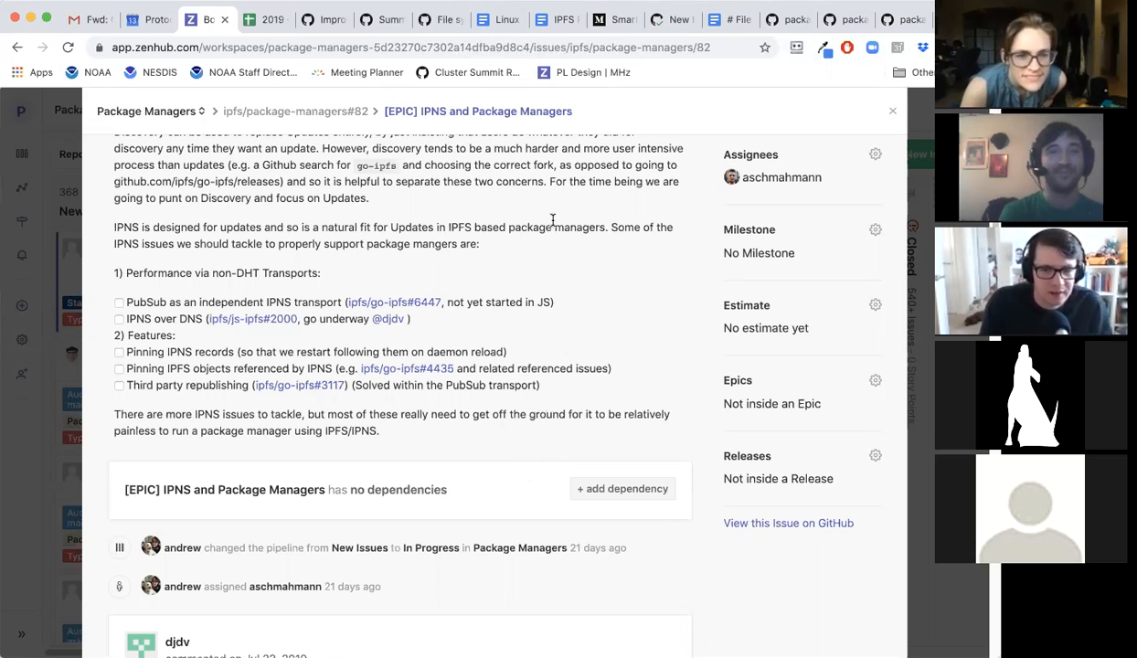
mouse_move(566, 274)
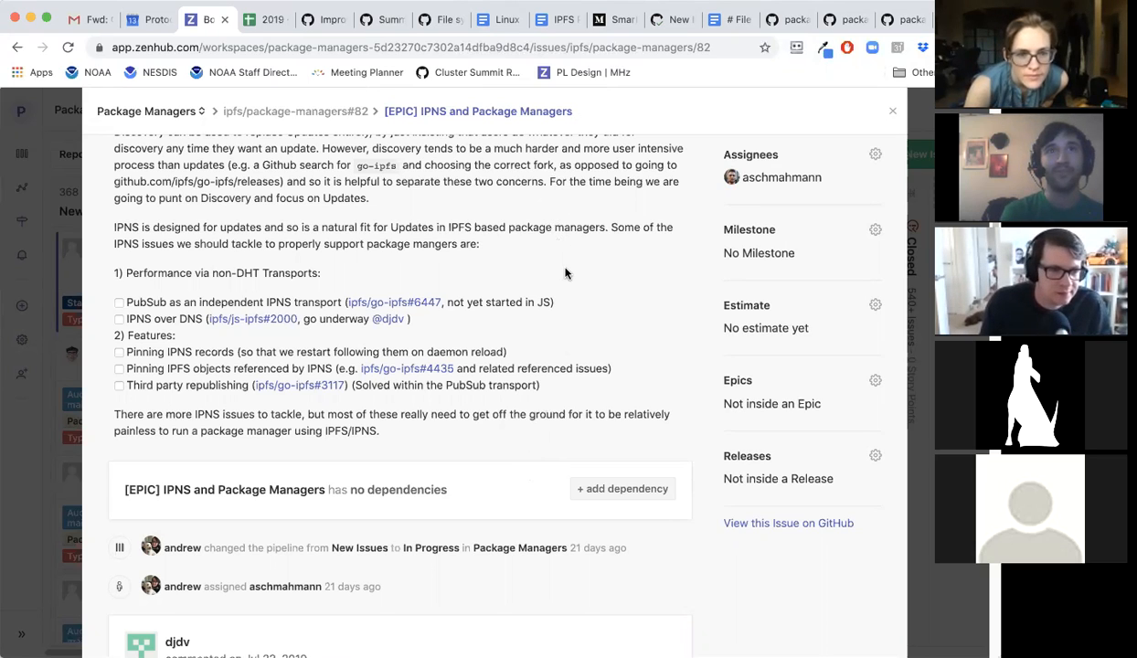
mouse_move(544, 332)
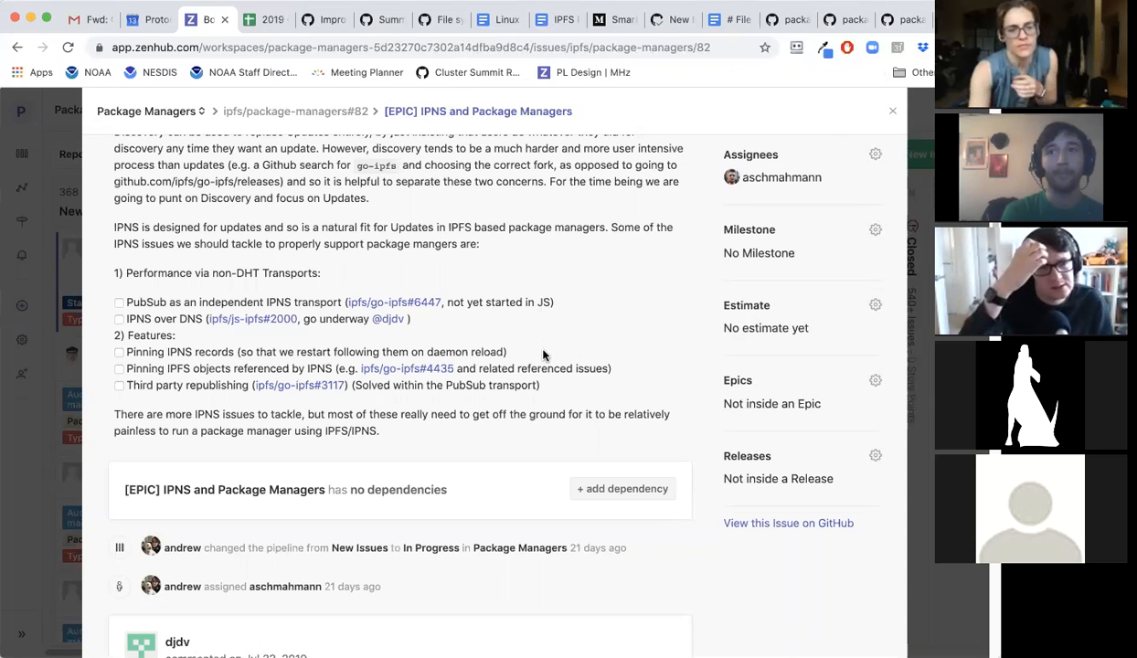
mouse_move(555, 340)
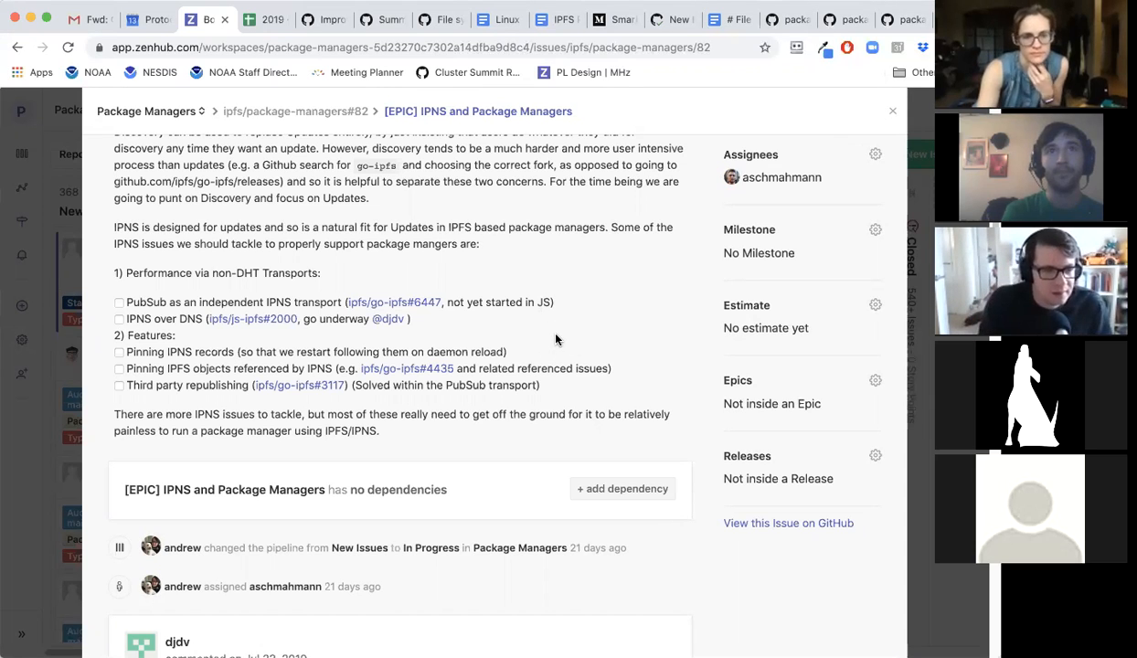
mouse_move(525, 93)
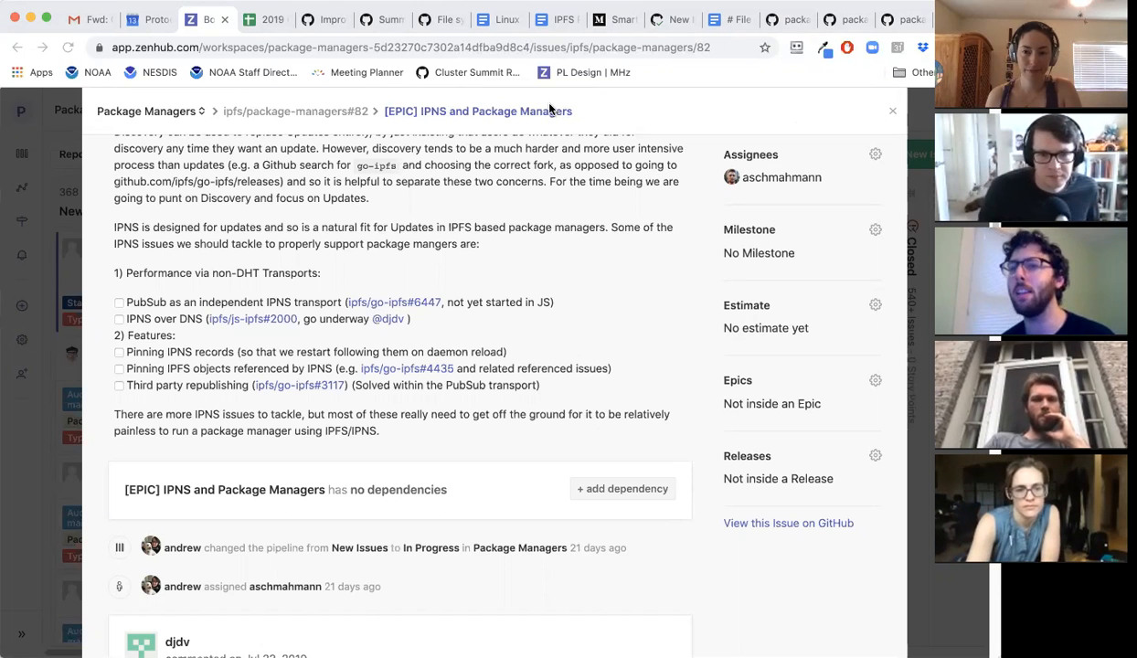
mouse_move(535, 142)
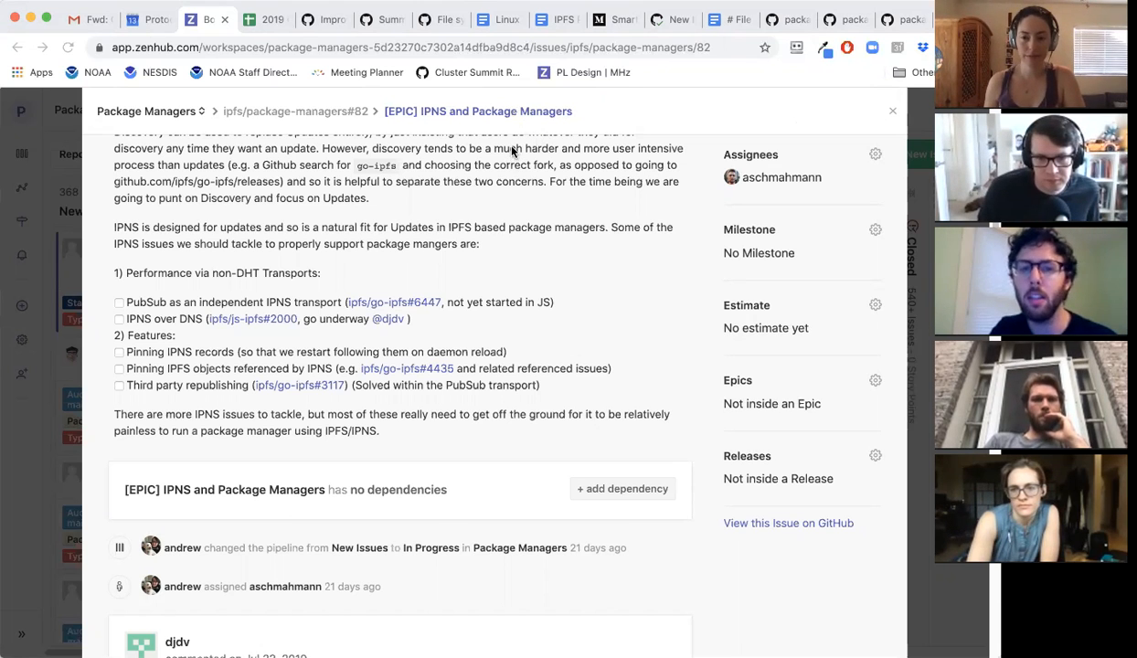
mouse_move(508, 148)
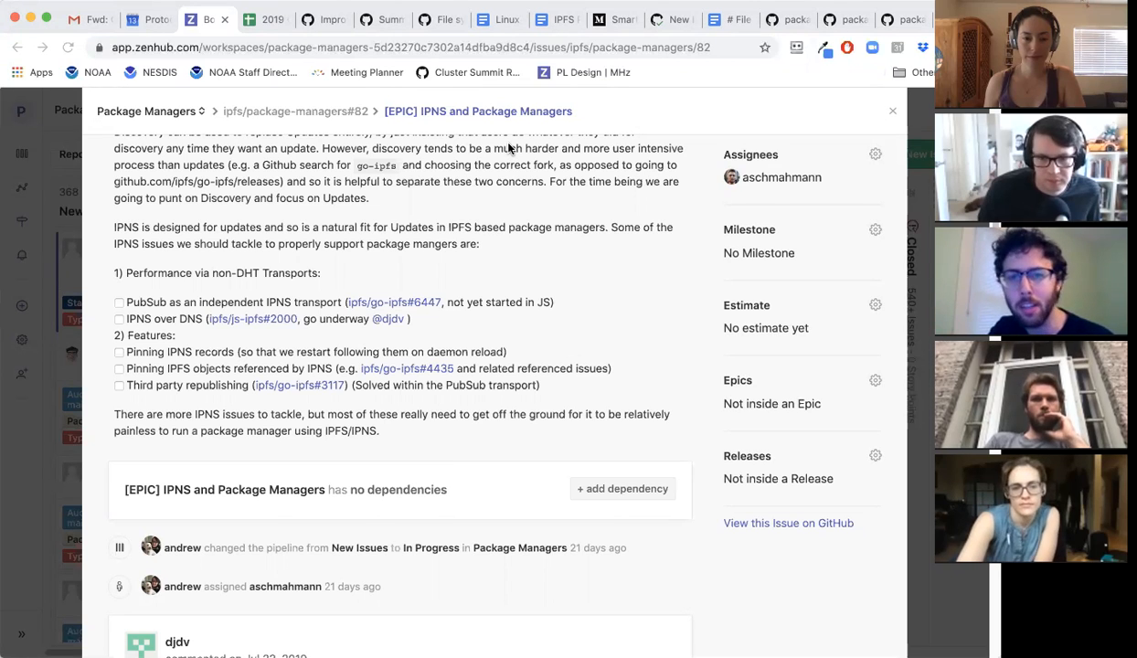
mouse_move(509, 153)
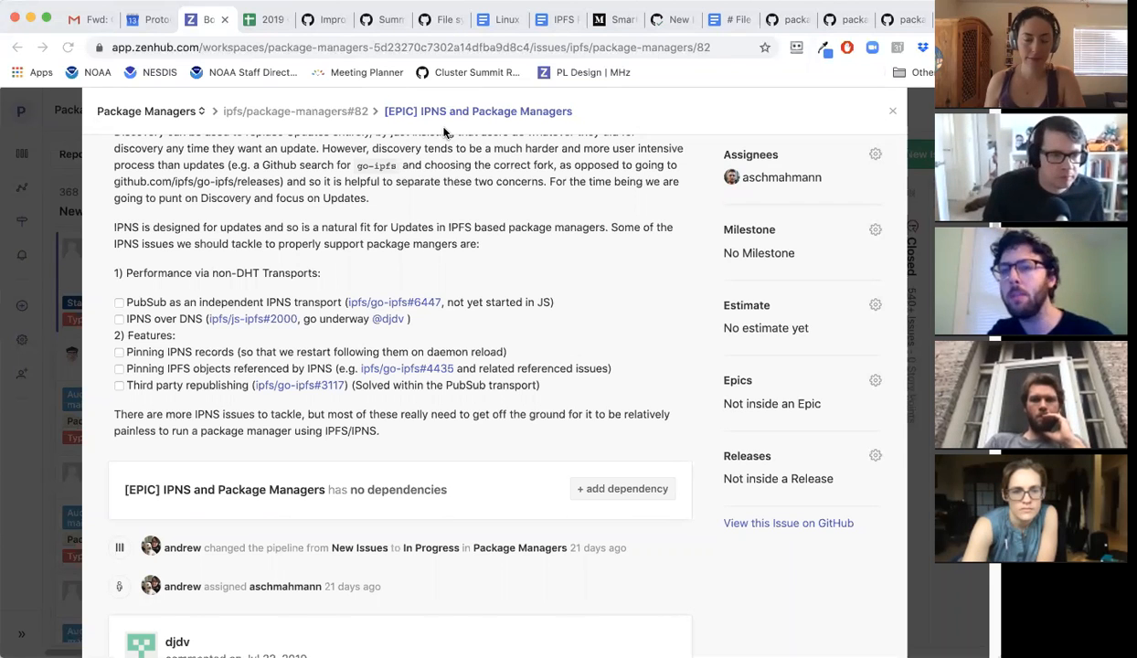
mouse_move(473, 155)
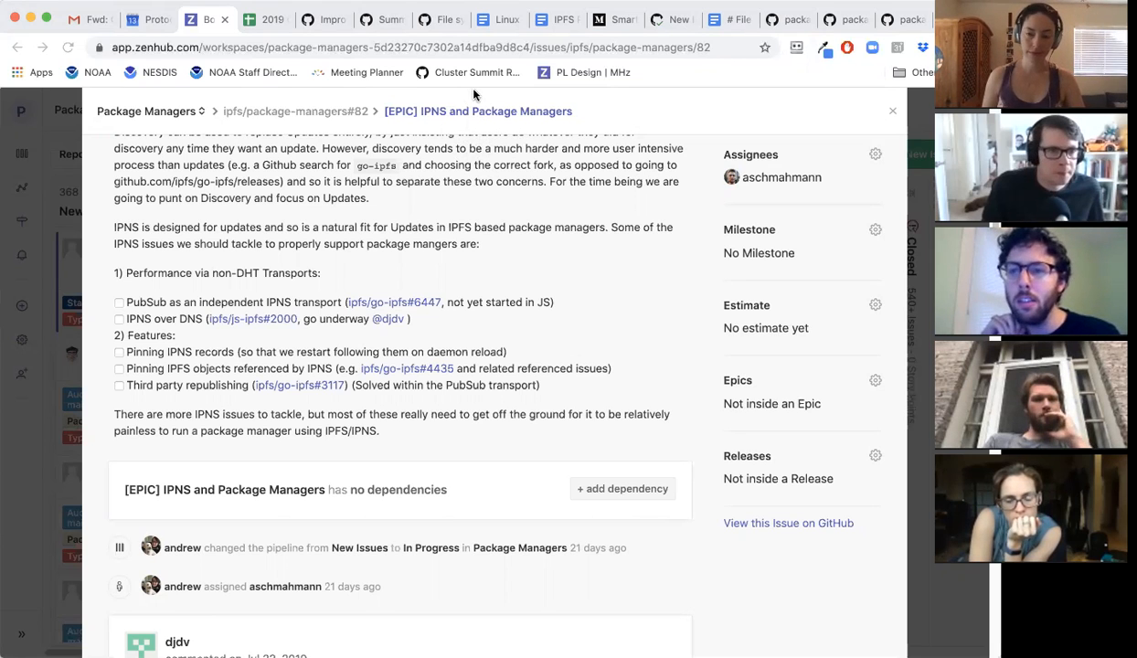
mouse_move(496, 90)
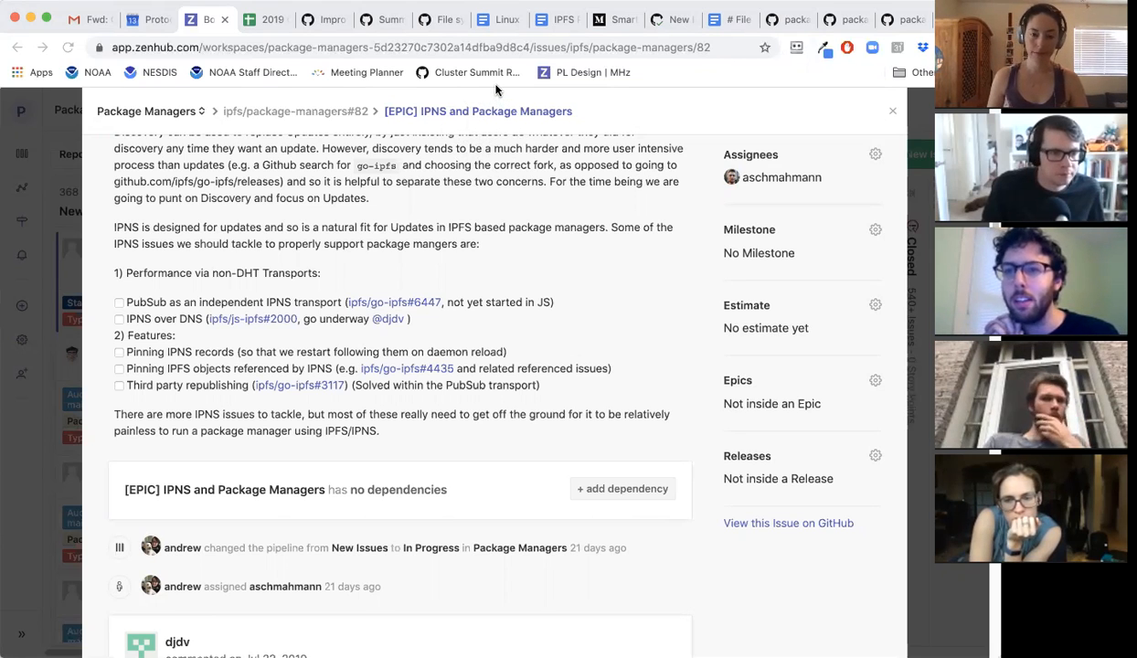
mouse_move(483, 78)
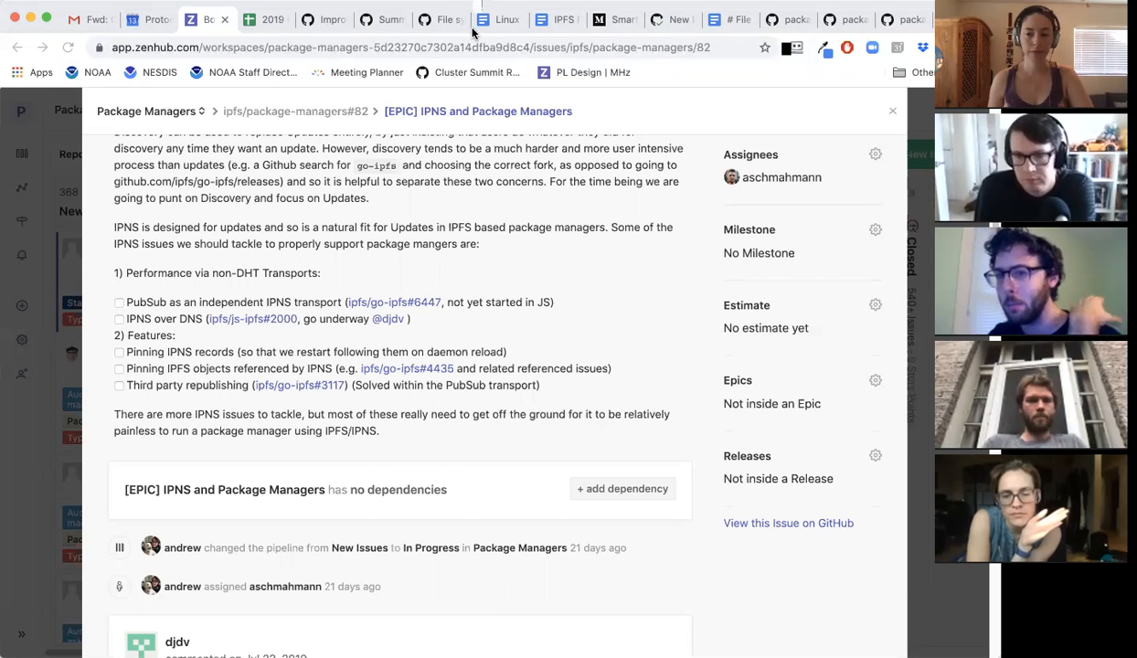
mouse_move(508, 19)
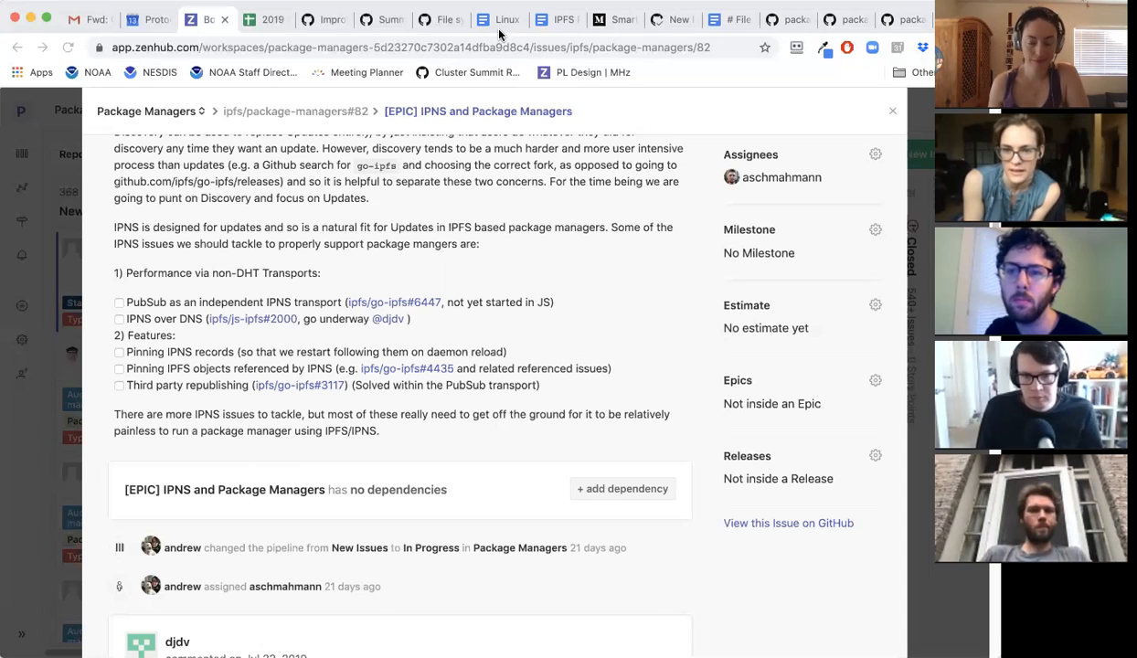
mouse_move(493, 36)
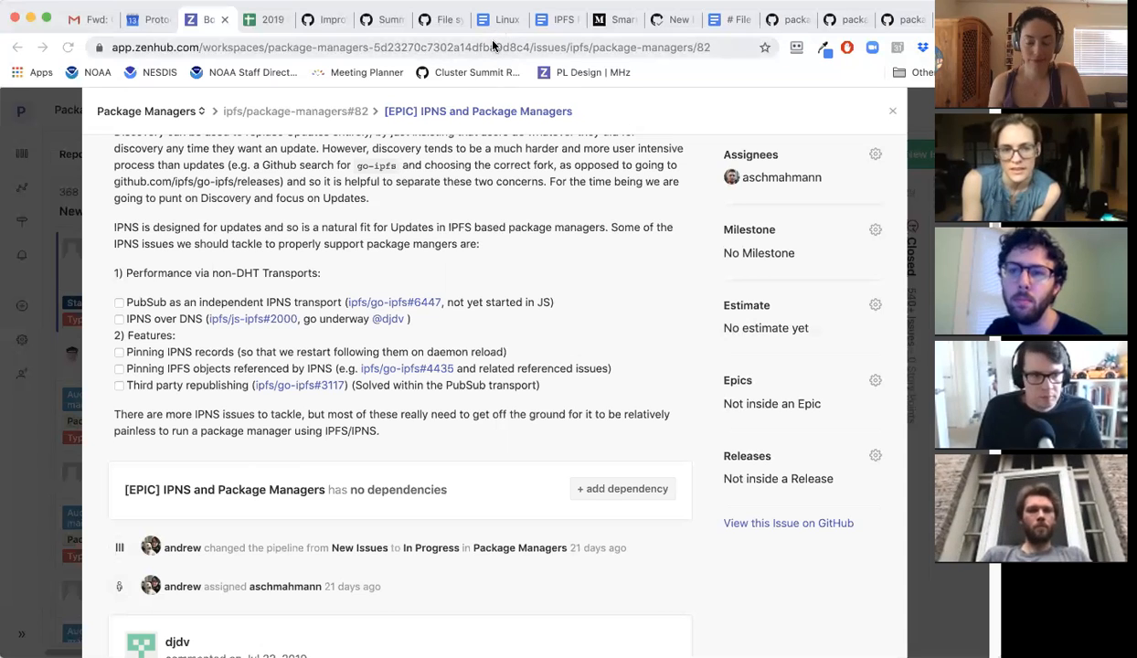
mouse_move(493, 31)
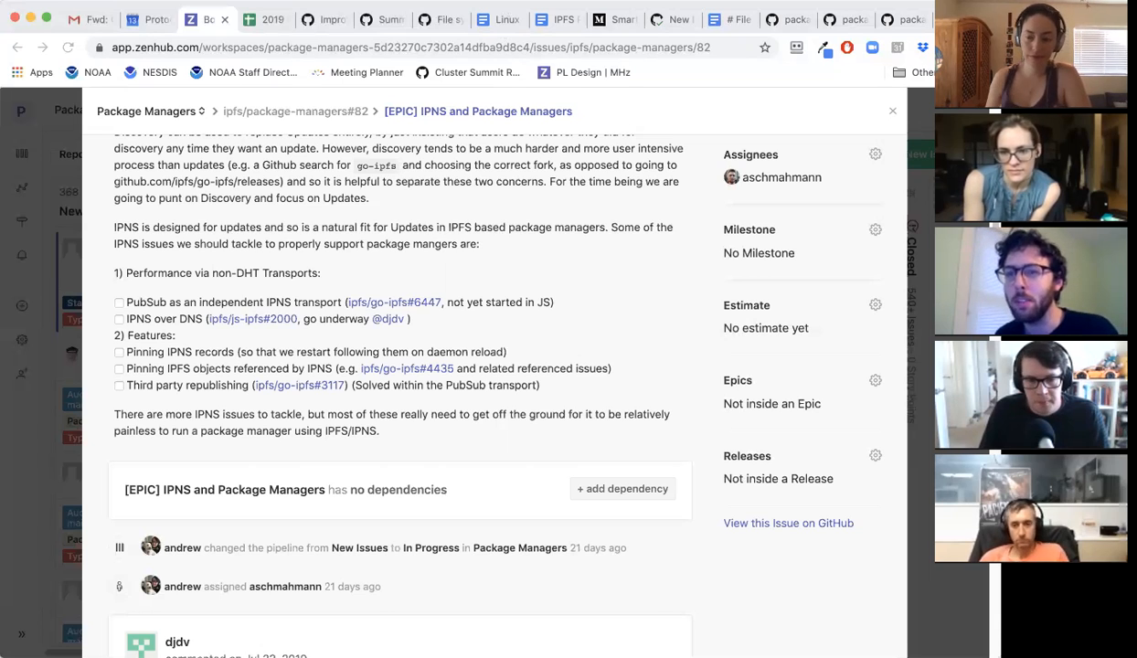
mouse_move(508, 95)
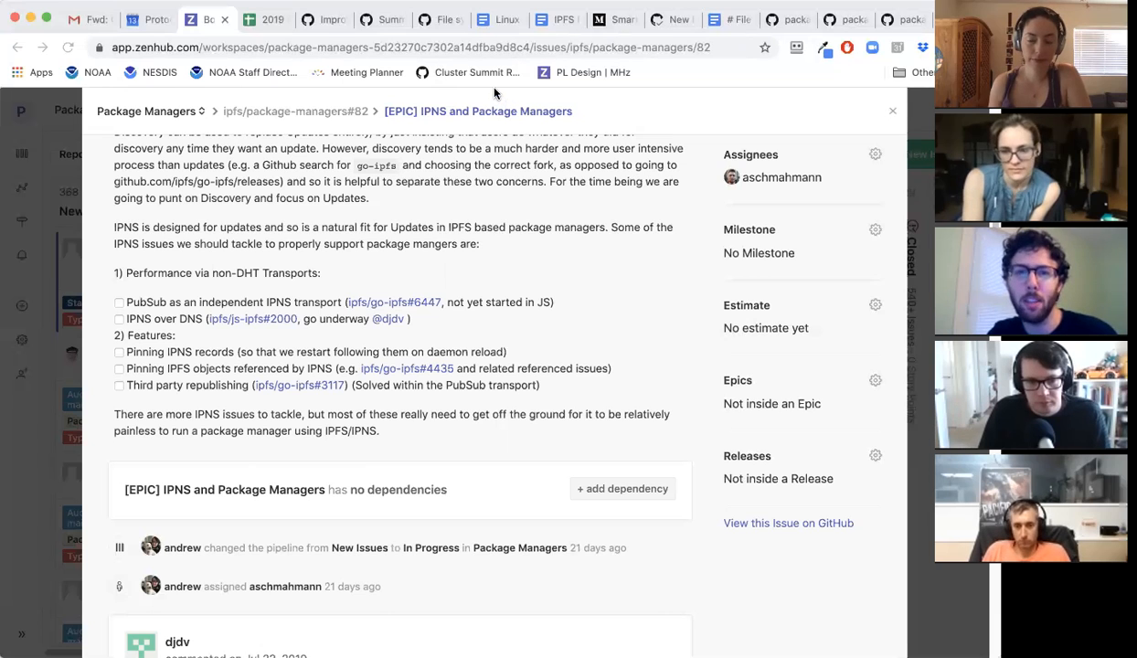
mouse_move(481, 84)
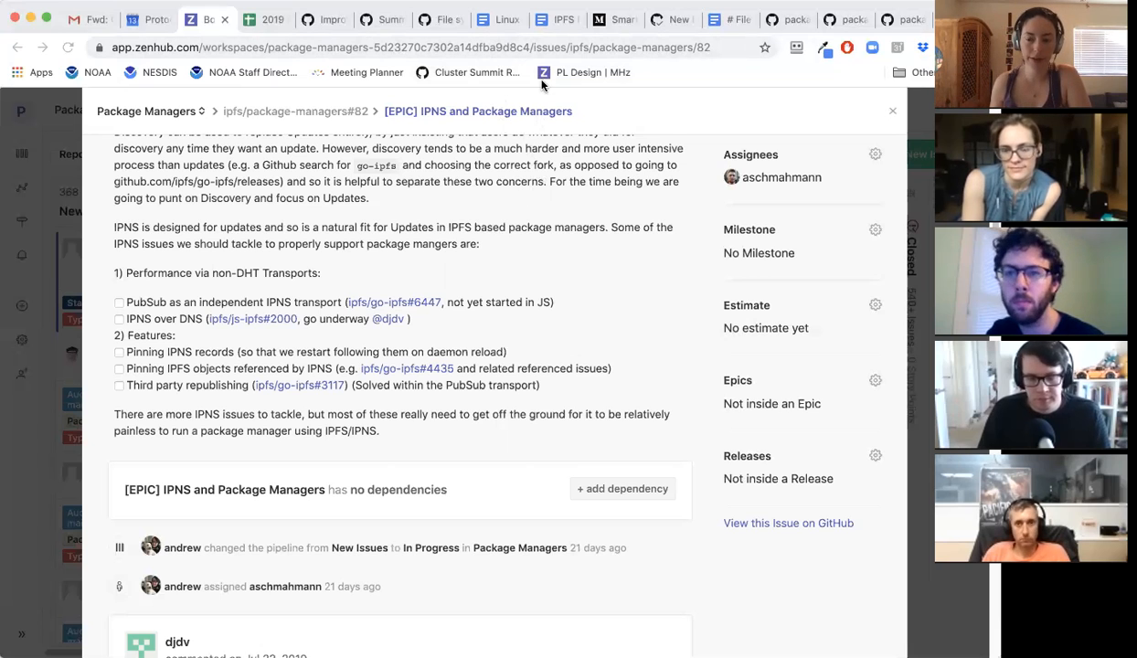
mouse_move(499, 27)
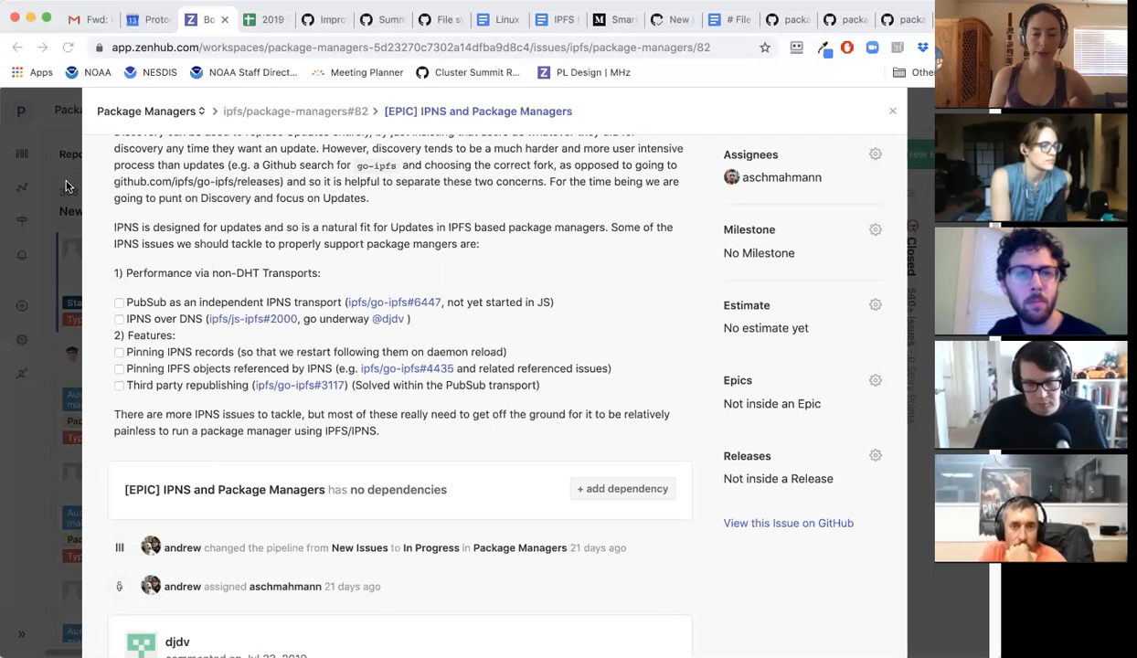
Close the epic #82 detail panel to return to the Package Managers pipelines
click(893, 110)
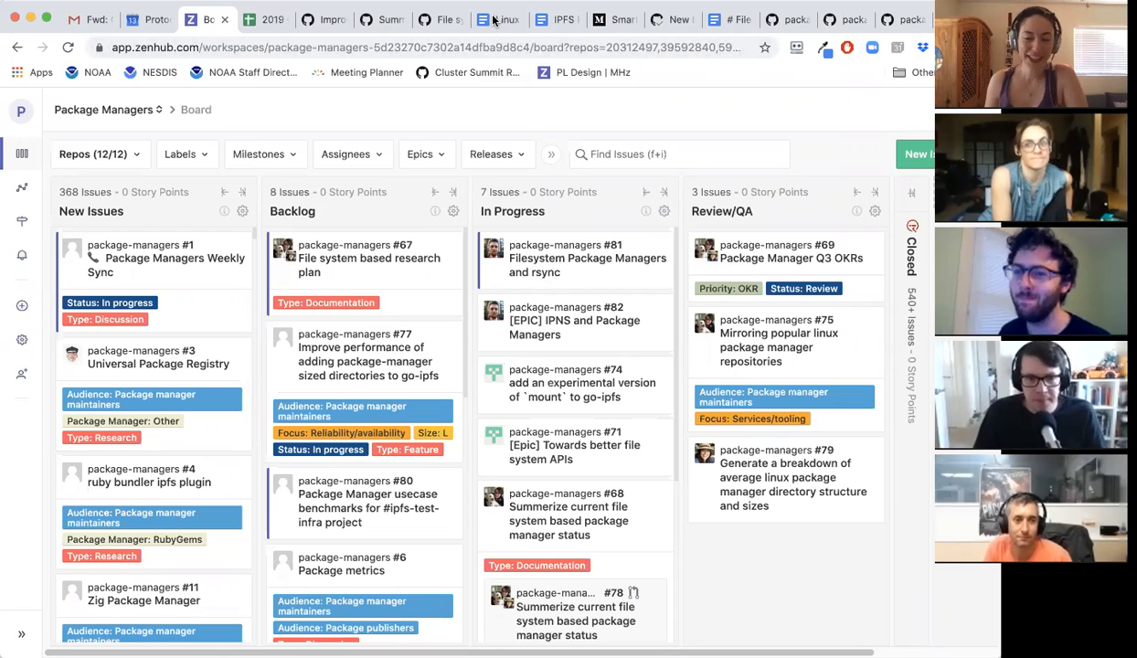
mouse_move(475, 41)
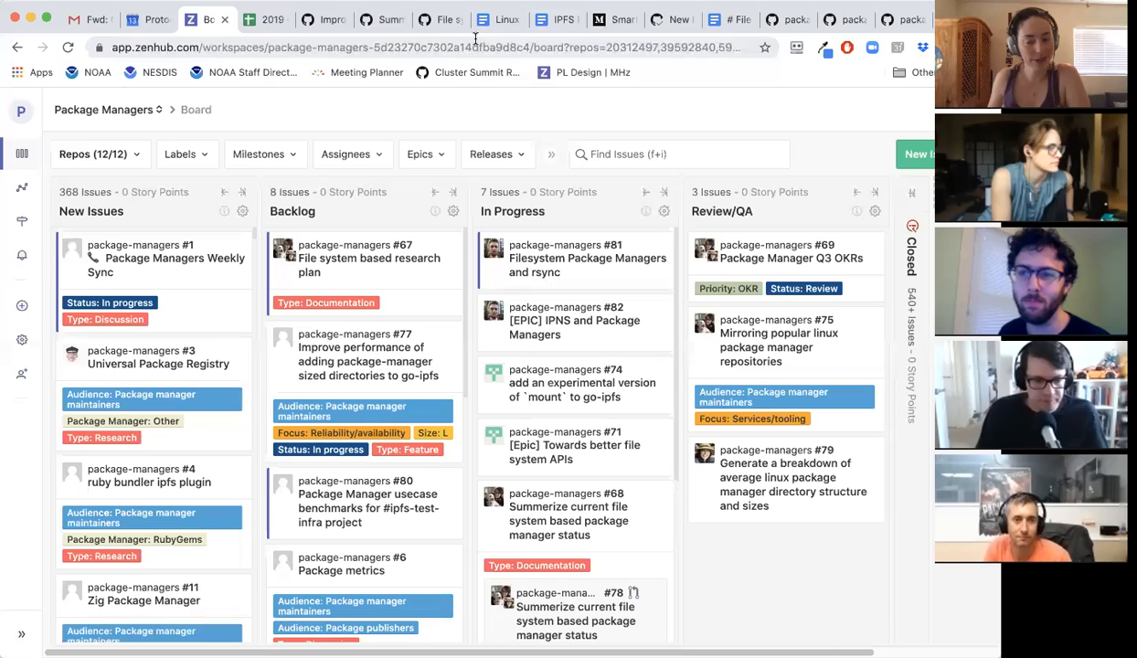
mouse_move(615, 98)
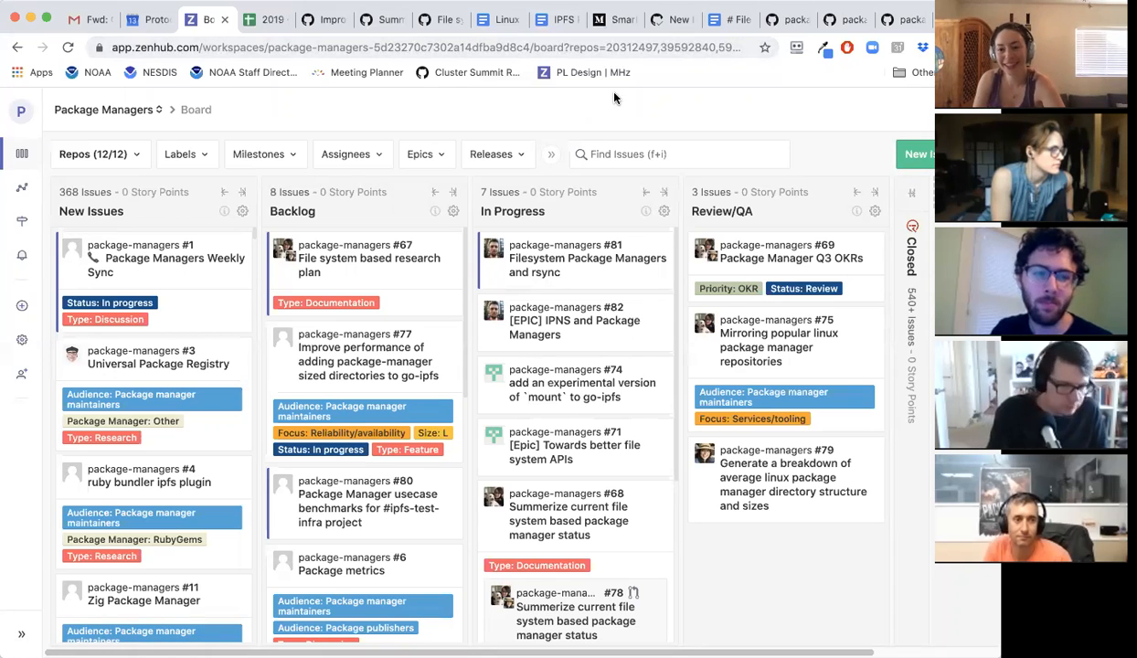
mouse_move(551, 124)
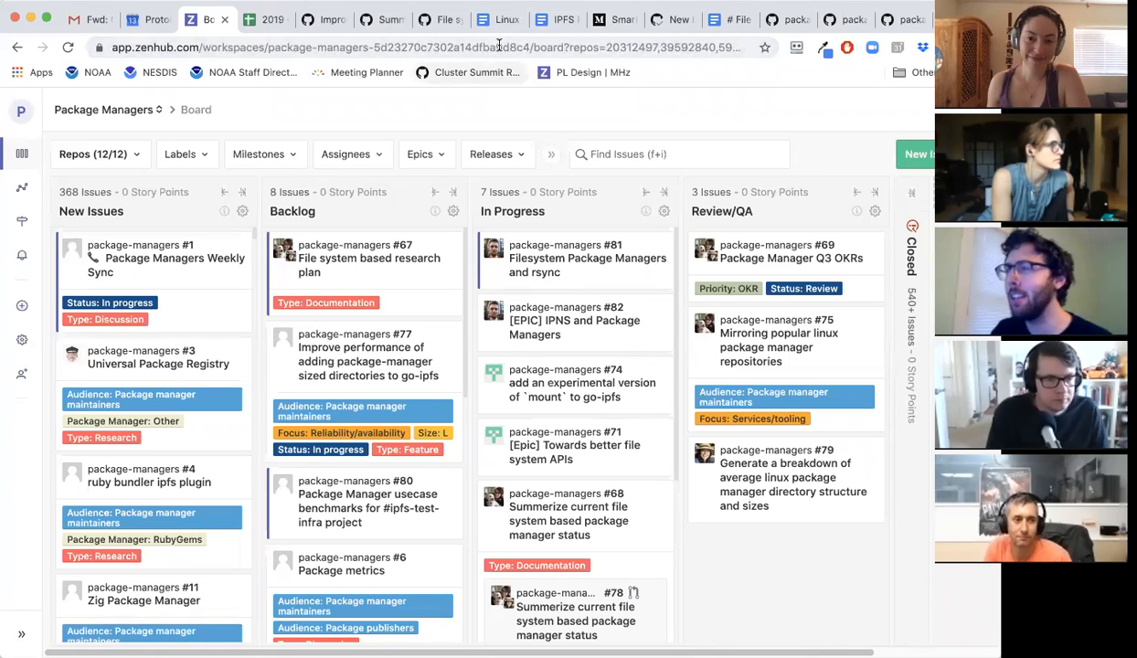
mouse_move(491, 30)
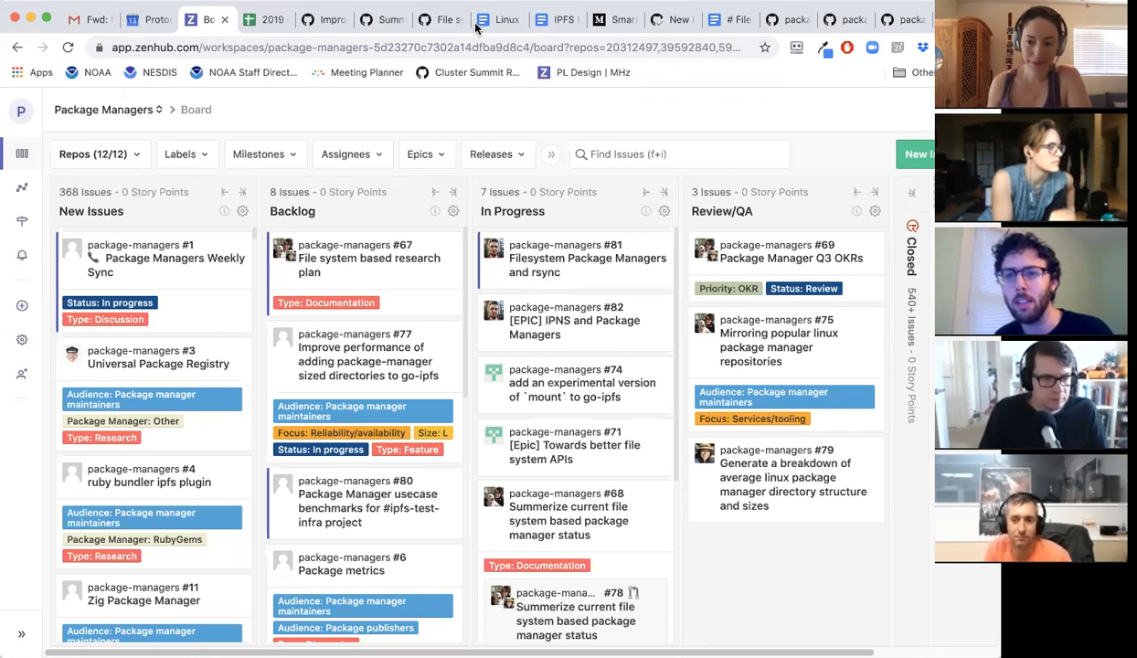
mouse_move(484, 33)
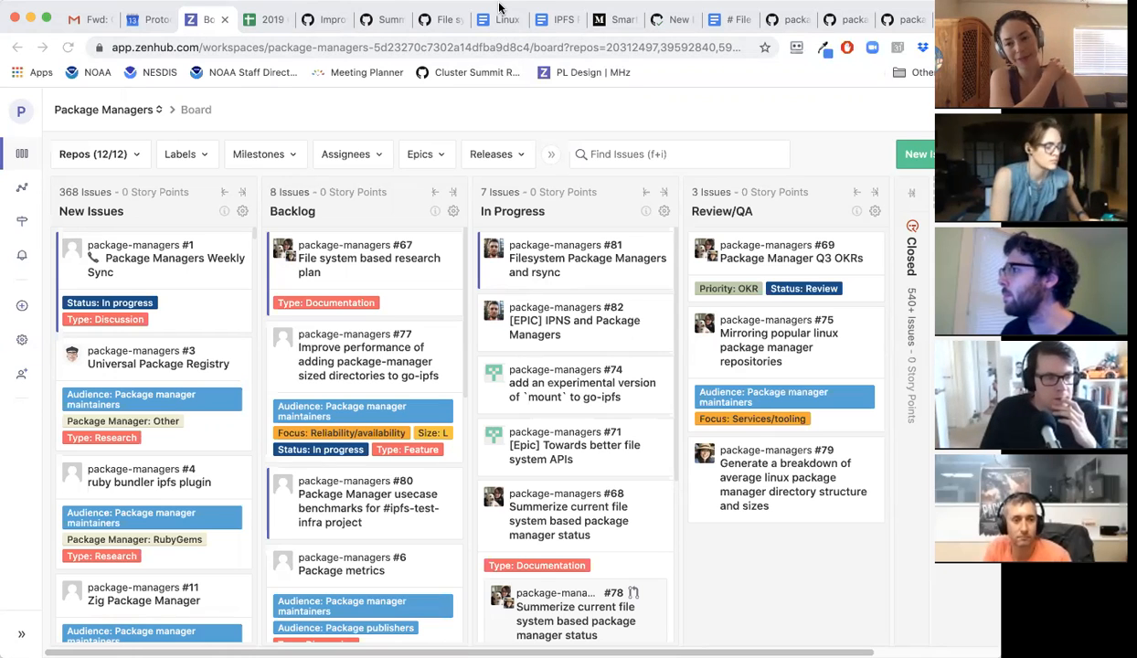
mouse_move(585, 73)
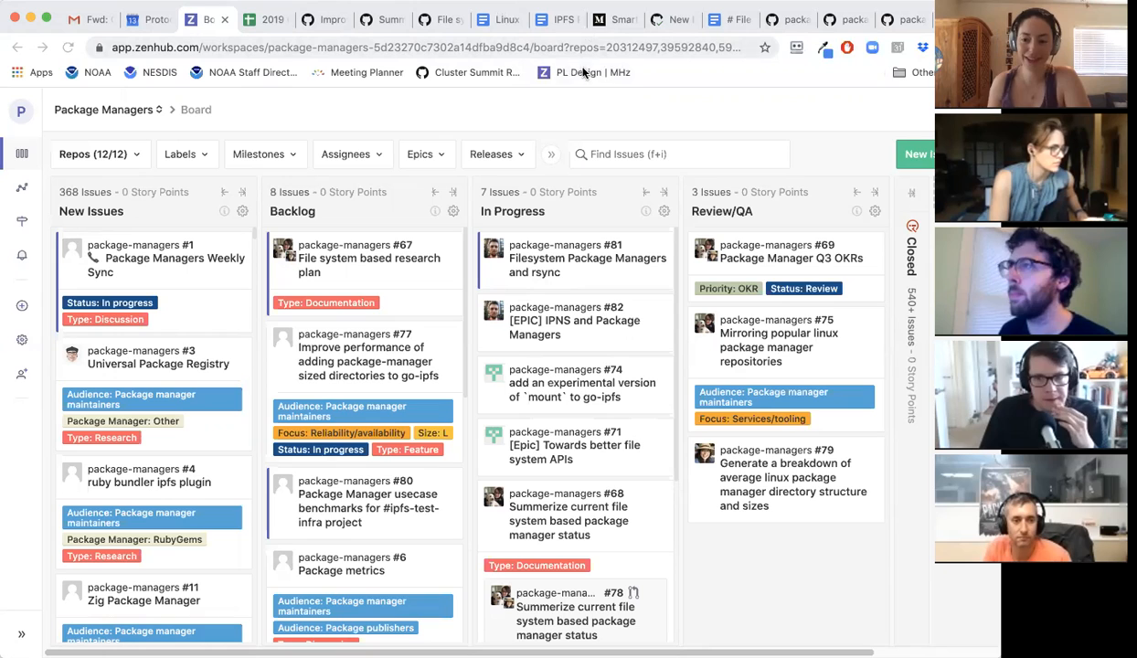
mouse_move(642, 120)
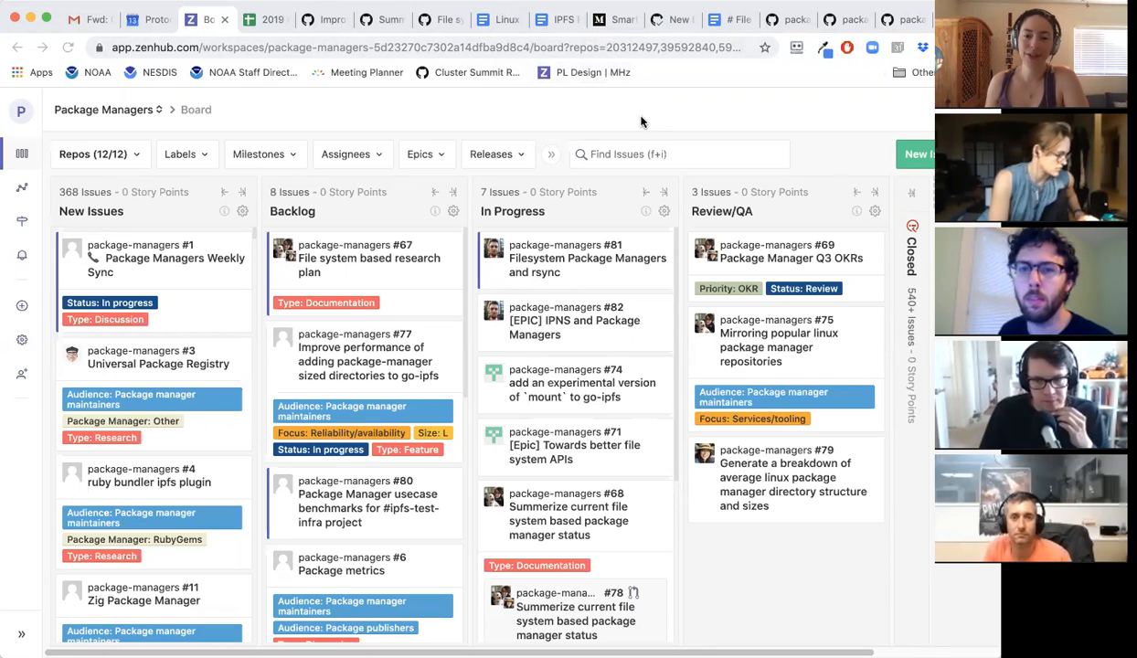
mouse_move(640, 91)
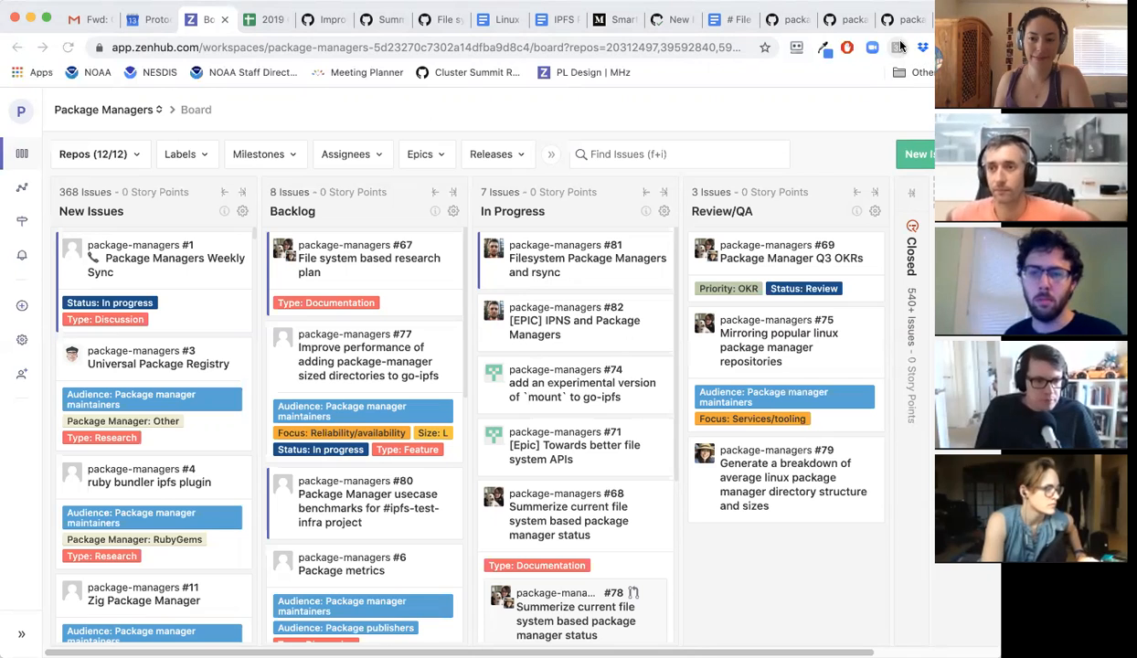
mouse_move(419, 153)
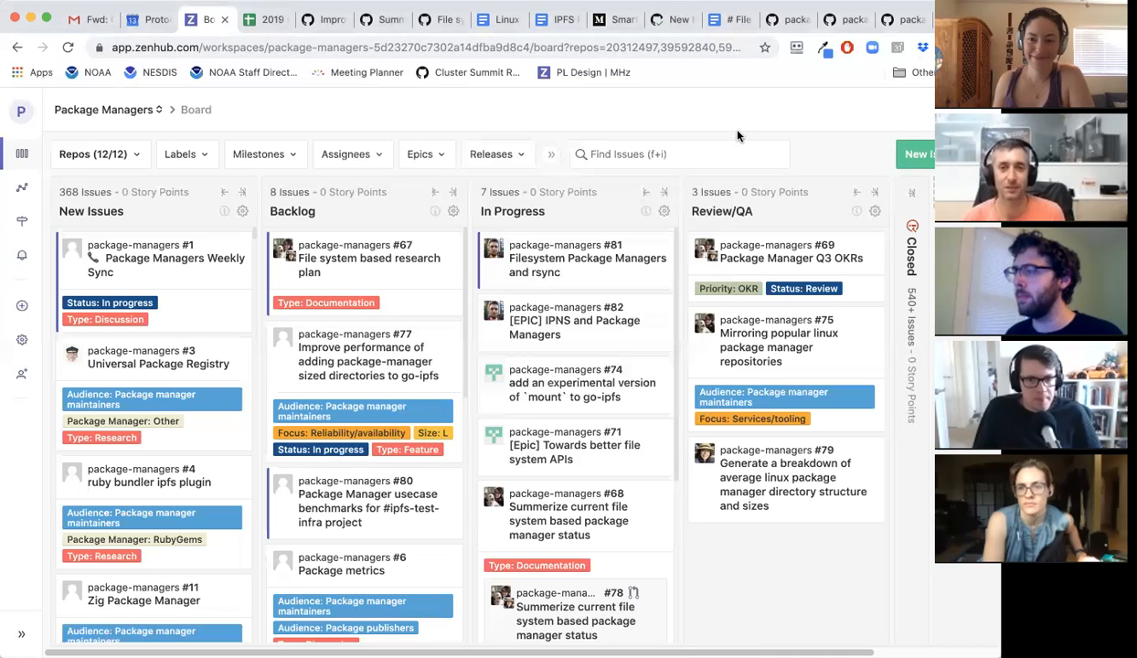
mouse_move(704, 265)
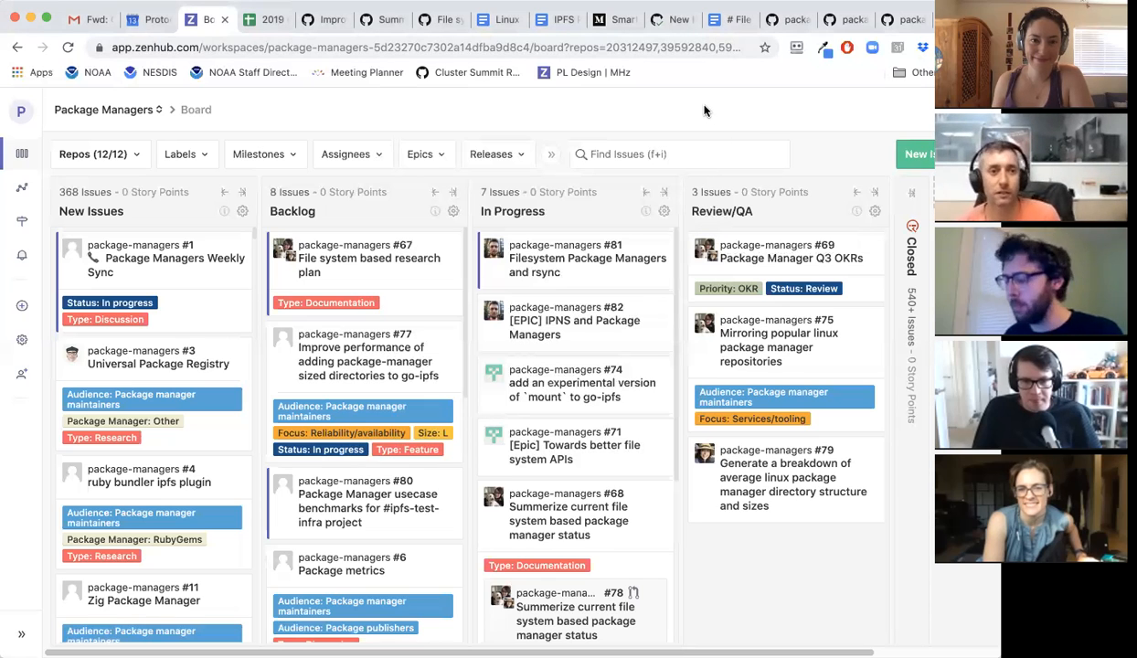
mouse_move(701, 115)
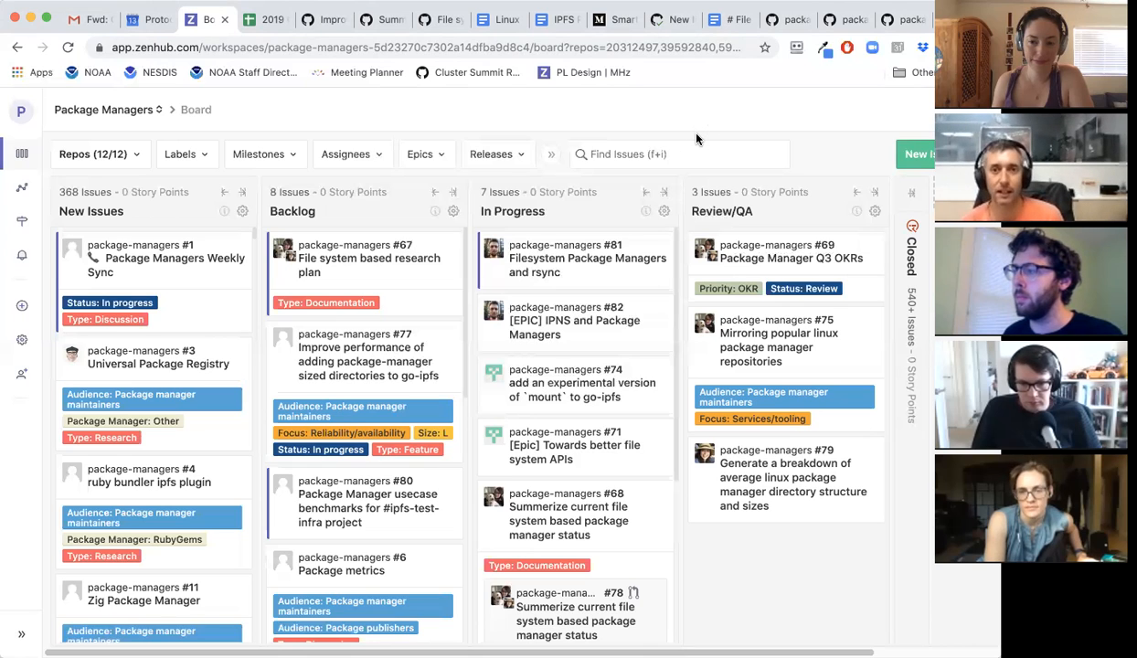
mouse_move(692, 143)
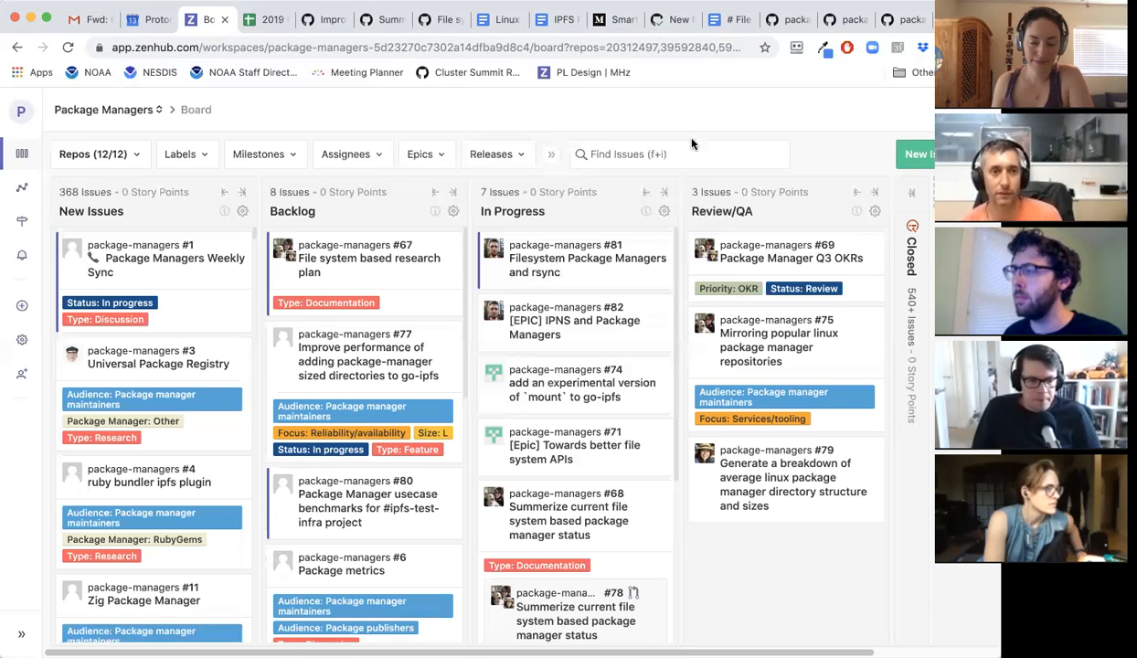
mouse_move(704, 138)
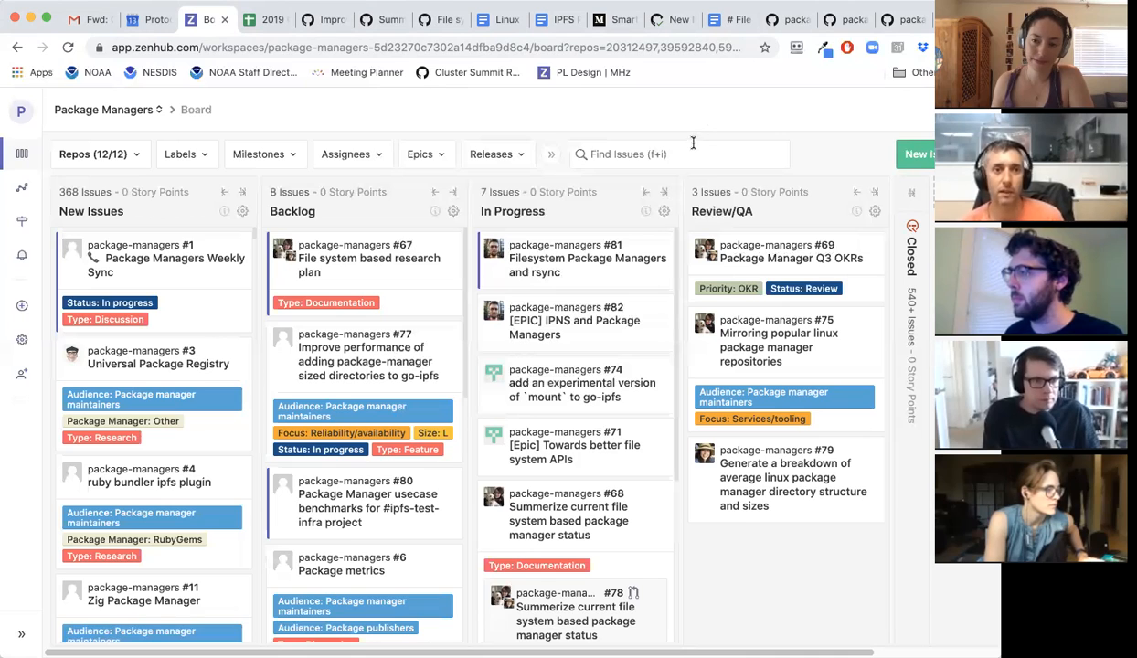
mouse_move(676, 68)
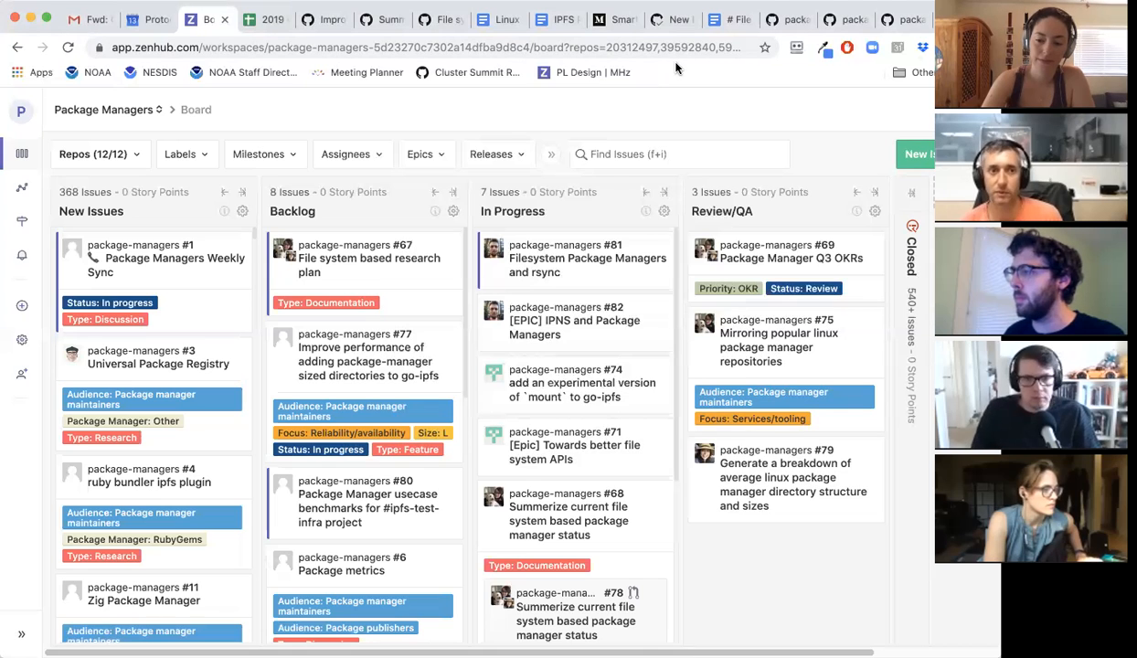
mouse_move(705, 116)
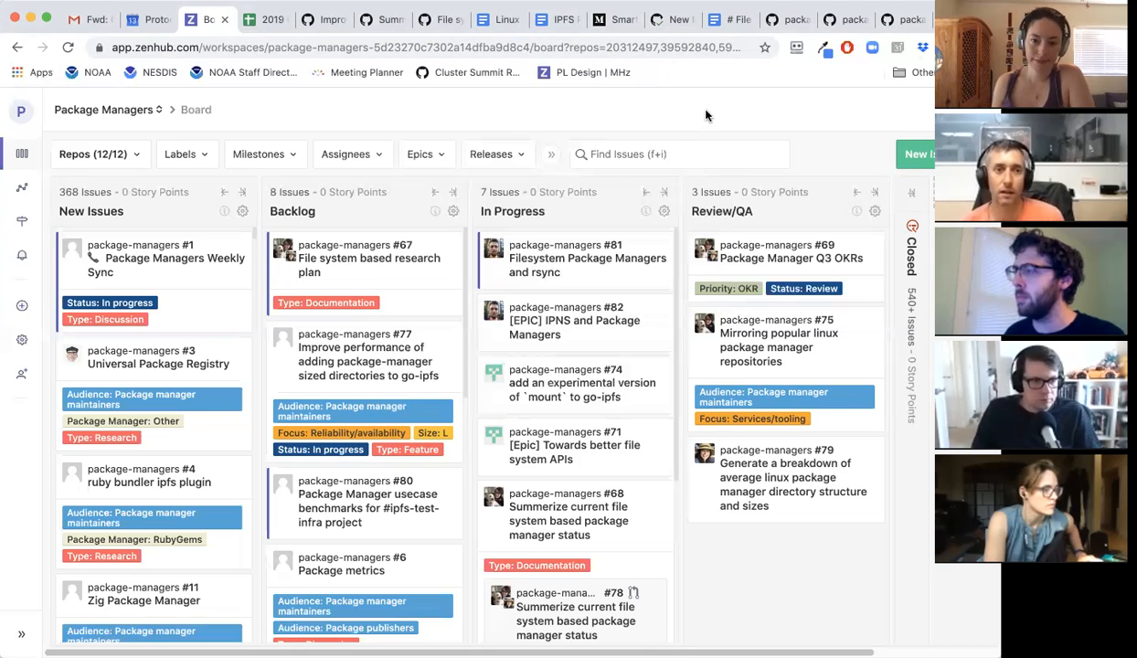
mouse_move(684, 123)
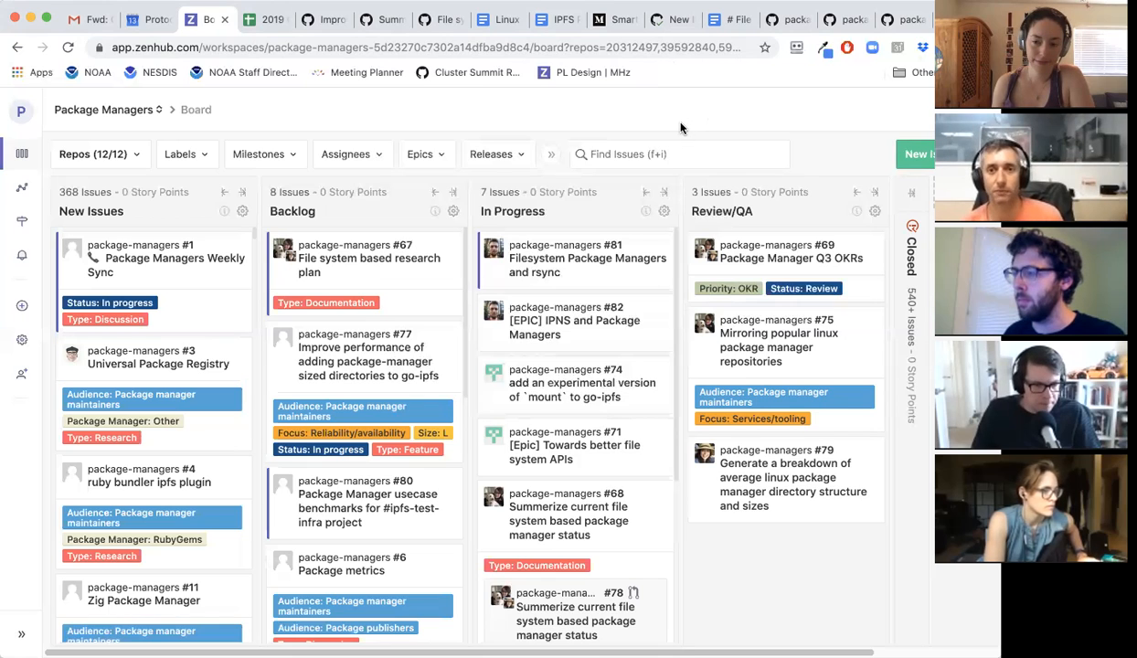
mouse_move(682, 123)
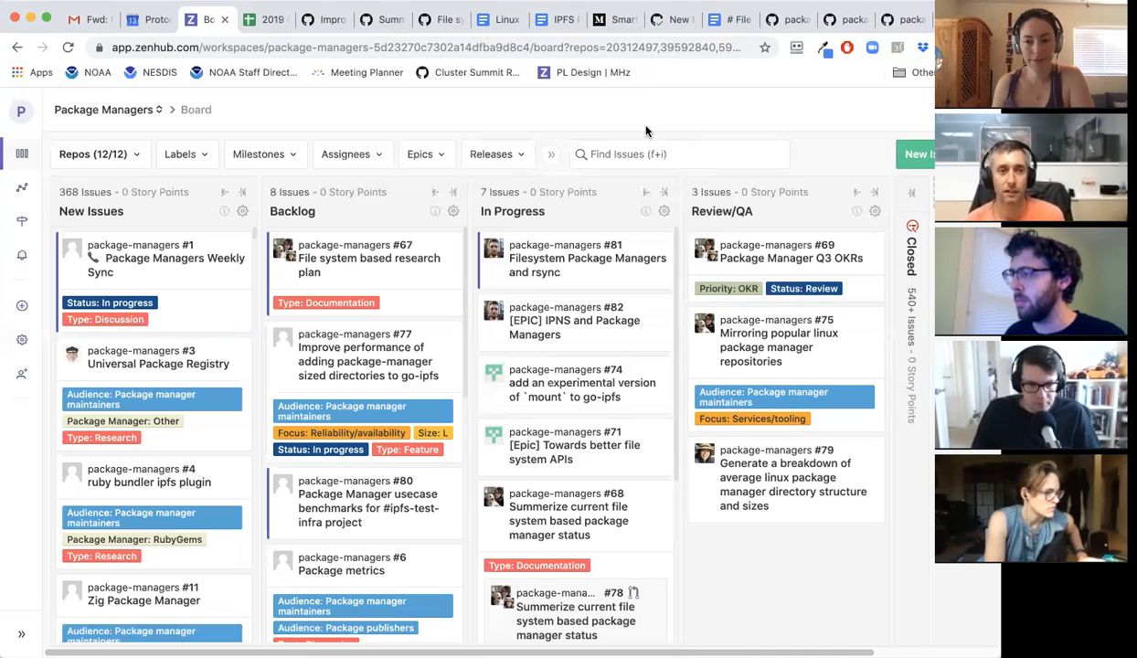
mouse_move(670, 143)
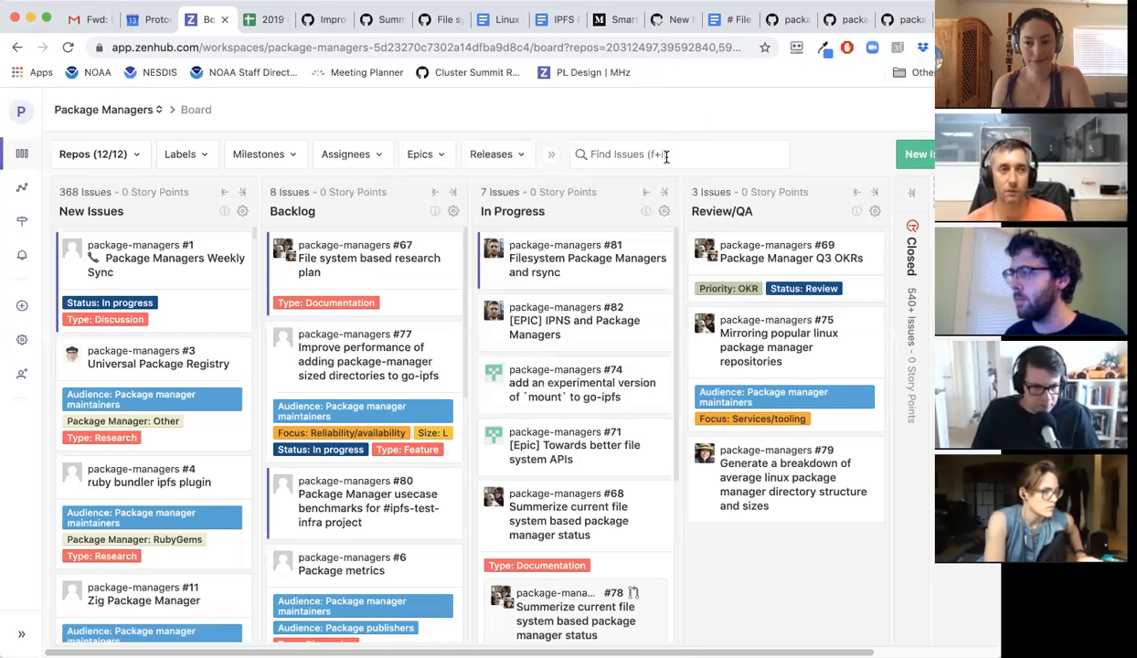
mouse_move(704, 120)
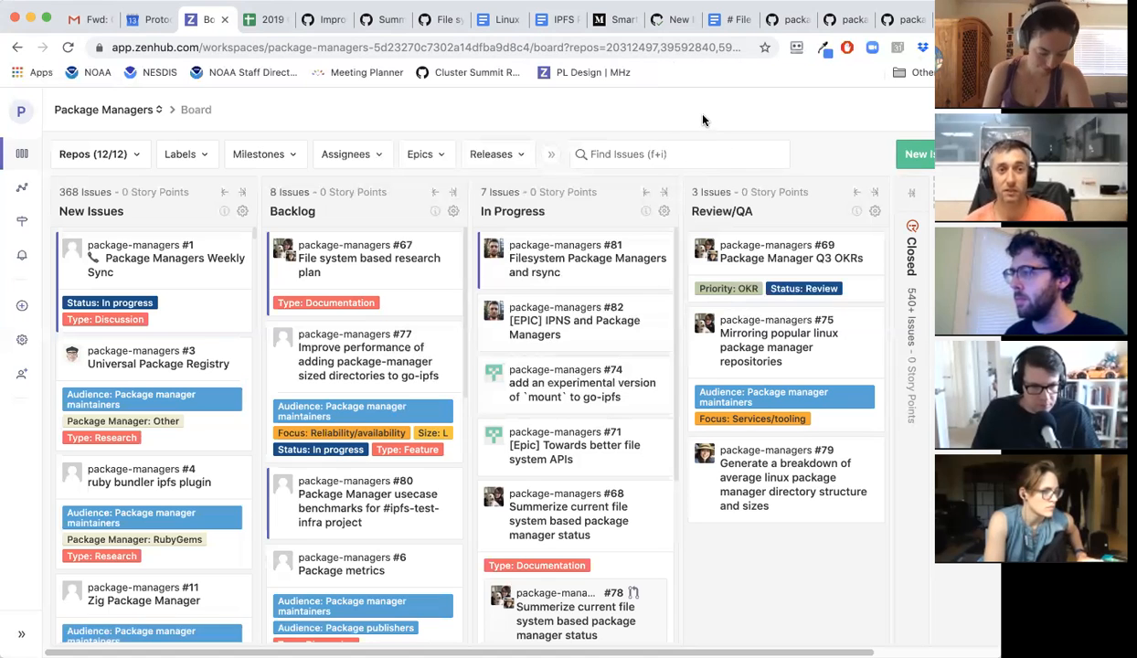
mouse_move(564, 113)
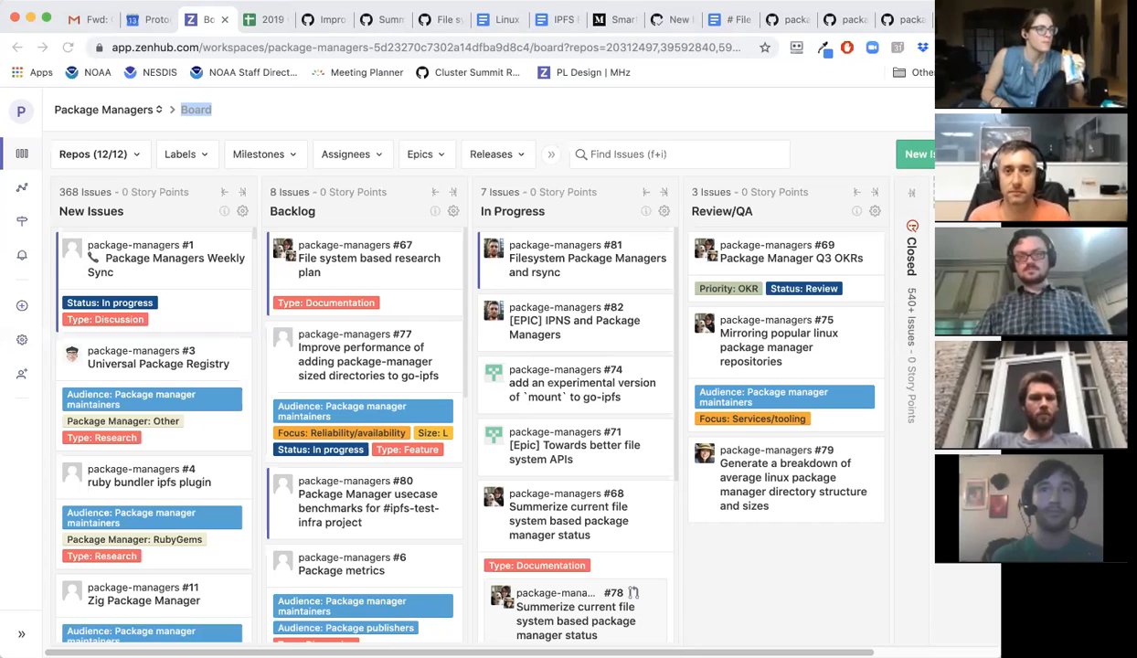
mouse_move(643, 217)
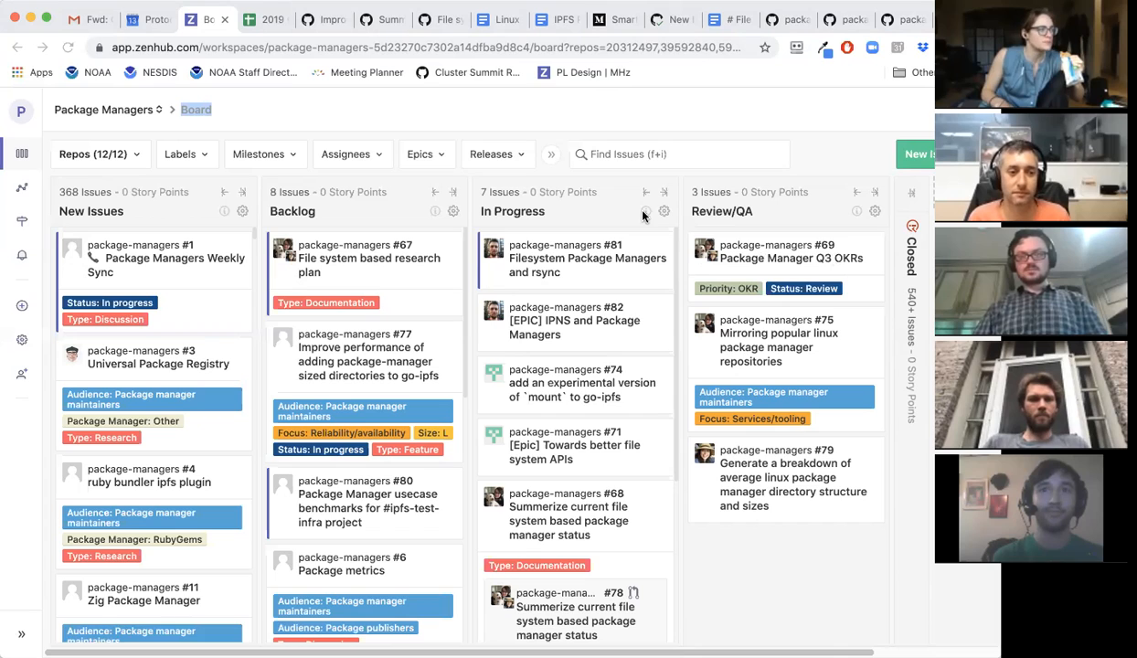
mouse_move(656, 156)
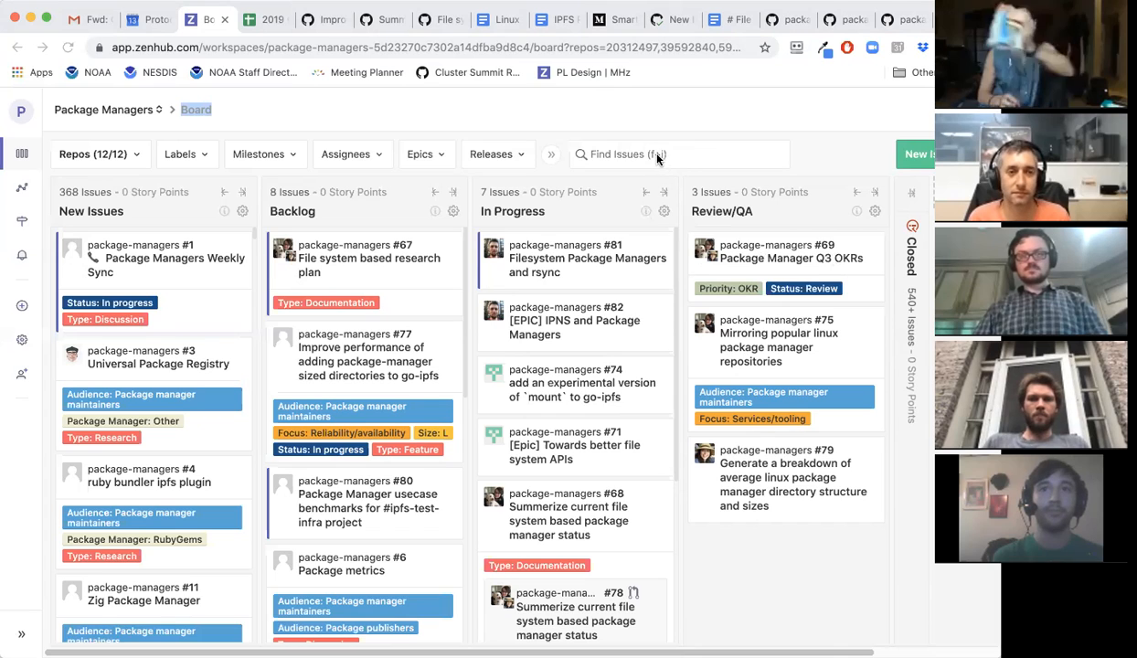
mouse_move(663, 145)
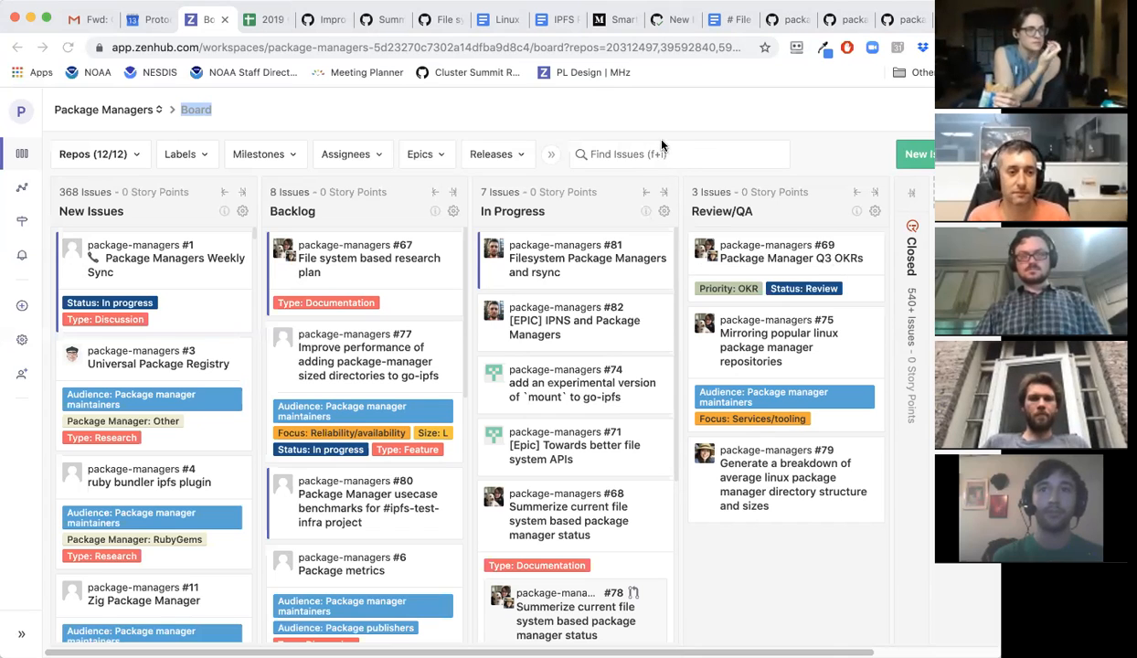
mouse_move(656, 144)
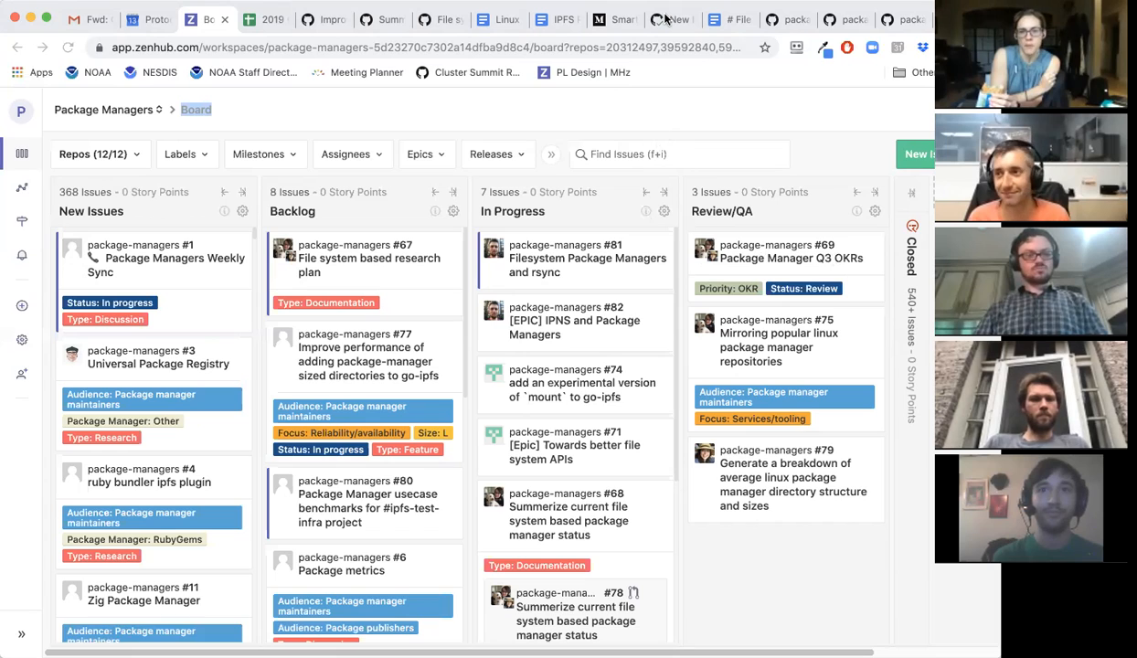
mouse_move(727, 130)
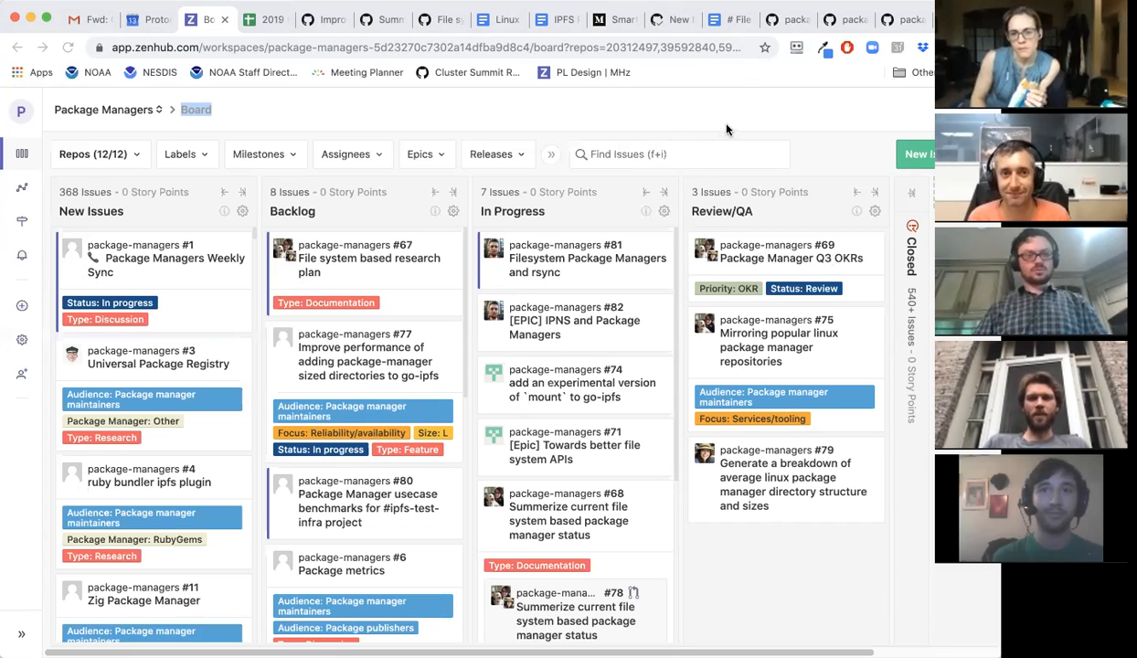
mouse_move(690, 106)
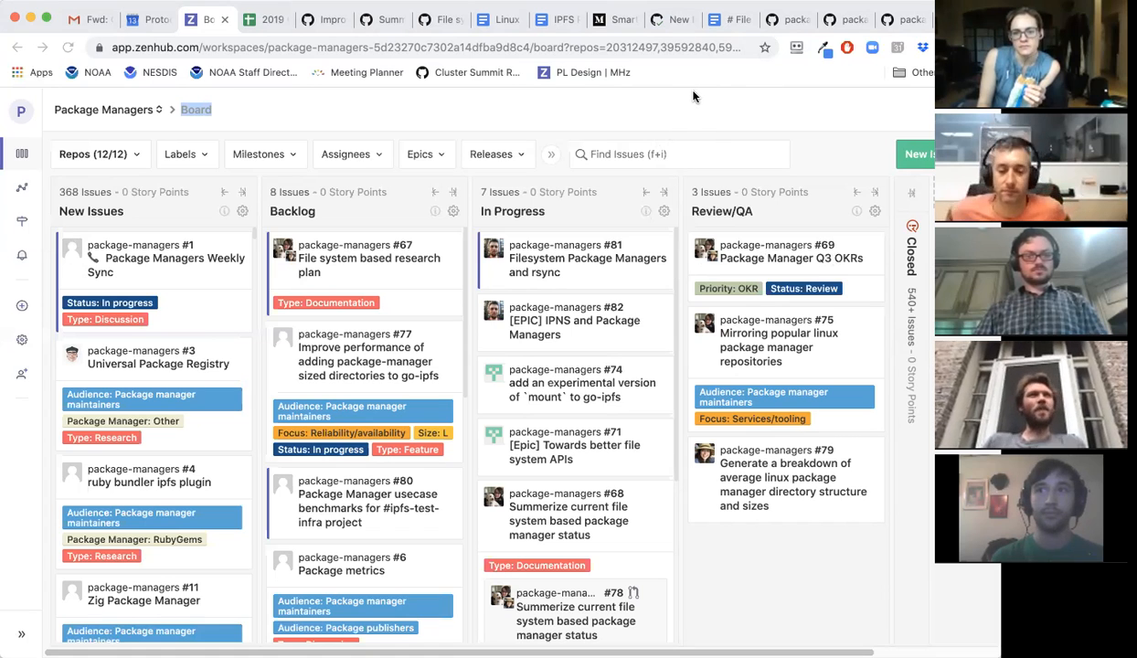
mouse_move(687, 99)
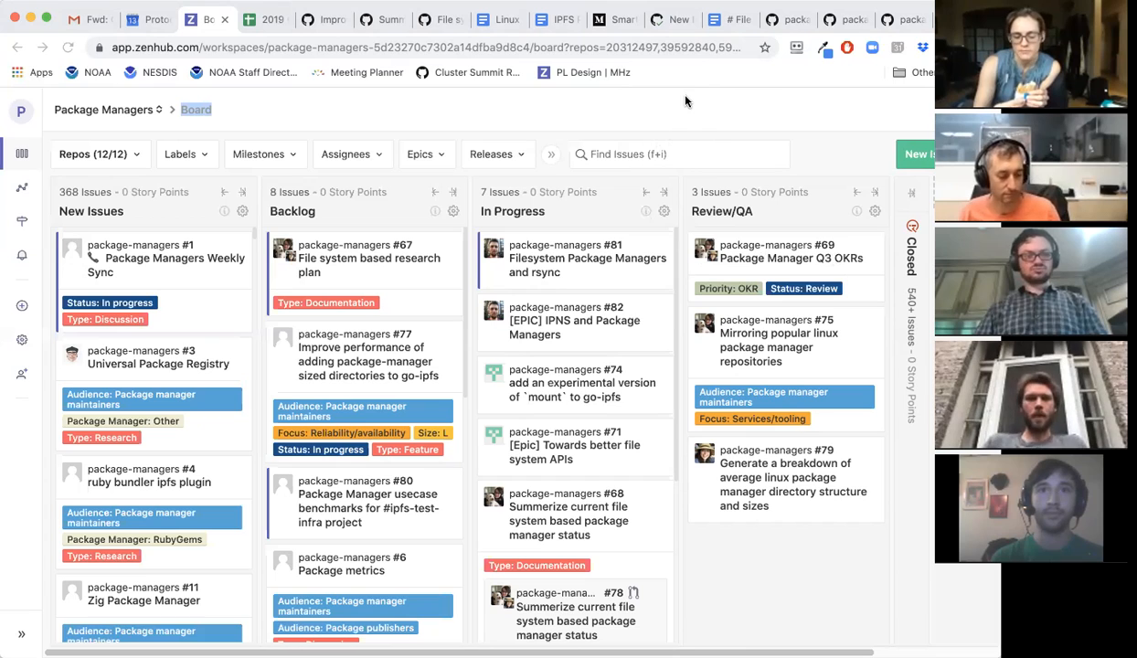
mouse_move(692, 98)
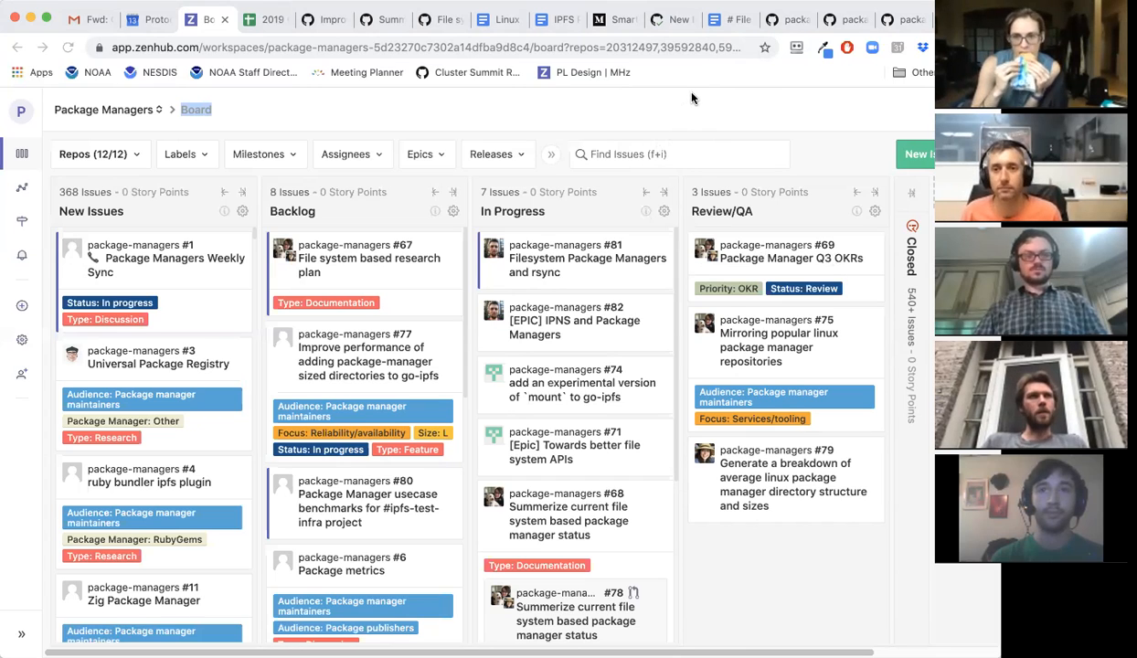
mouse_move(685, 101)
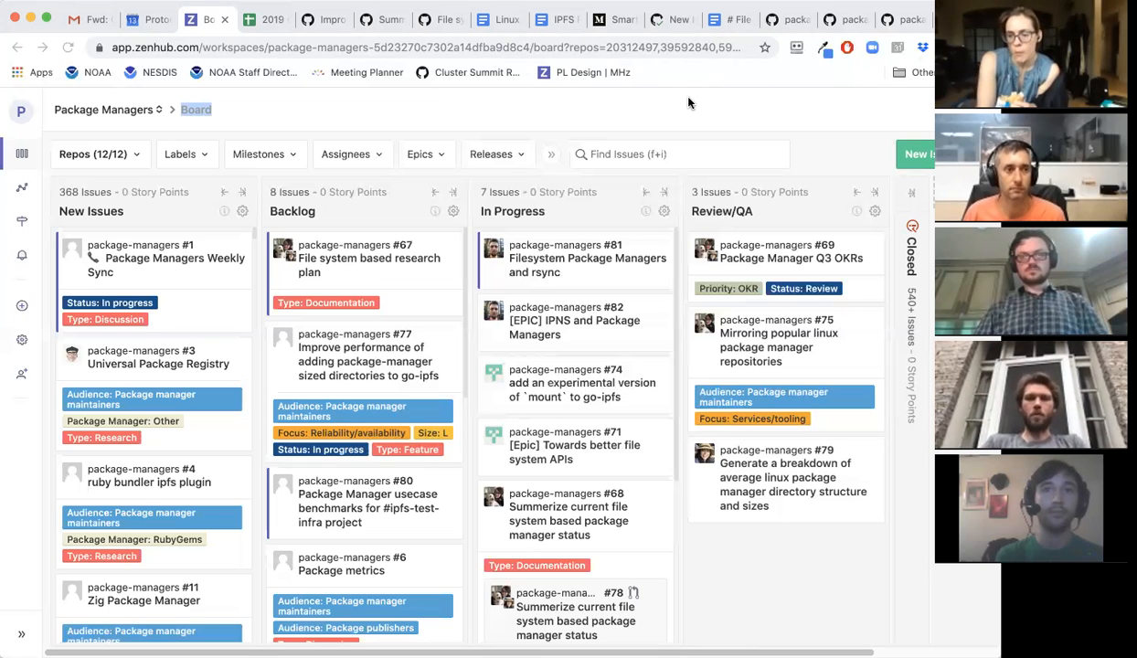
mouse_move(682, 110)
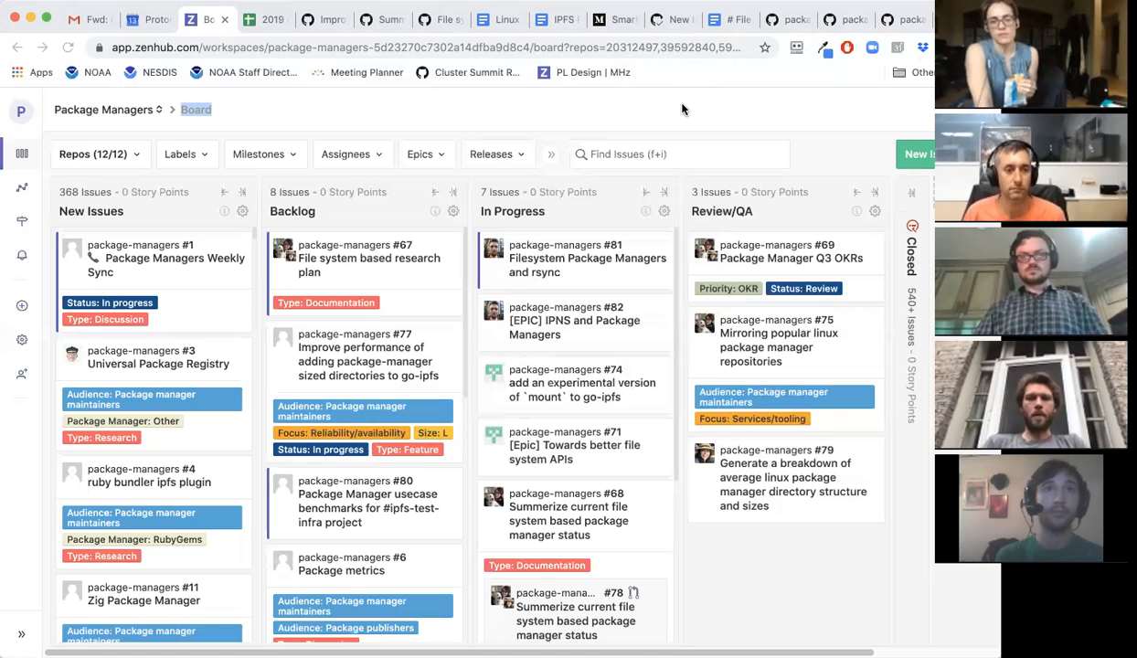
mouse_move(705, 99)
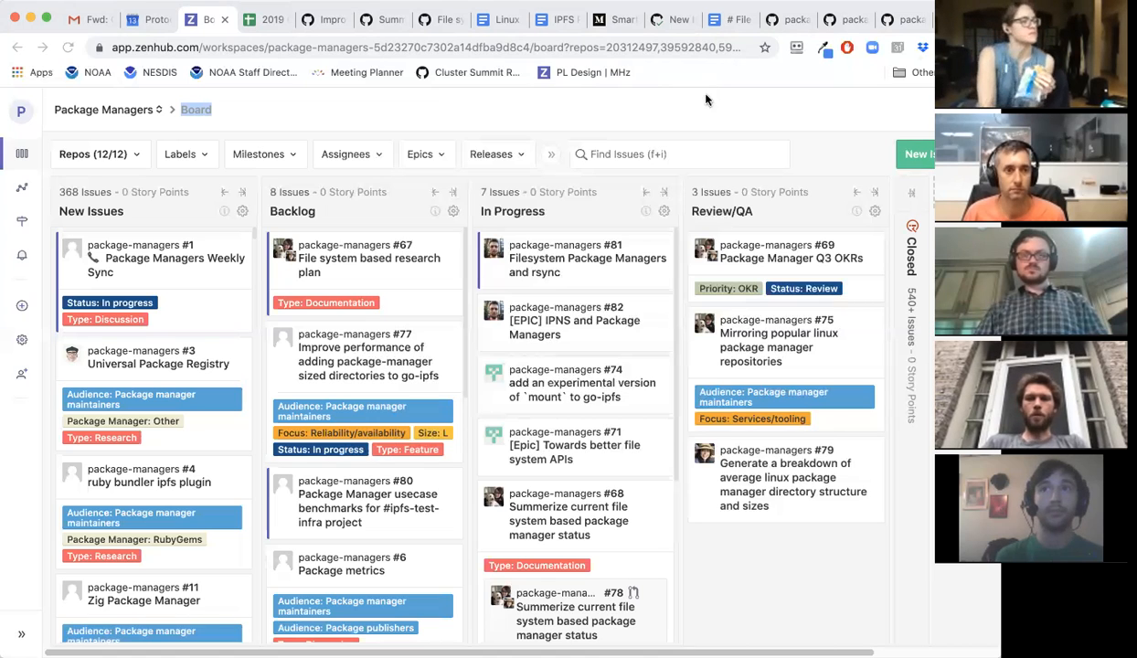
mouse_move(736, 91)
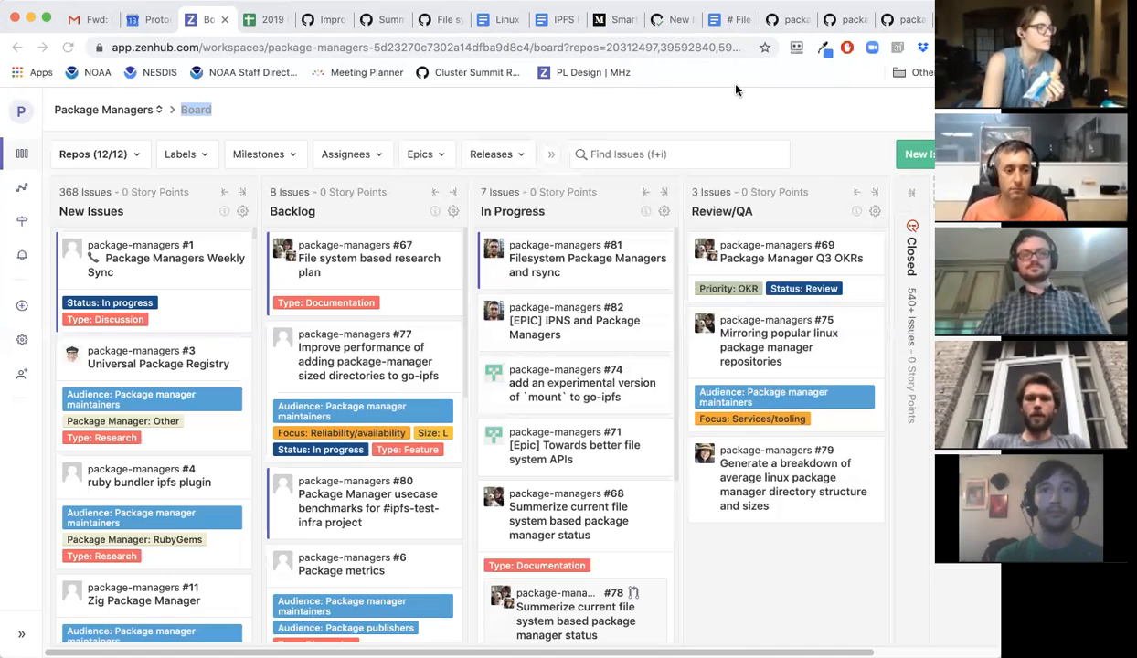
mouse_move(628, 95)
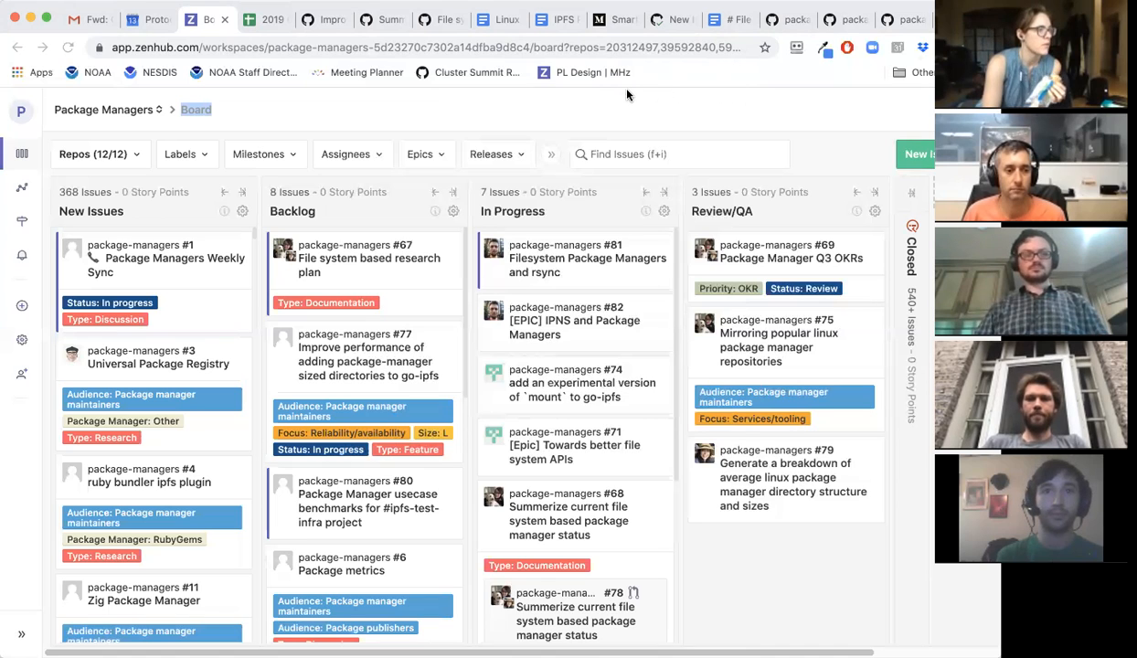
mouse_move(593, 169)
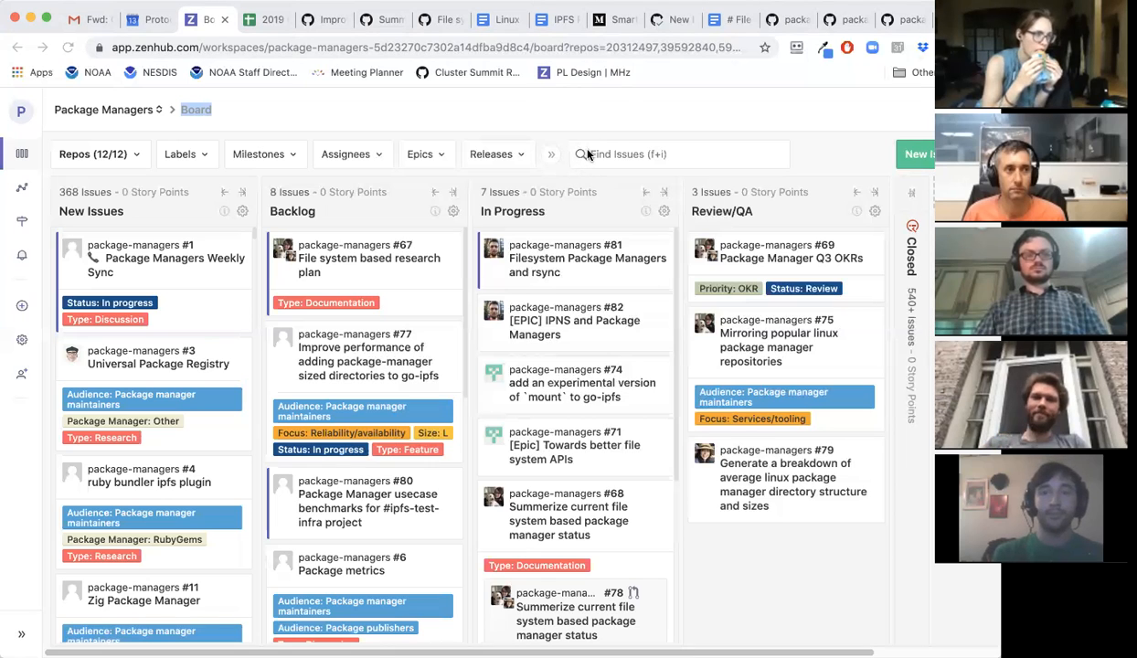
mouse_move(536, 126)
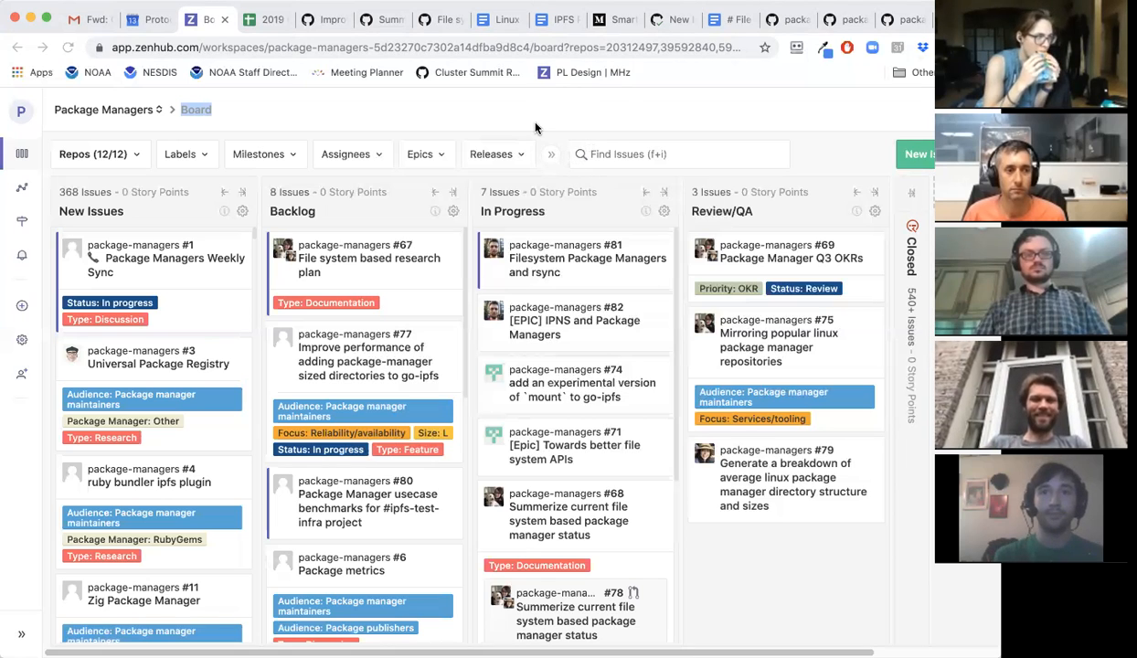
mouse_move(568, 134)
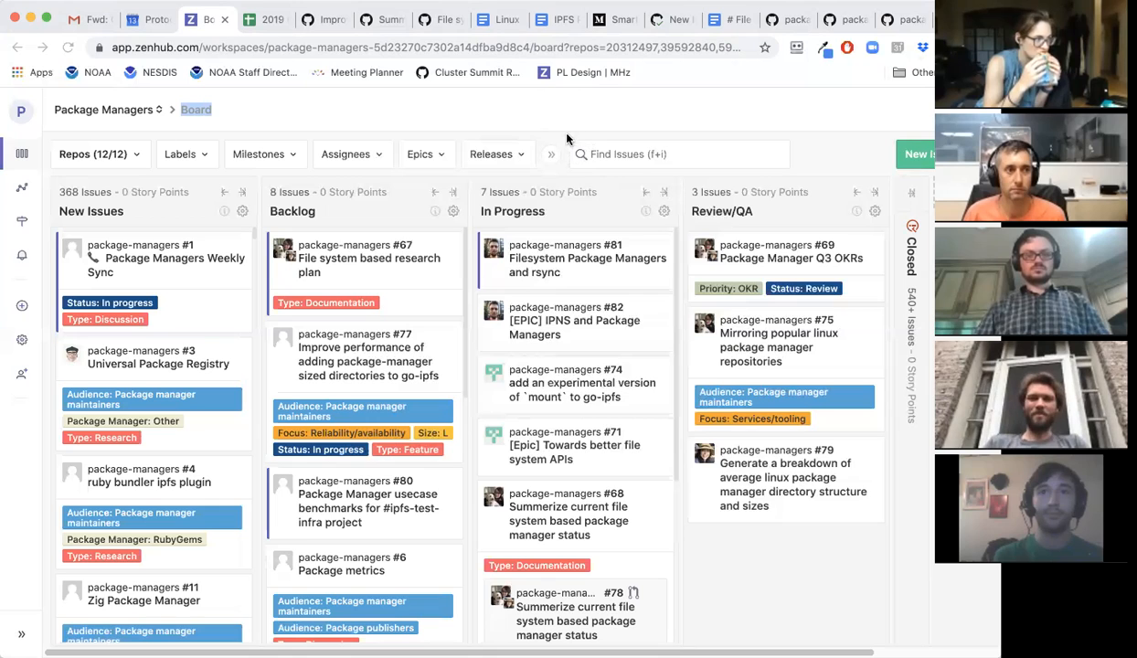
mouse_move(521, 140)
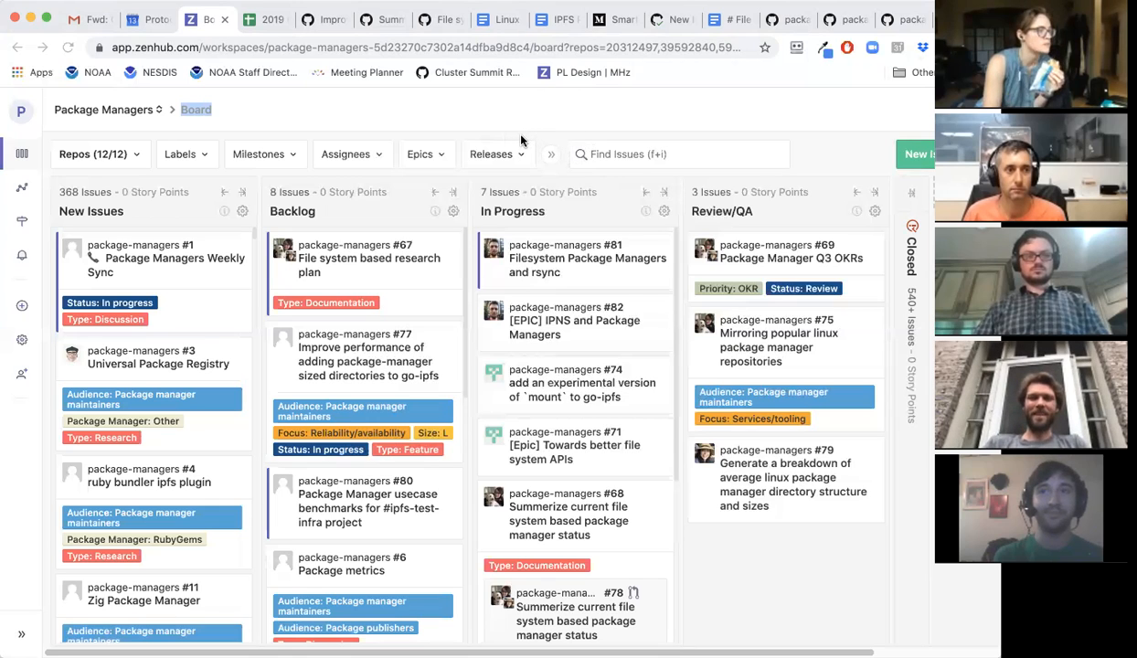
mouse_move(507, 121)
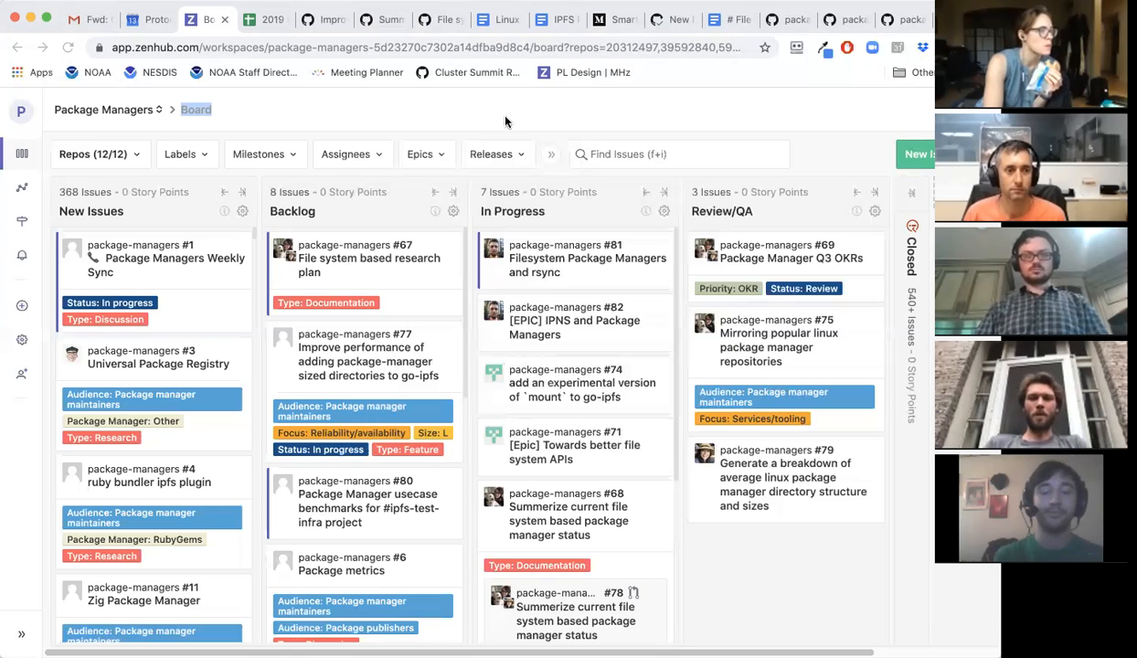
mouse_move(502, 128)
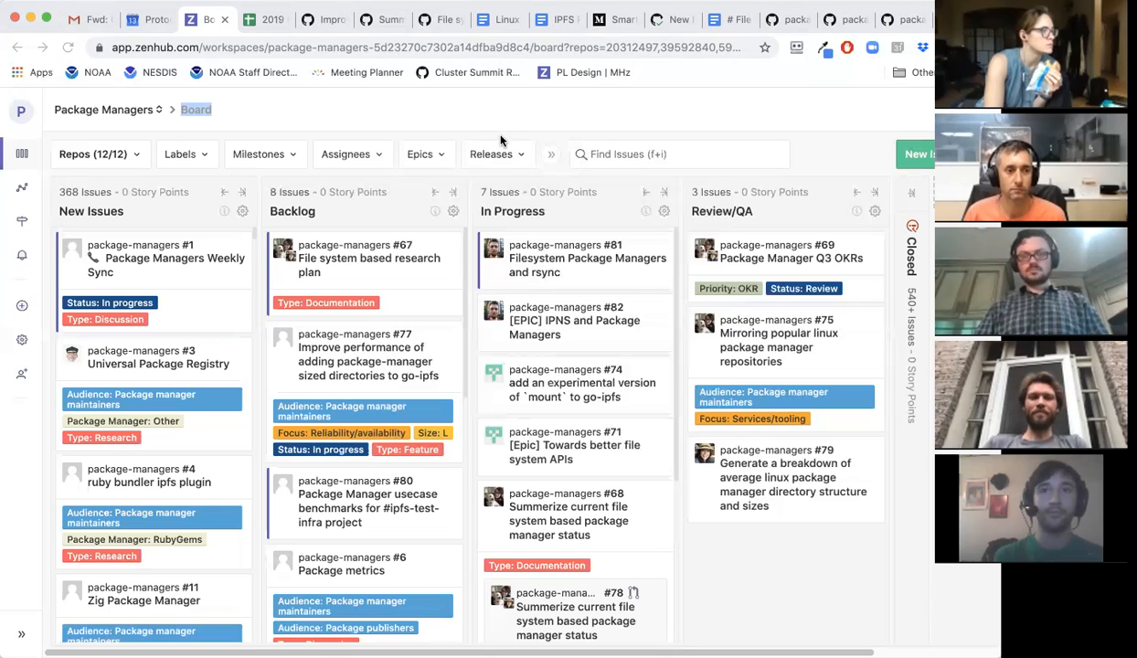
mouse_move(504, 144)
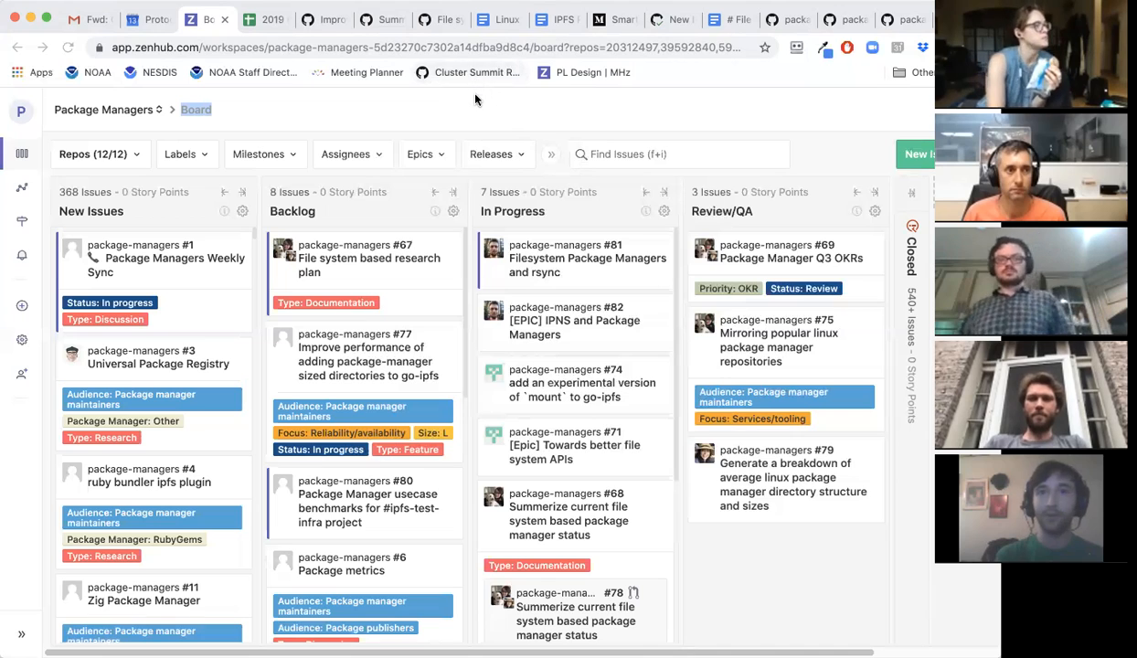
mouse_move(466, 57)
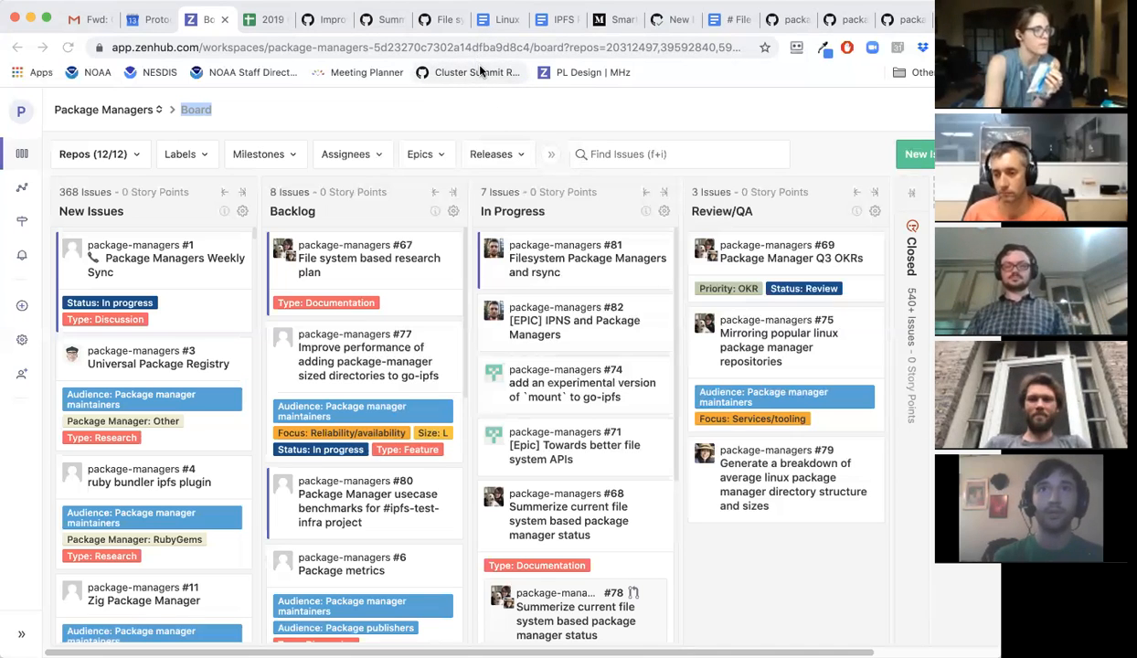
mouse_move(469, 72)
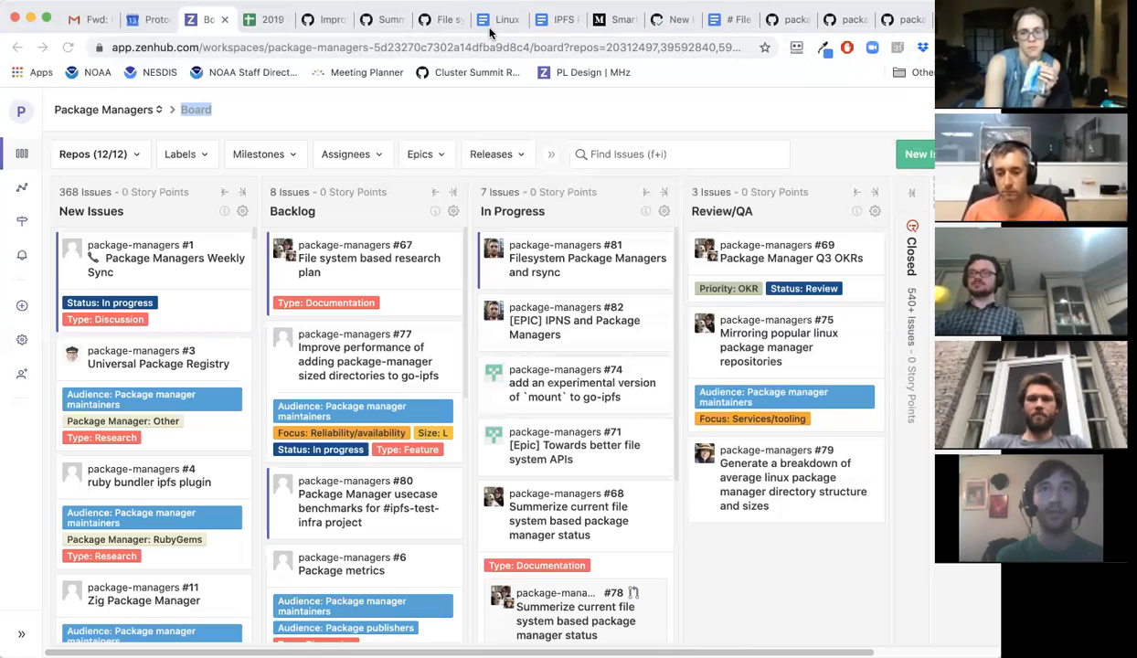
mouse_move(498, 19)
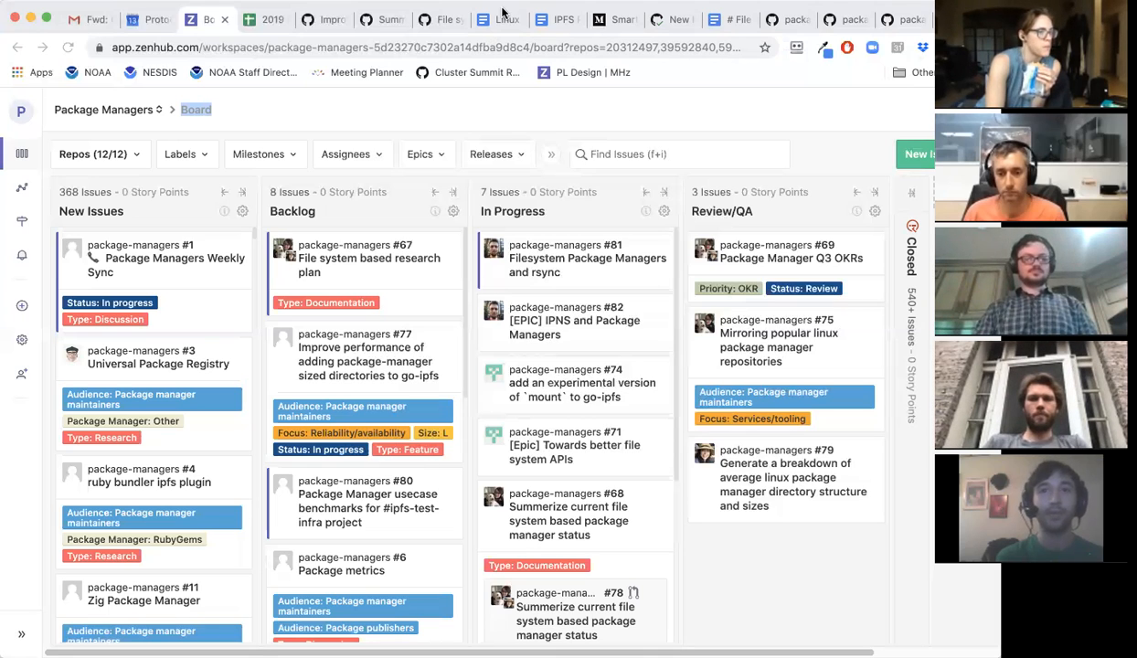
mouse_move(516, 117)
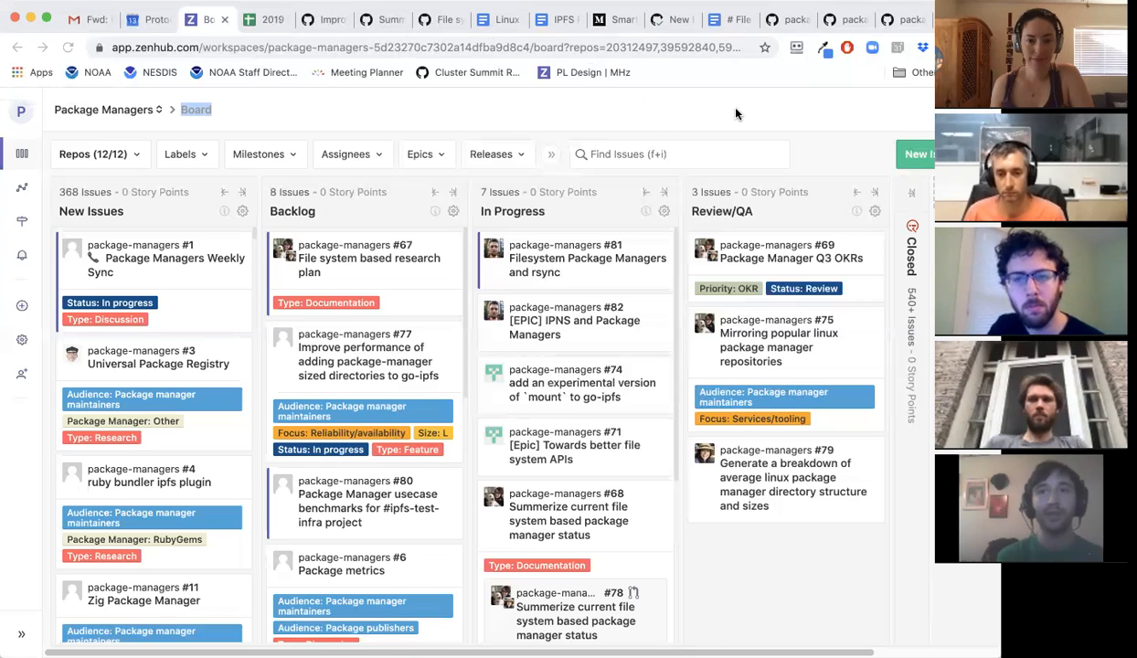
mouse_move(501, 110)
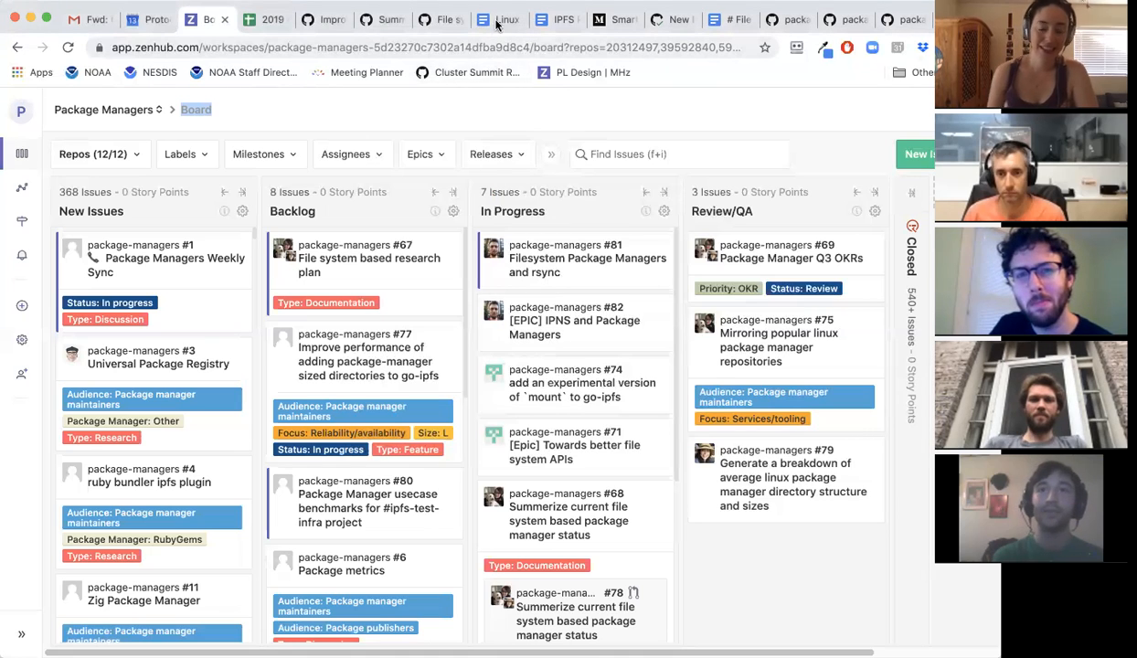
mouse_move(505, 19)
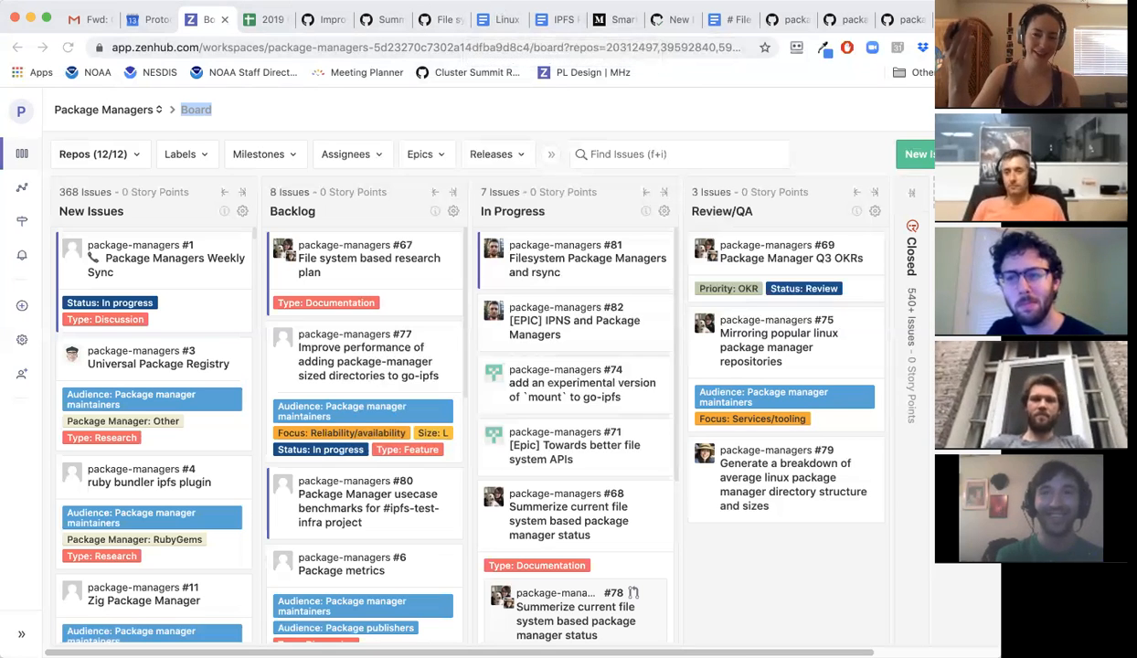
mouse_move(542, 7)
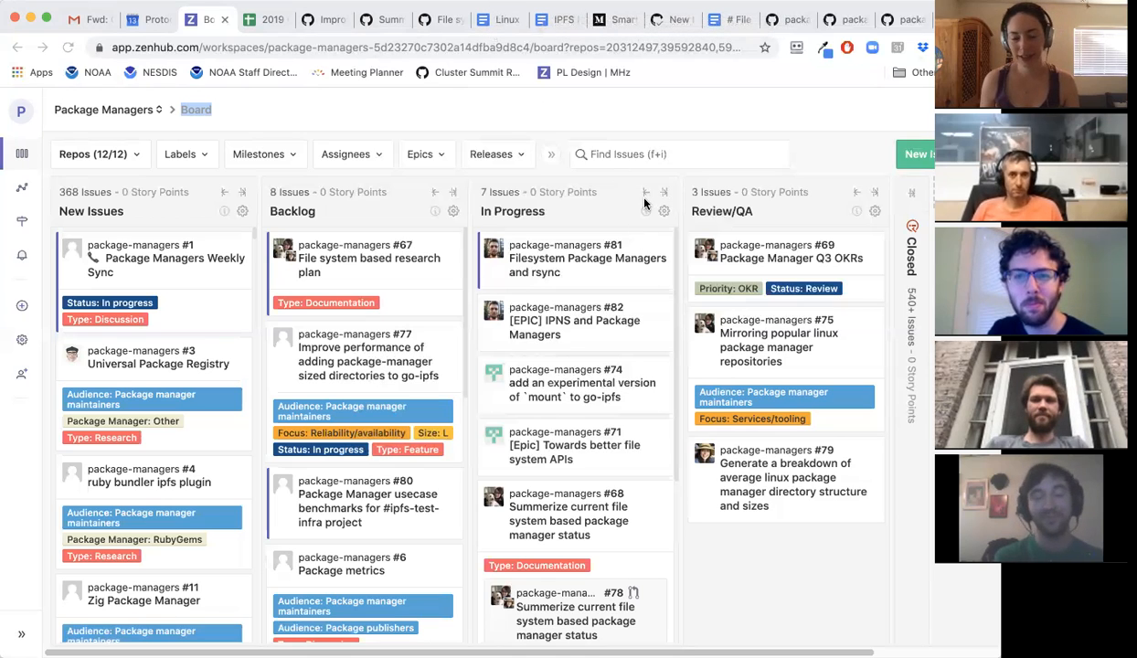
mouse_move(490, 19)
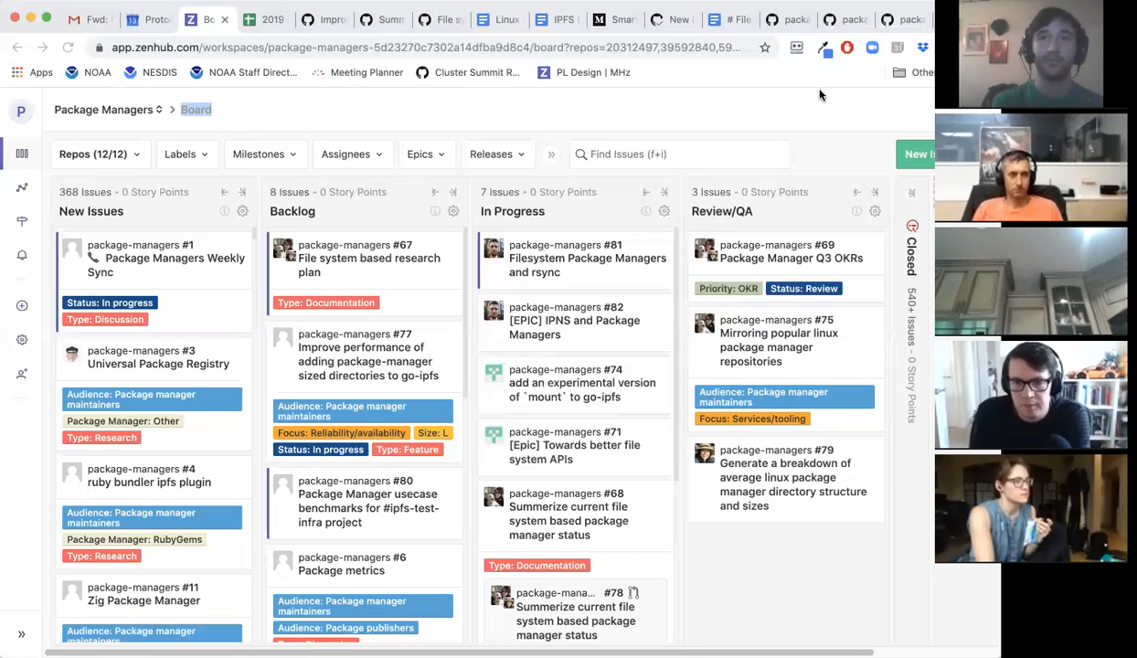
mouse_move(854, 104)
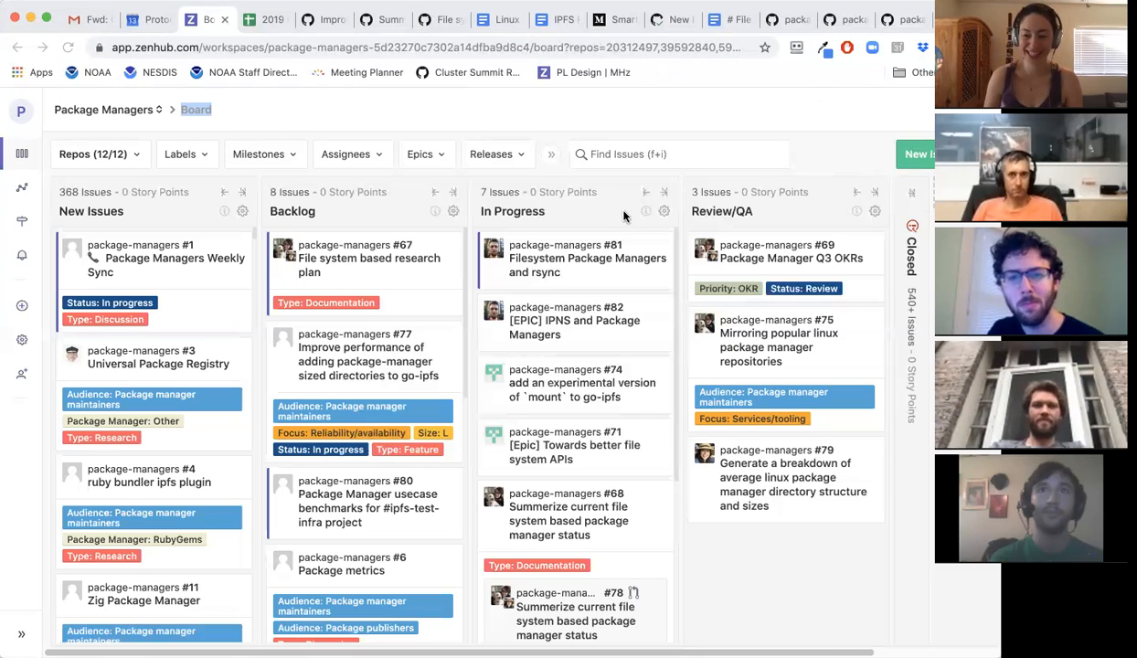
mouse_move(545, 145)
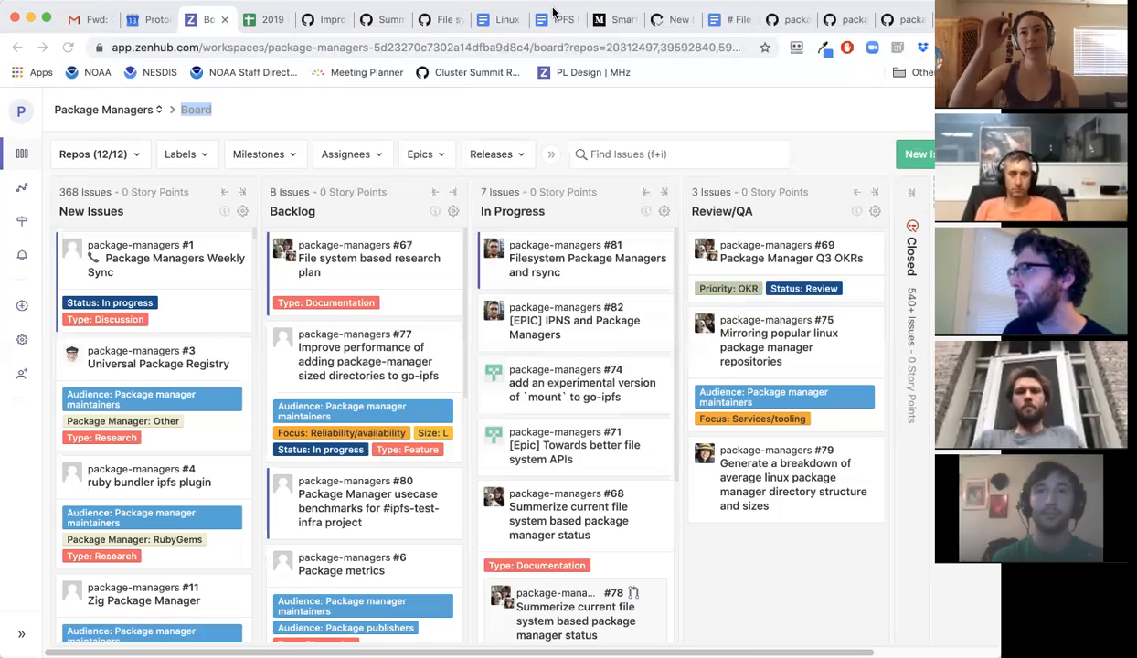
mouse_move(562, 18)
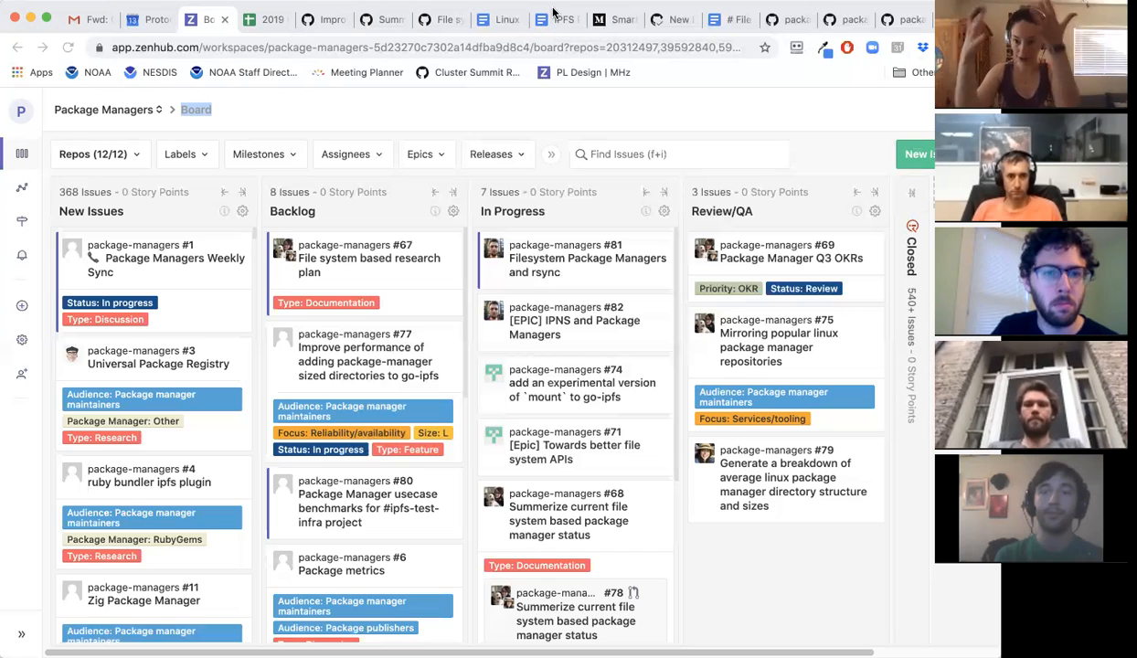
mouse_move(702, 132)
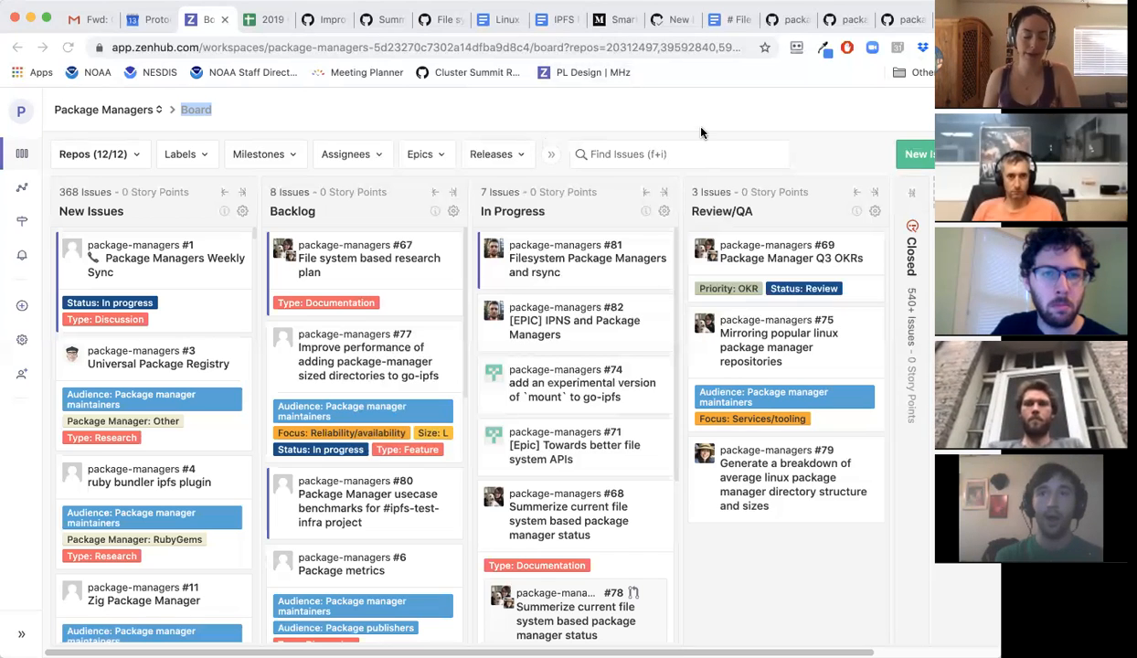
mouse_move(711, 112)
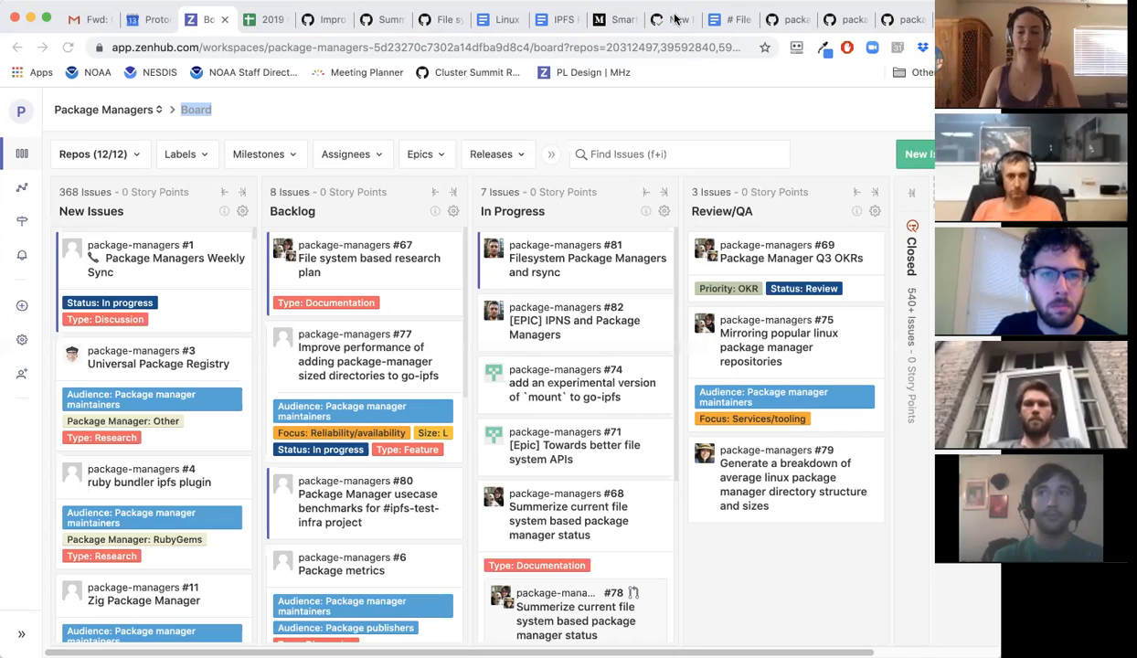
mouse_move(773, 111)
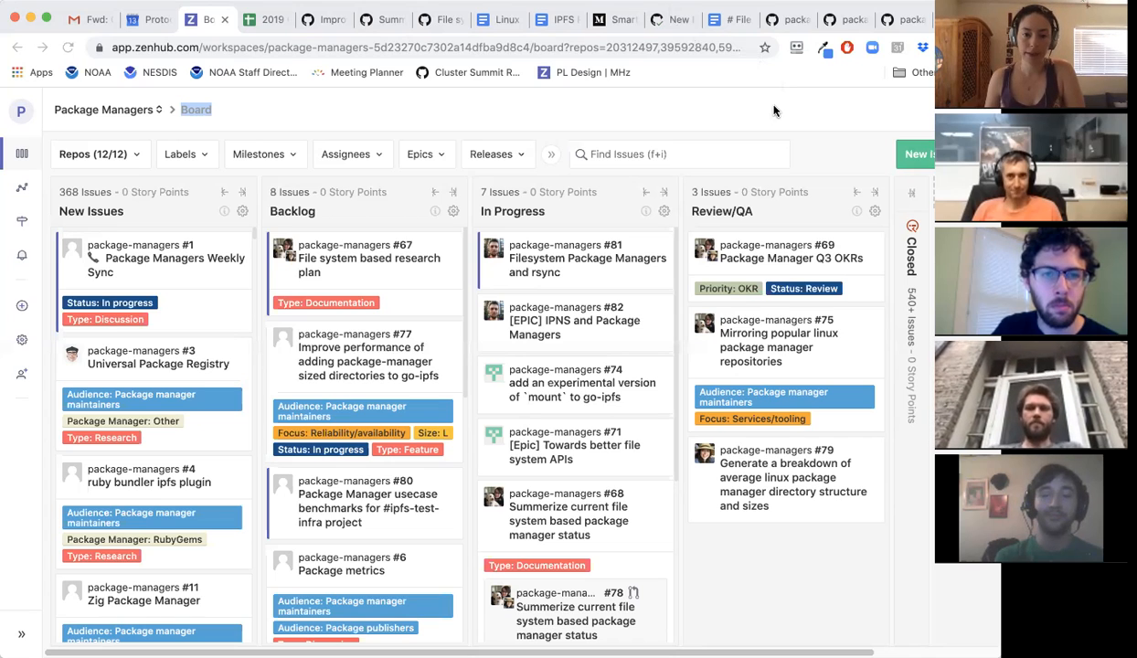
mouse_move(729, 100)
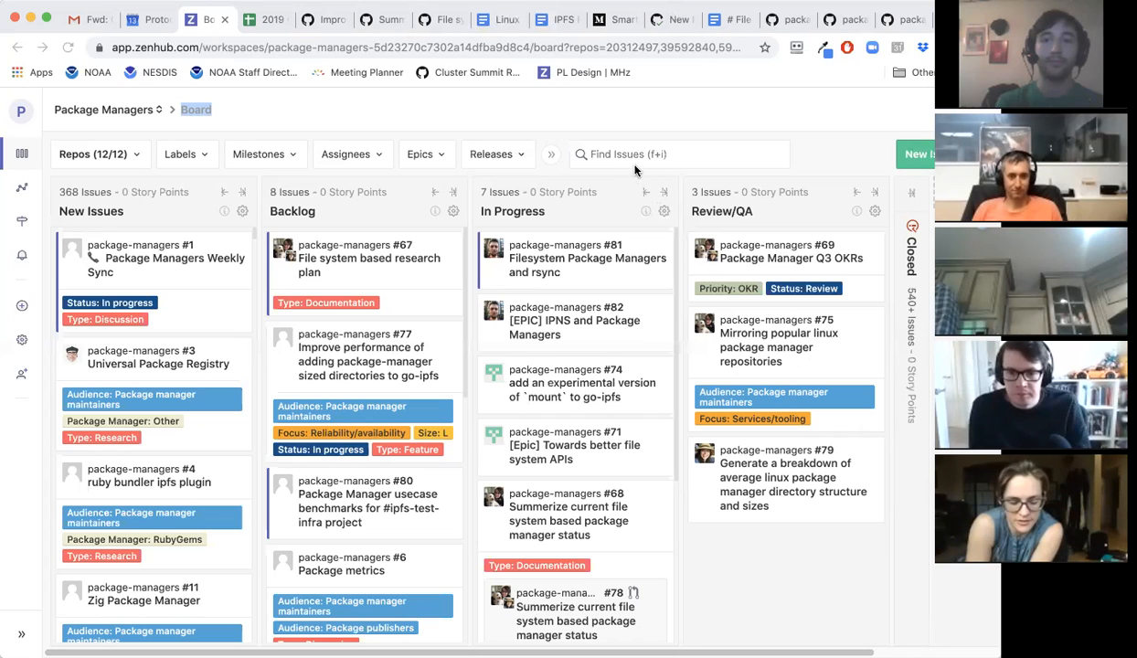
mouse_move(638, 14)
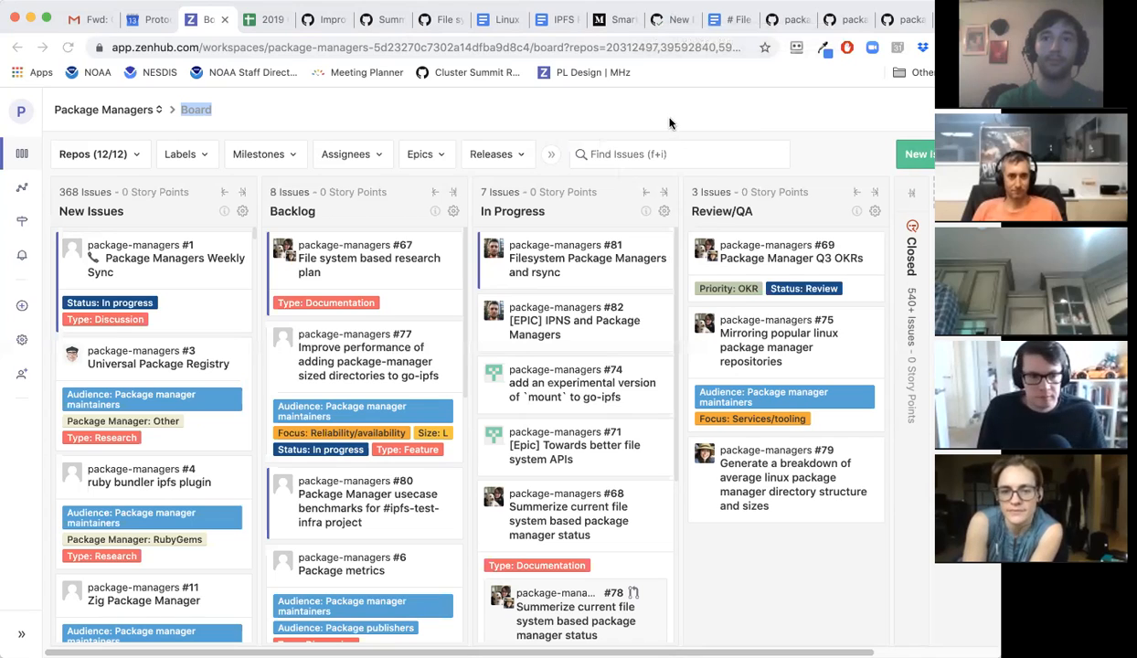
mouse_move(603, 123)
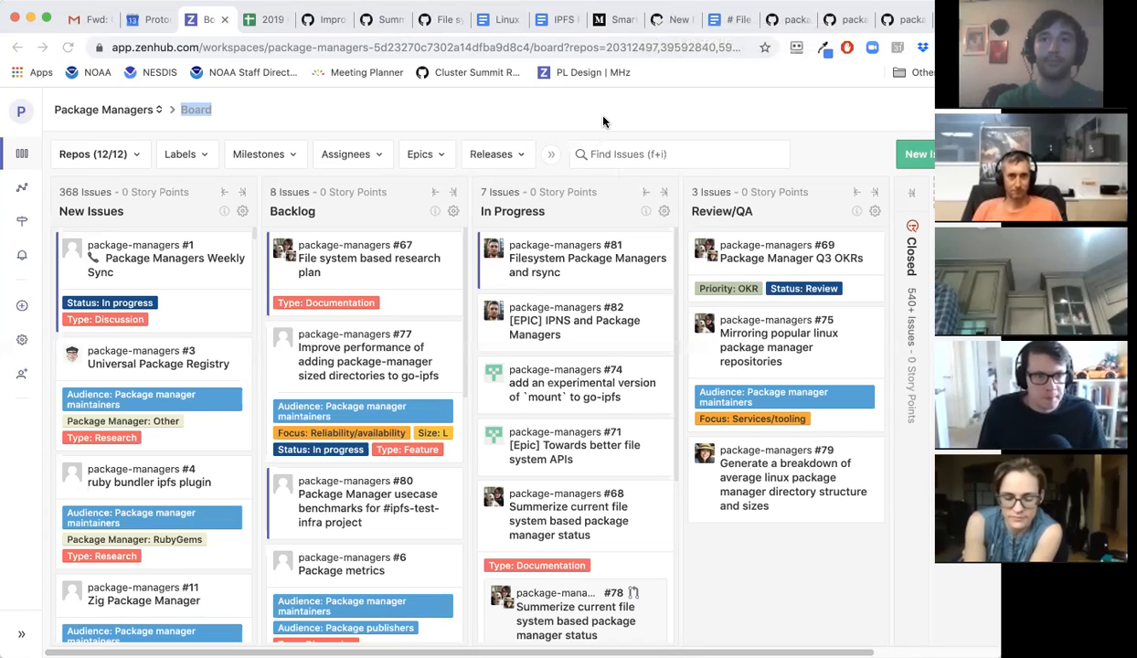
mouse_move(585, 88)
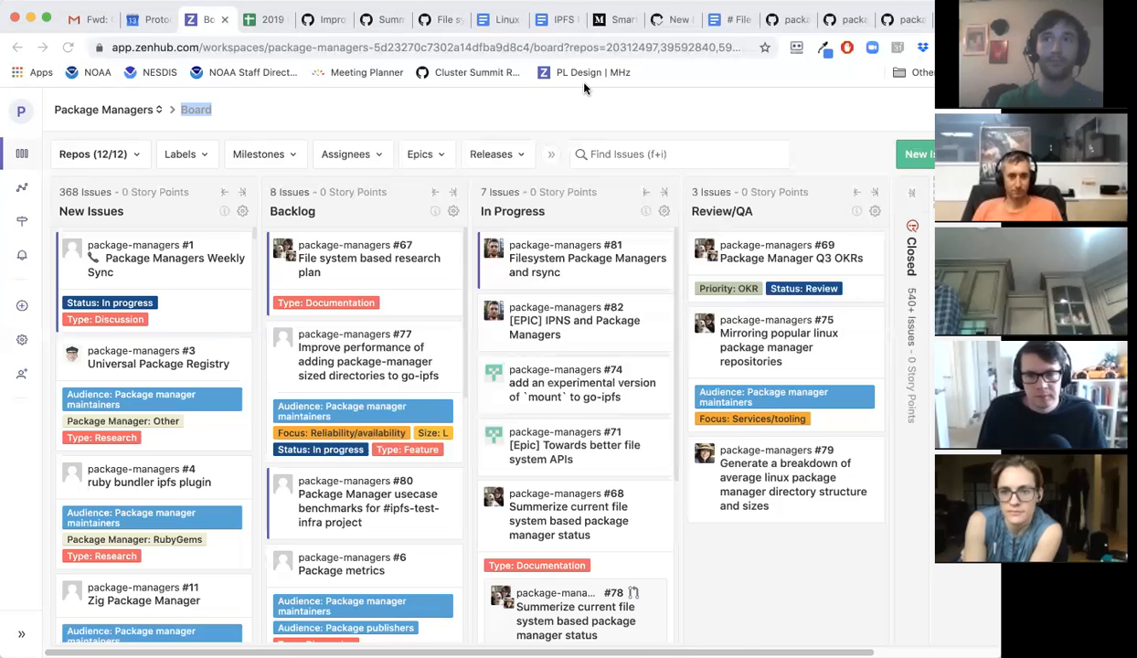
mouse_move(626, 118)
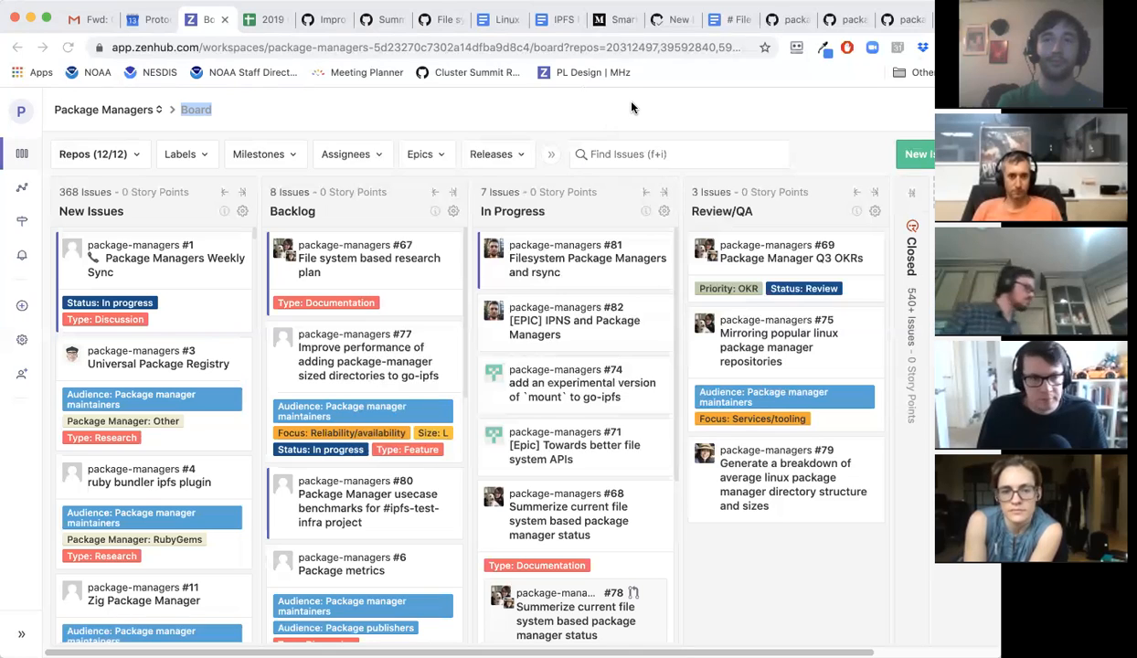
mouse_move(640, 120)
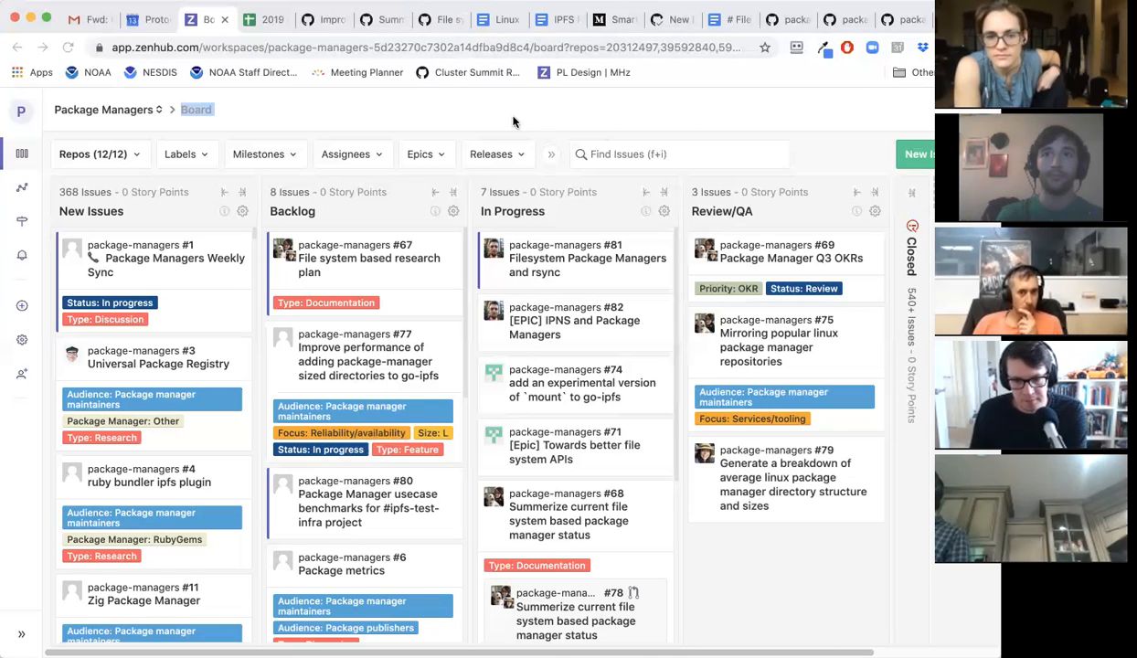
mouse_move(475, 73)
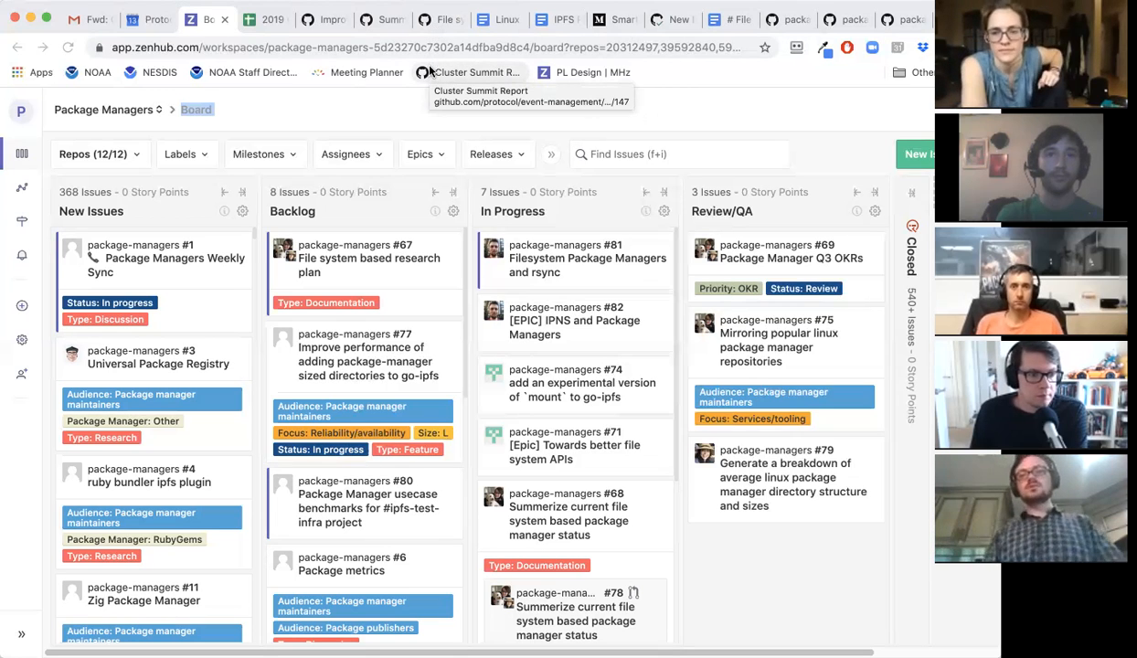
mouse_move(700, 131)
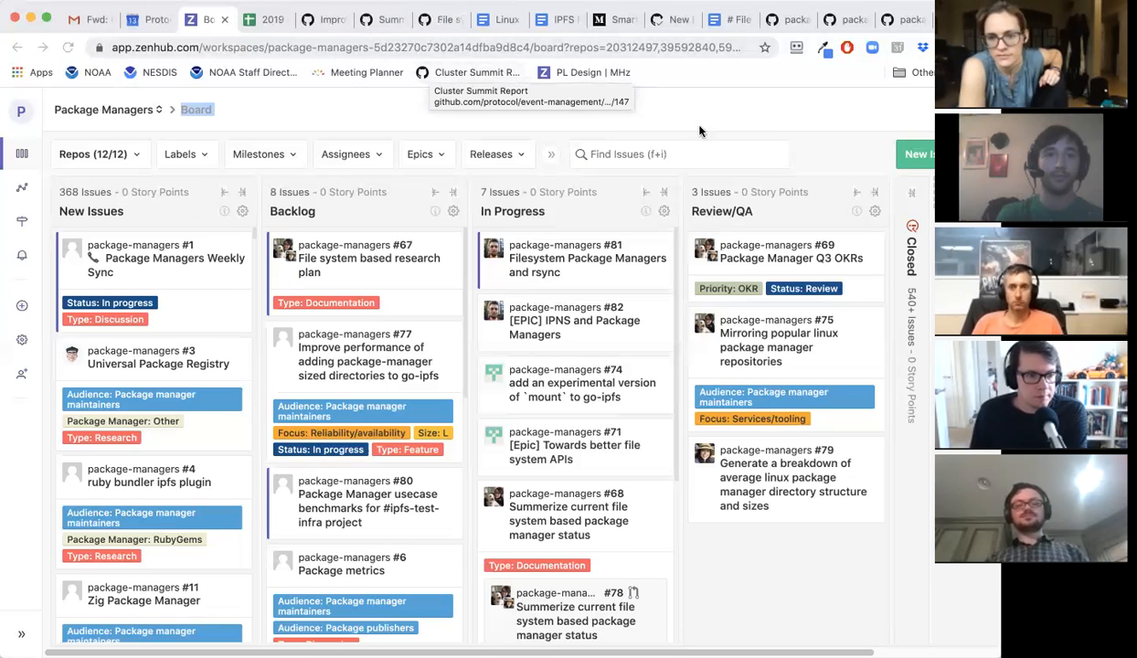
mouse_move(701, 131)
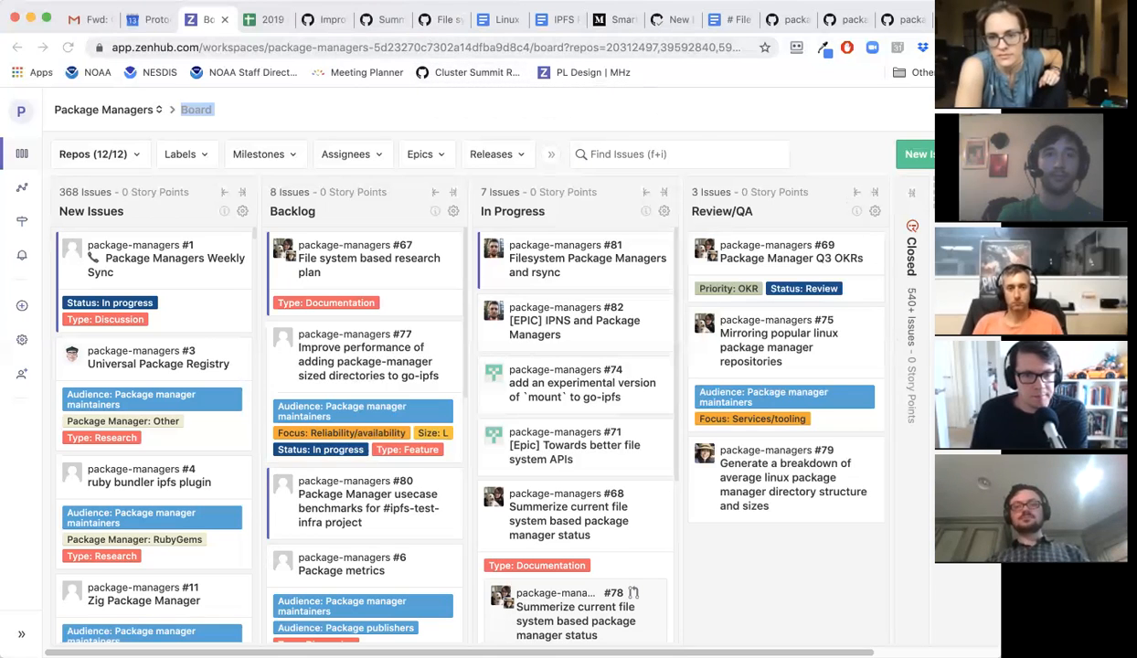